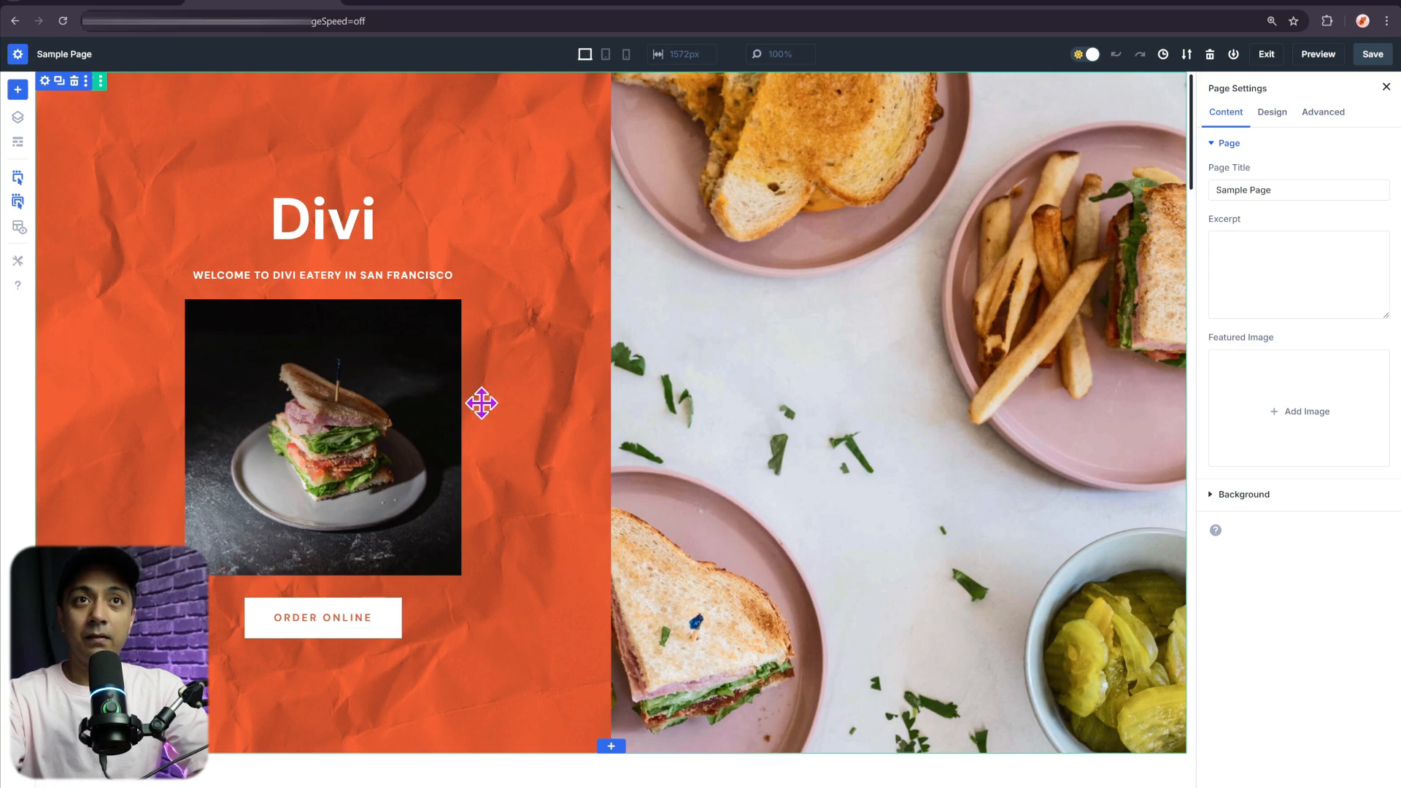
{"action": "mouse_move", "coordinate": [1002, 318]}
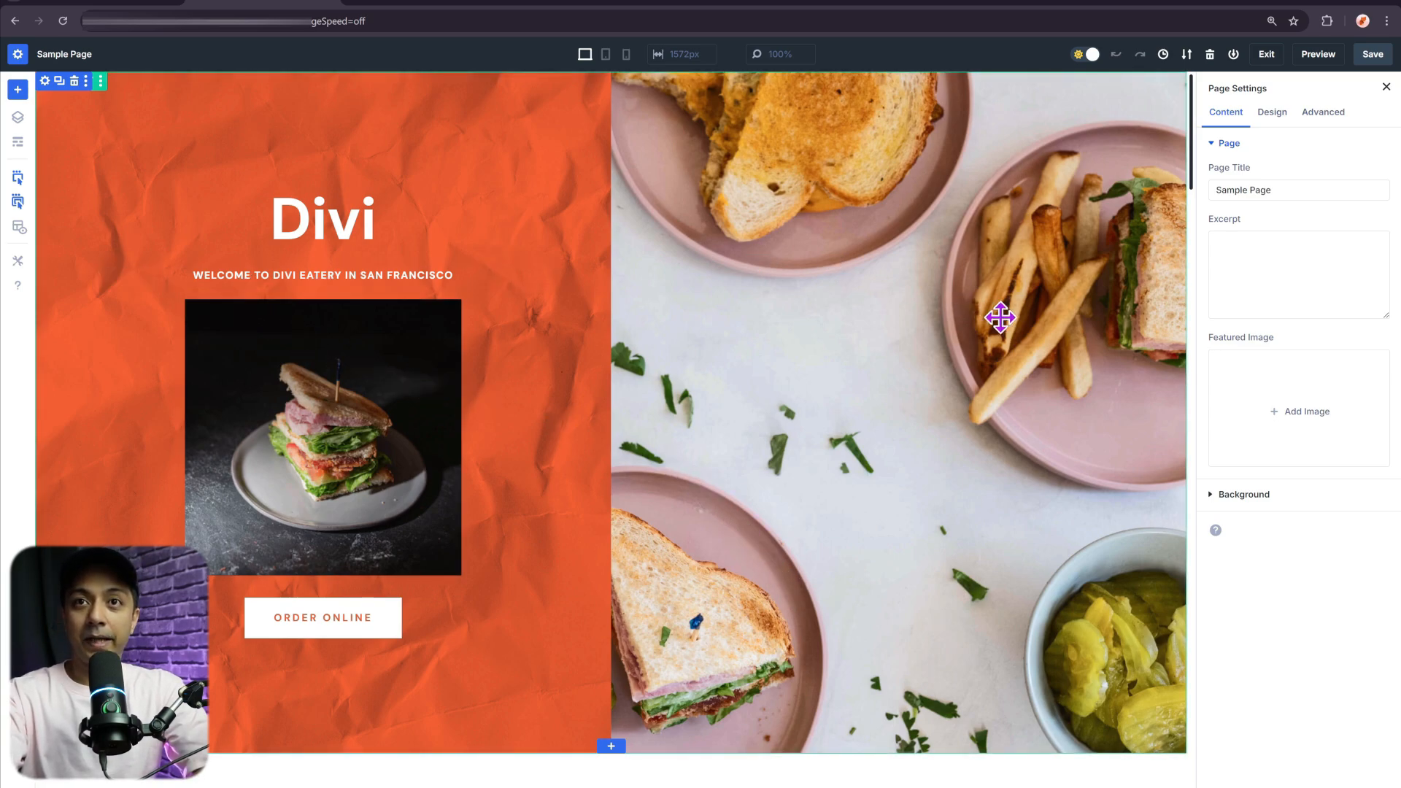
{"action": "mouse_move", "coordinate": [751, 328]}
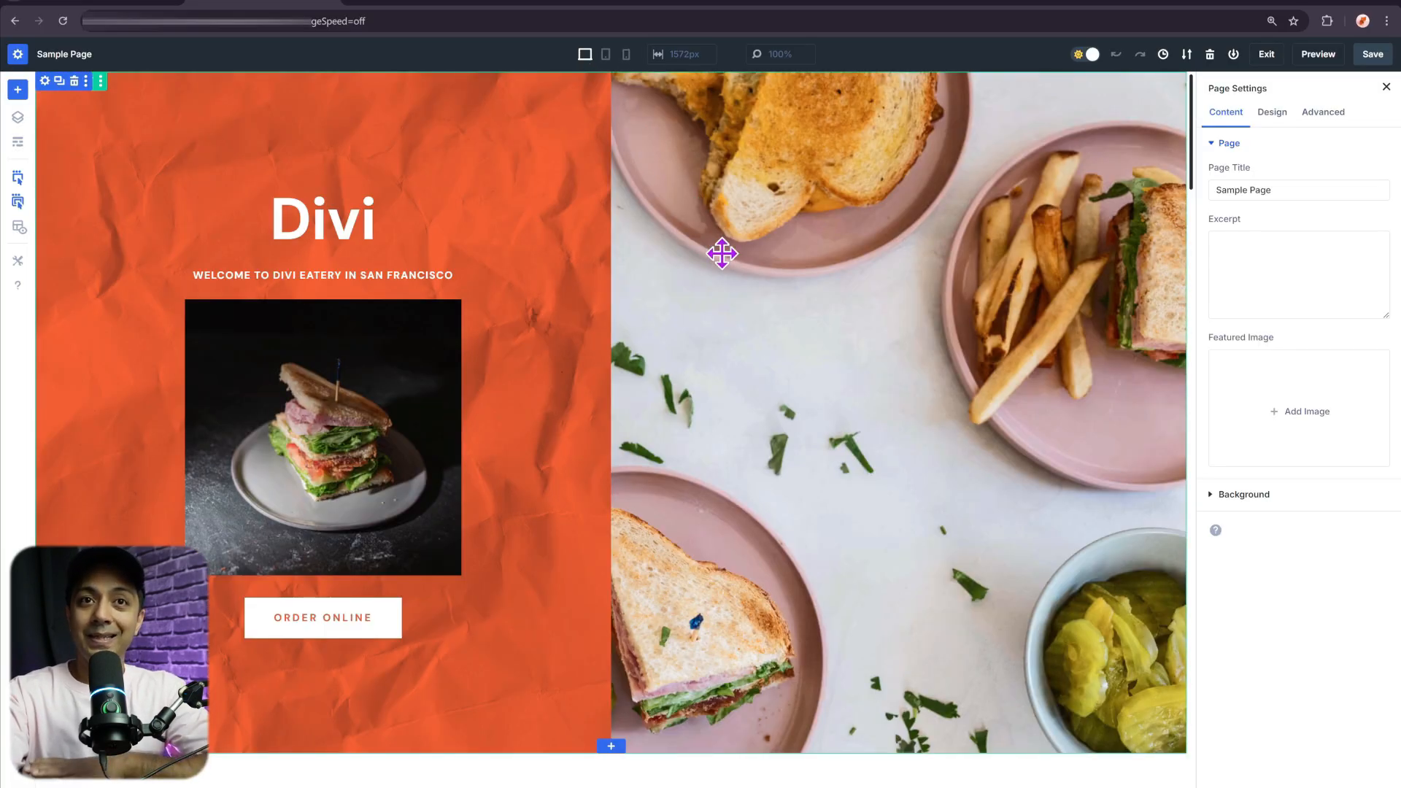
{"action": "mouse_move", "coordinate": [779, 385]}
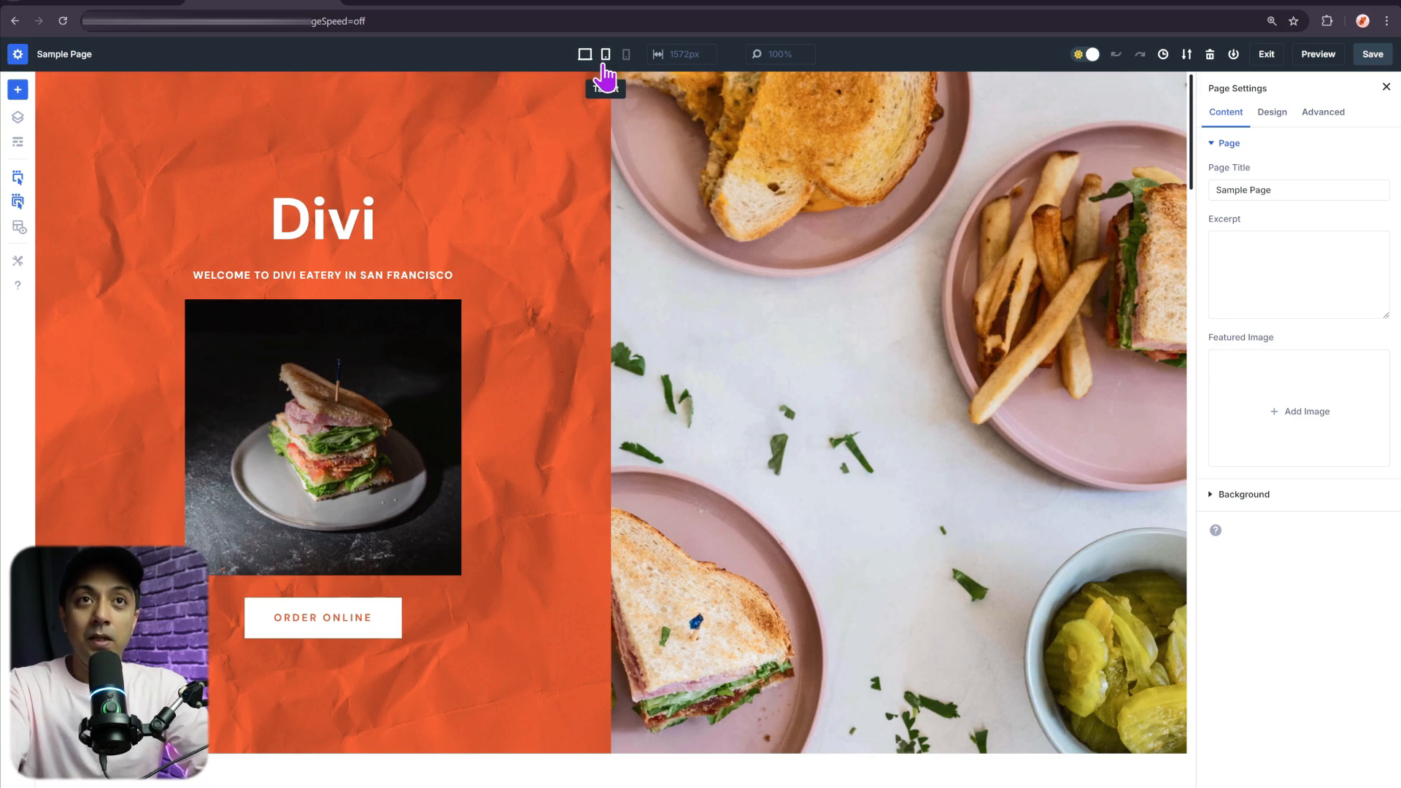
Switch the canvas to the tablet layout and select the Divi title heading
{"action": "left_click", "coordinate": [604, 54]}
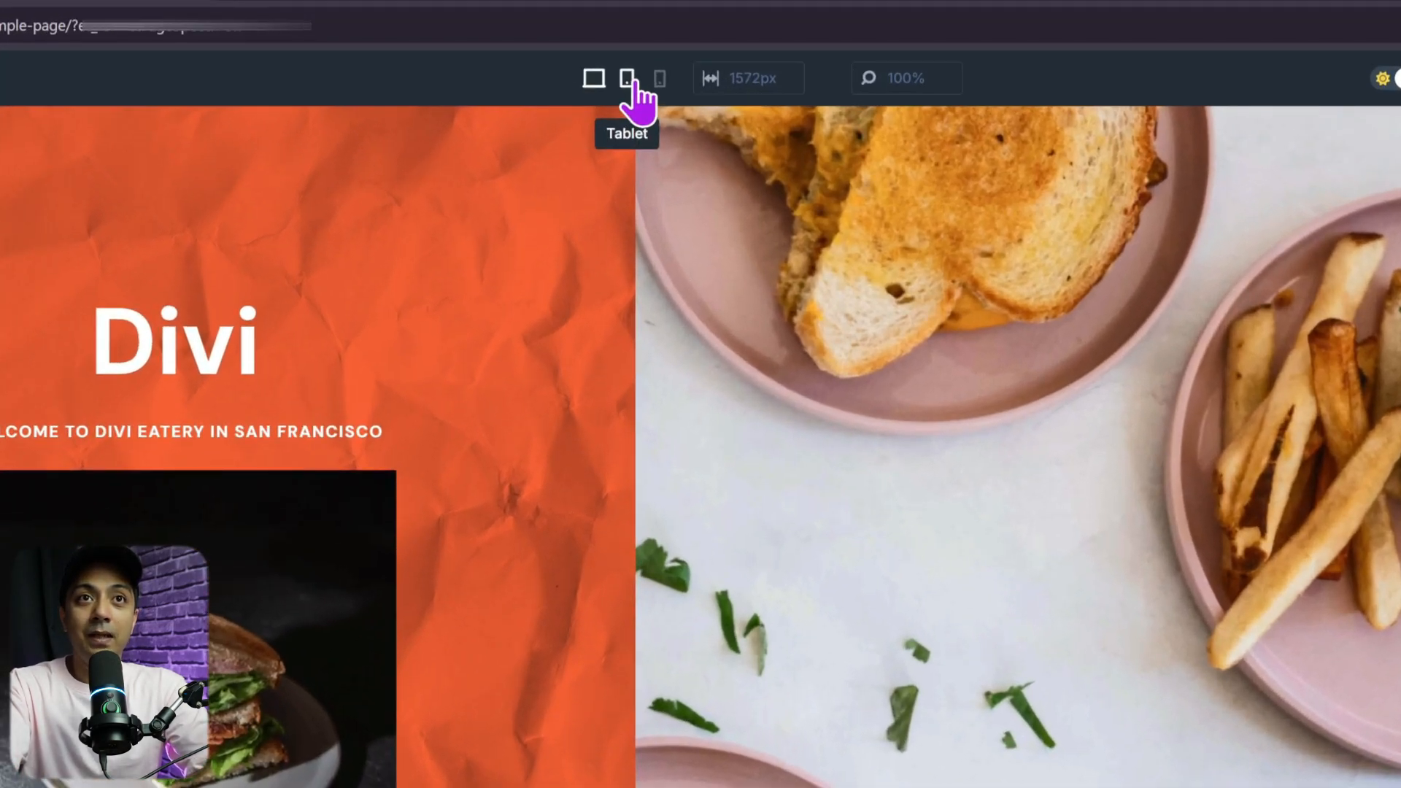
{"action": "left_click", "coordinate": [626, 78]}
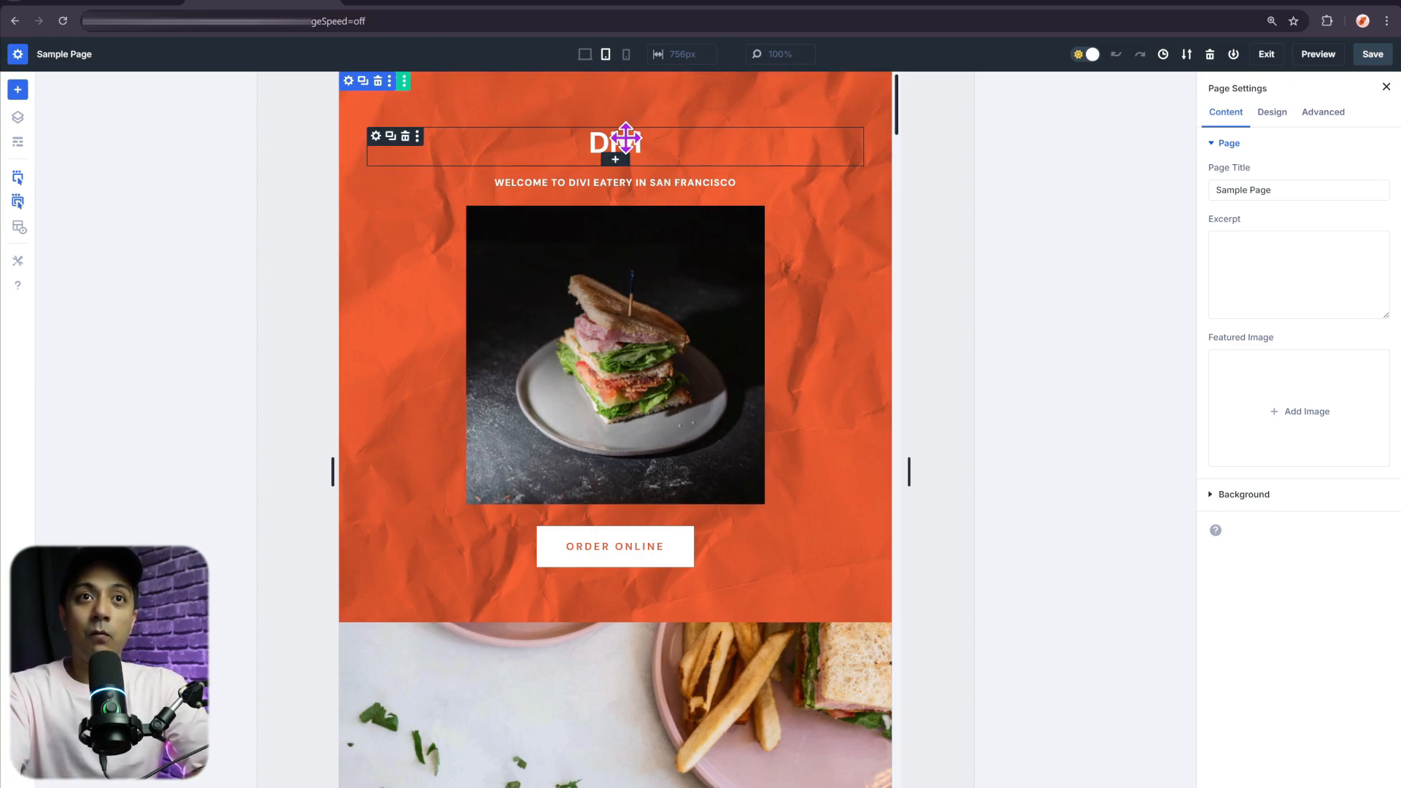
{"action": "left_click", "coordinate": [614, 143]}
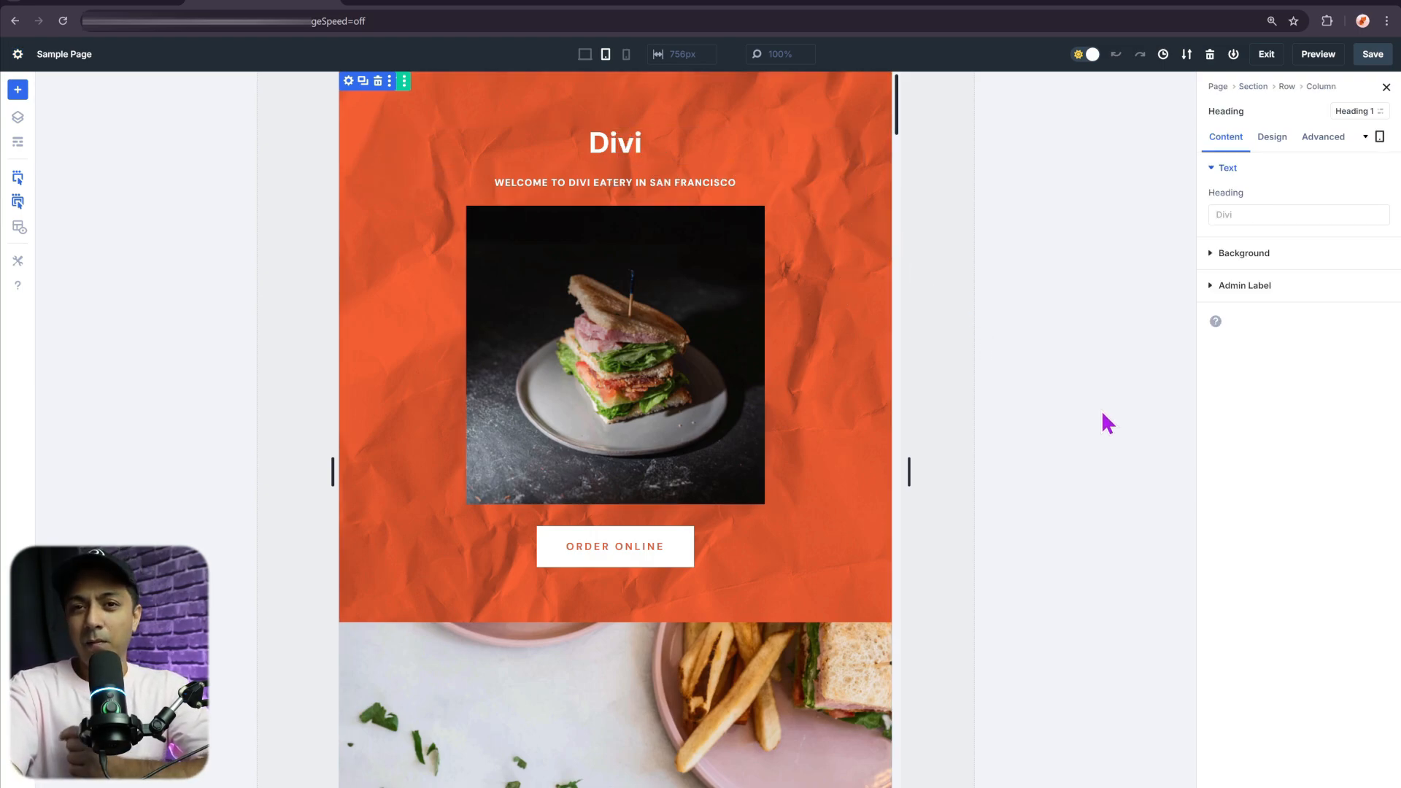
{"action": "mouse_move", "coordinate": [1021, 413]}
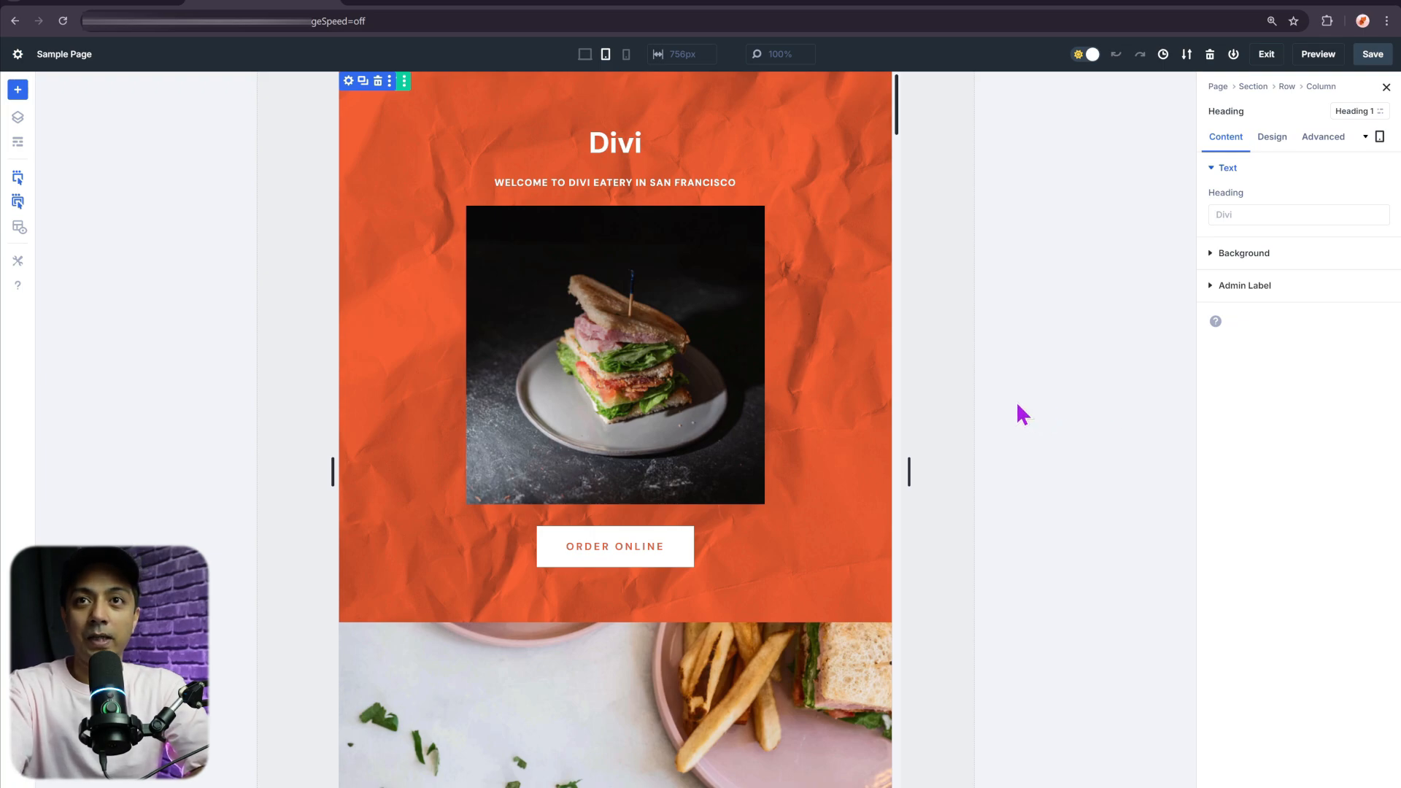
{"action": "left_click", "coordinate": [615, 144]}
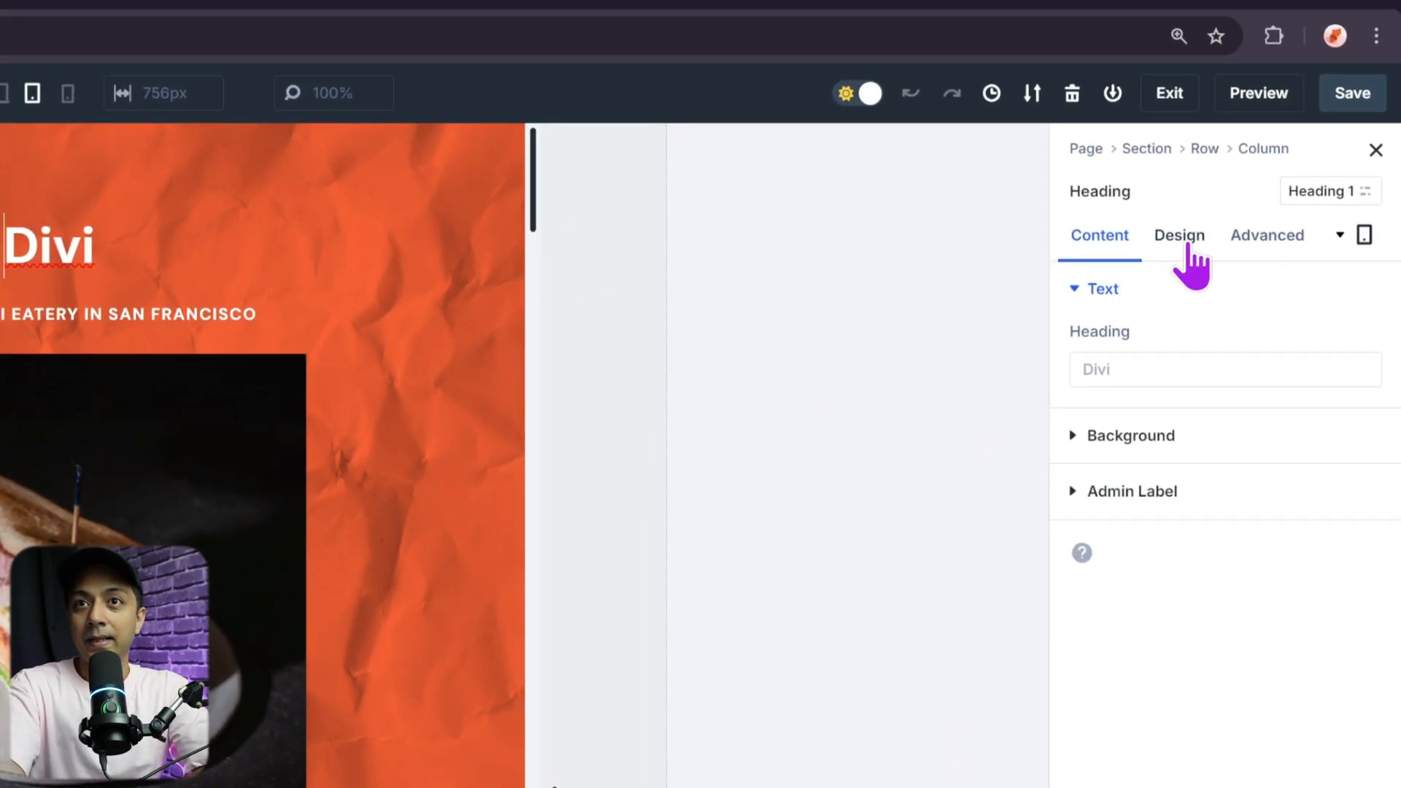
In the heading text settings, set the title to 70px and black
{"action": "left_click", "coordinate": [1179, 235]}
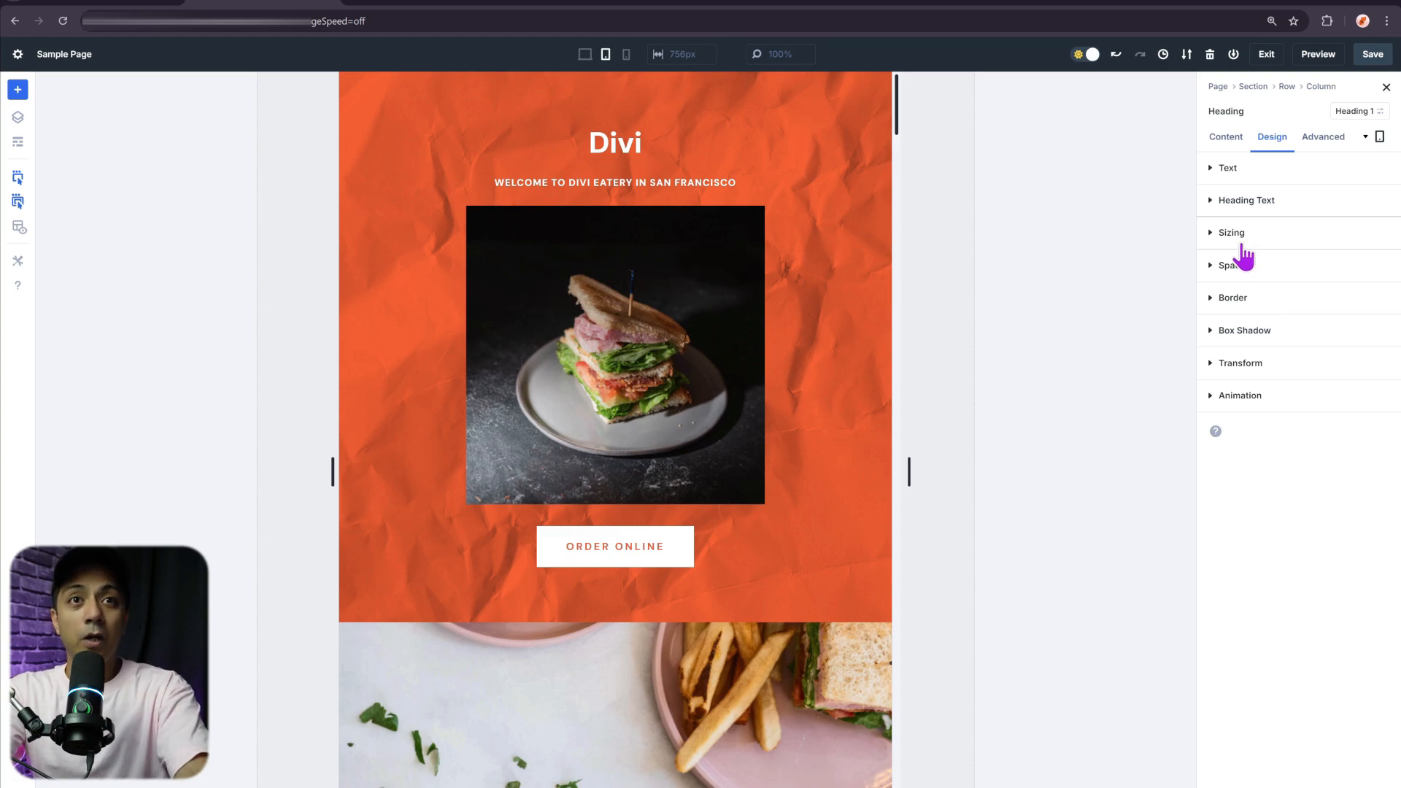
{"action": "left_click", "coordinate": [1244, 200]}
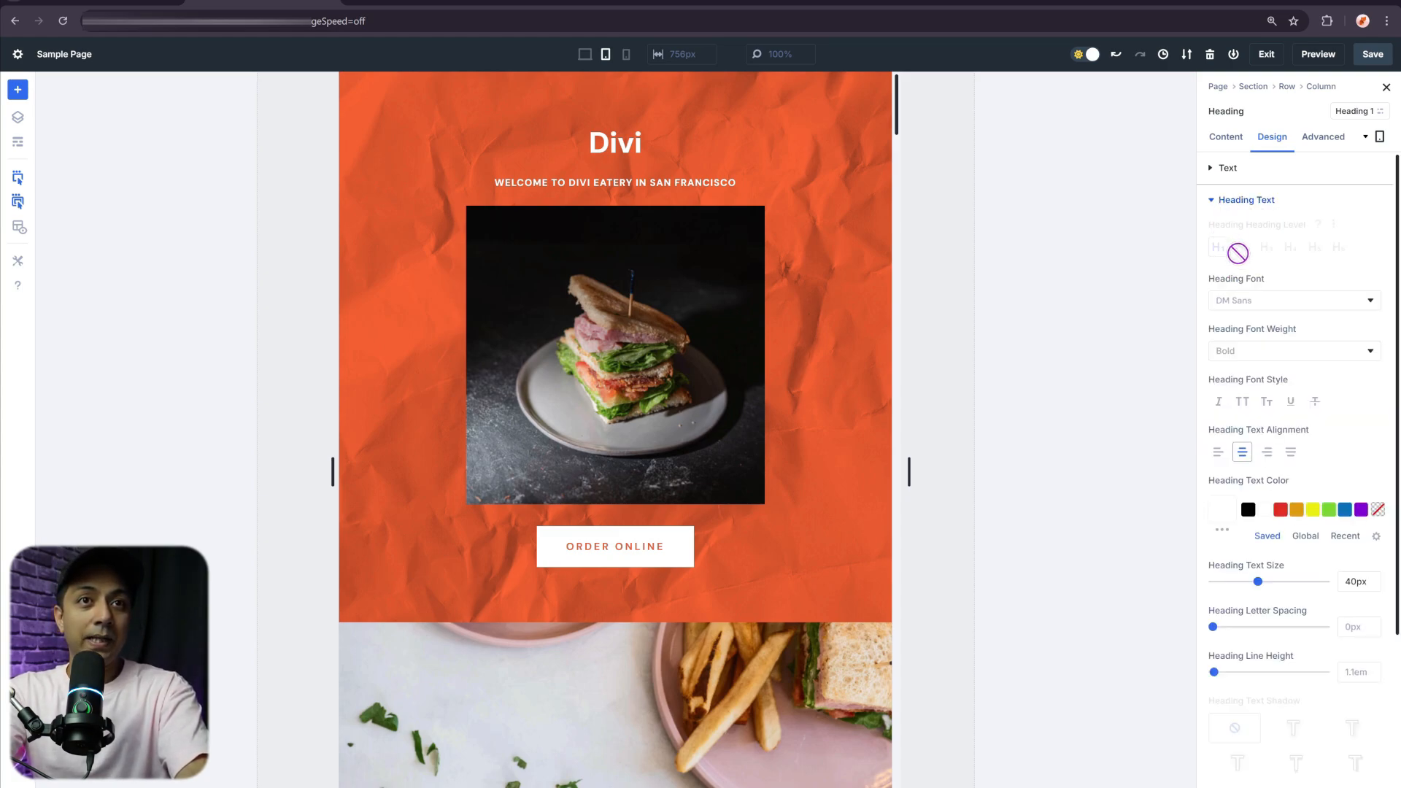
{"action": "mouse_move", "coordinate": [1320, 367]}
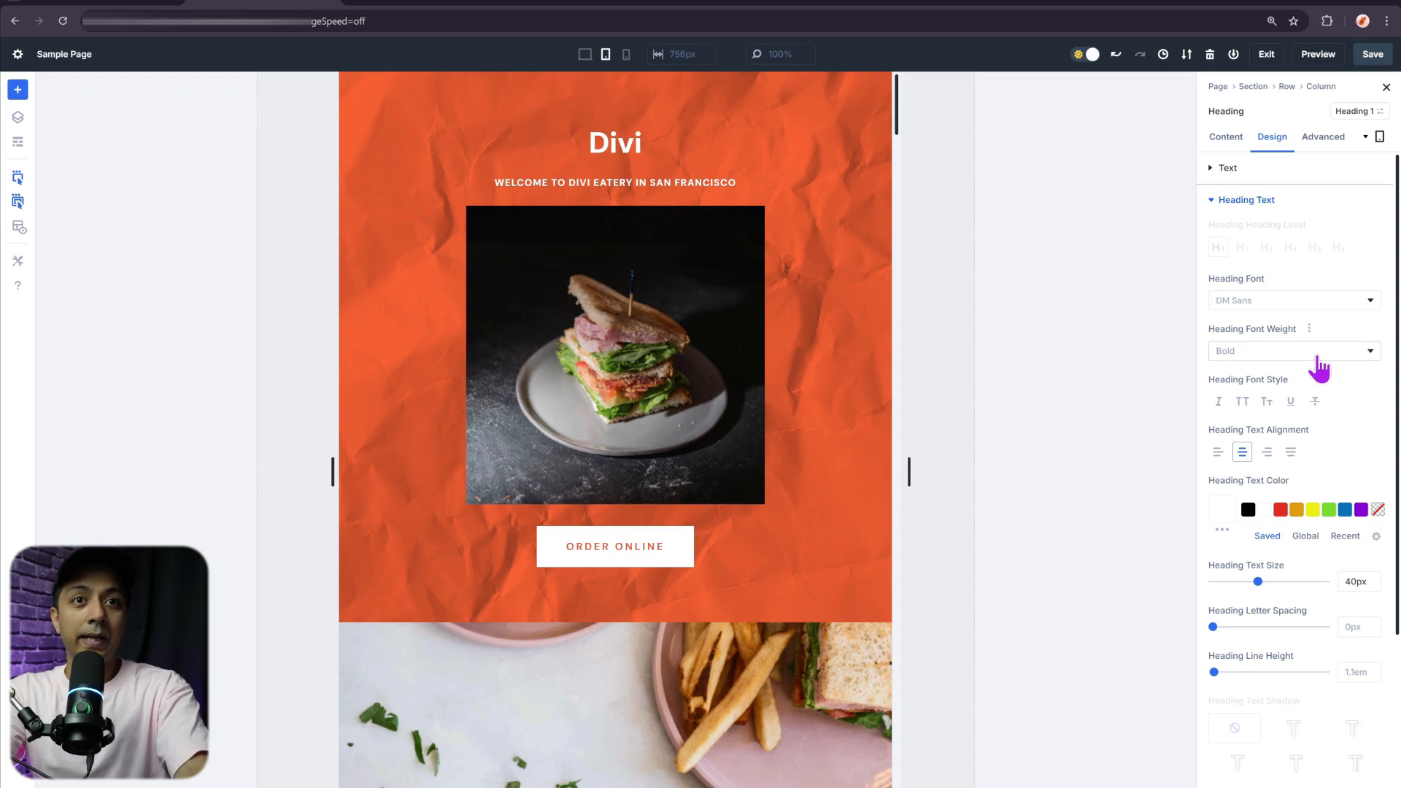
{"action": "scroll", "scroll_direction": "down", "scroll_amount": 3}
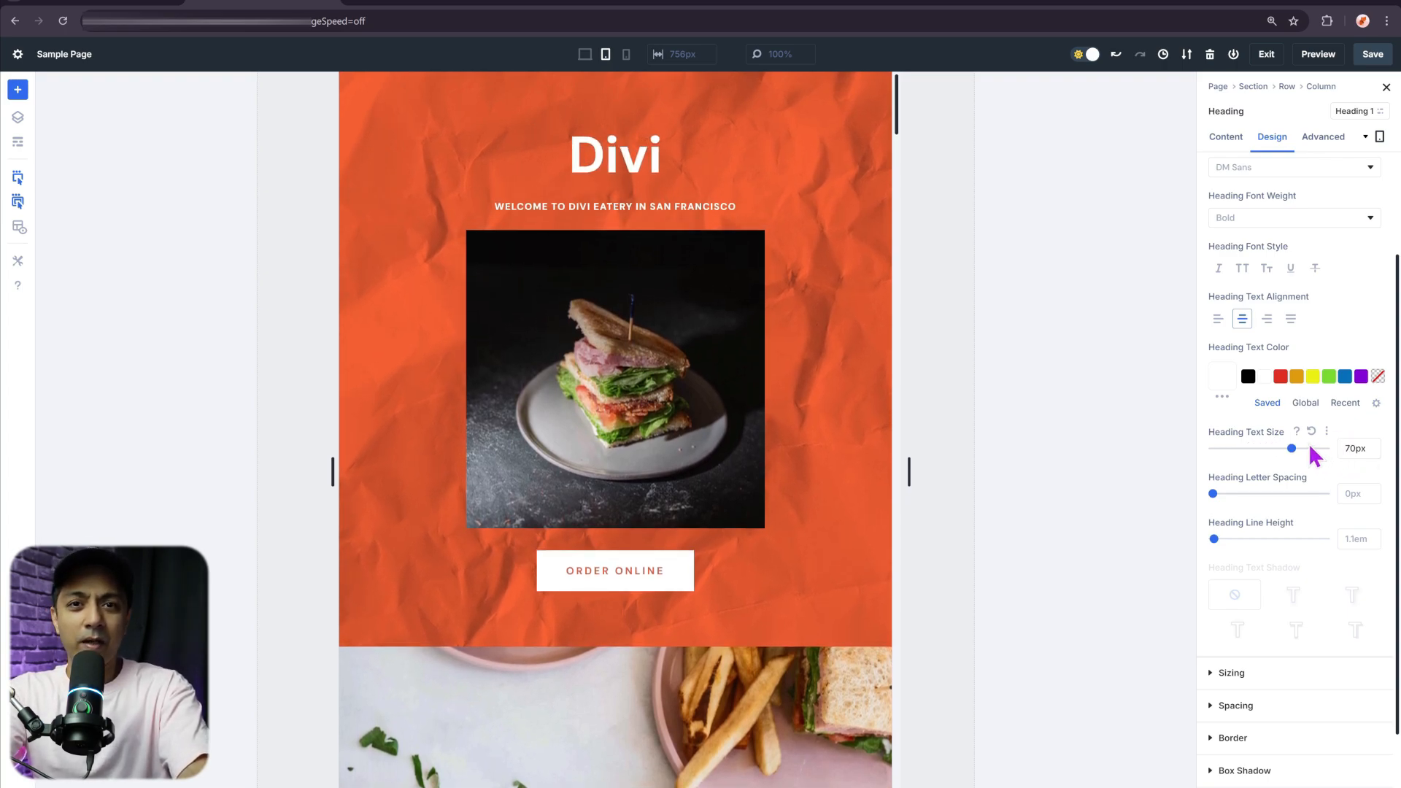
{"action": "mouse_move", "coordinate": [1260, 407]}
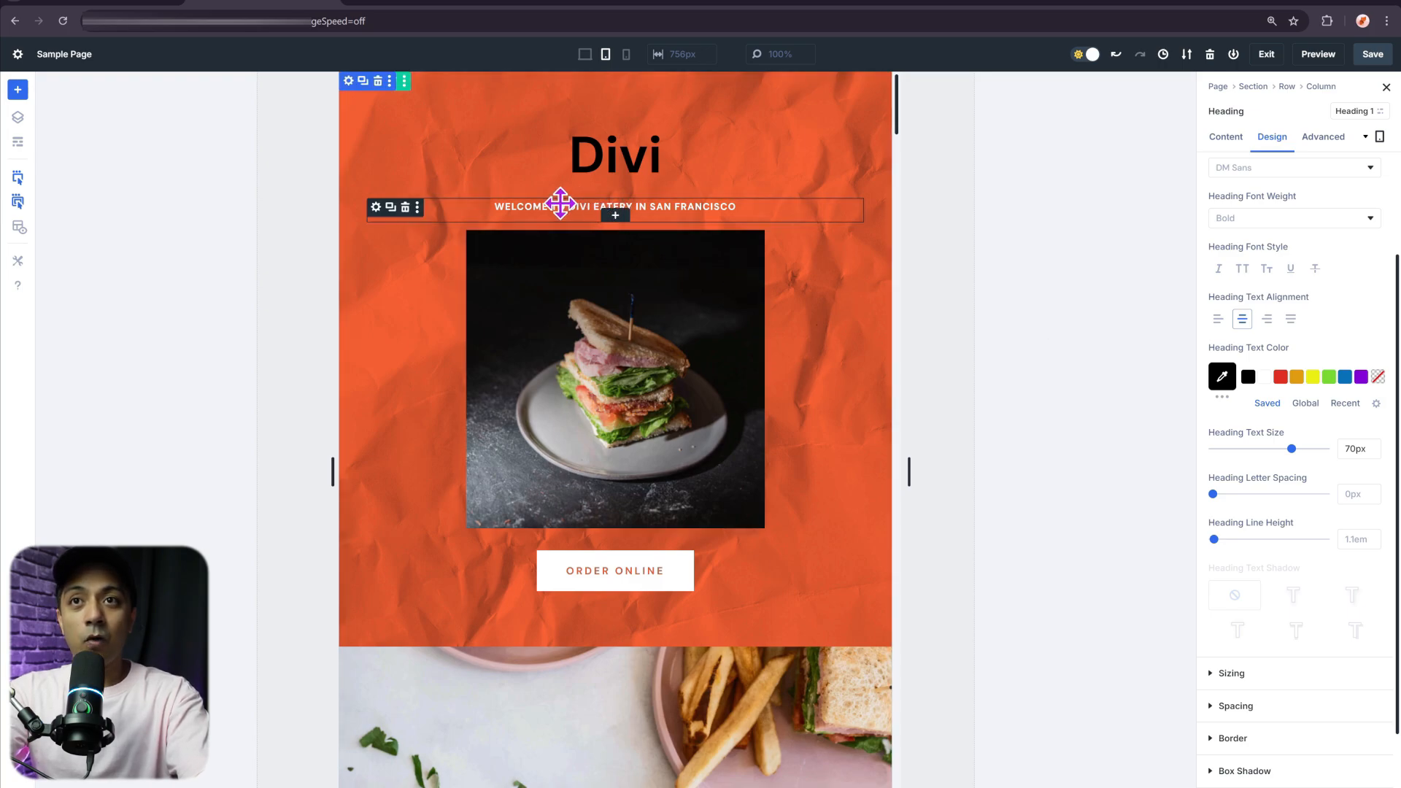
Set the 'Welcome to Divi Eatery' tagline's heading text color to black on tablet
{"action": "left_click", "coordinate": [1224, 137]}
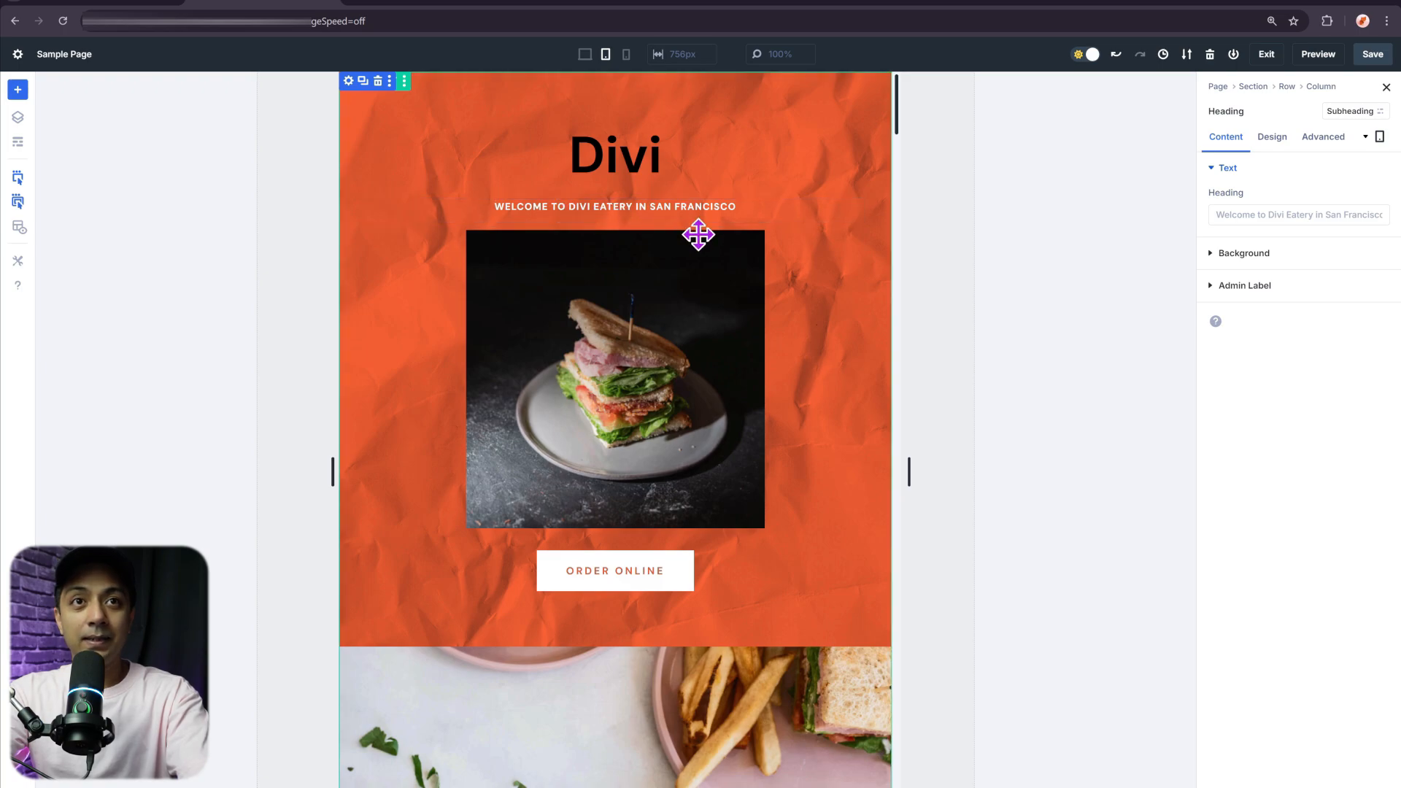
{"action": "left_click", "coordinate": [1271, 138]}
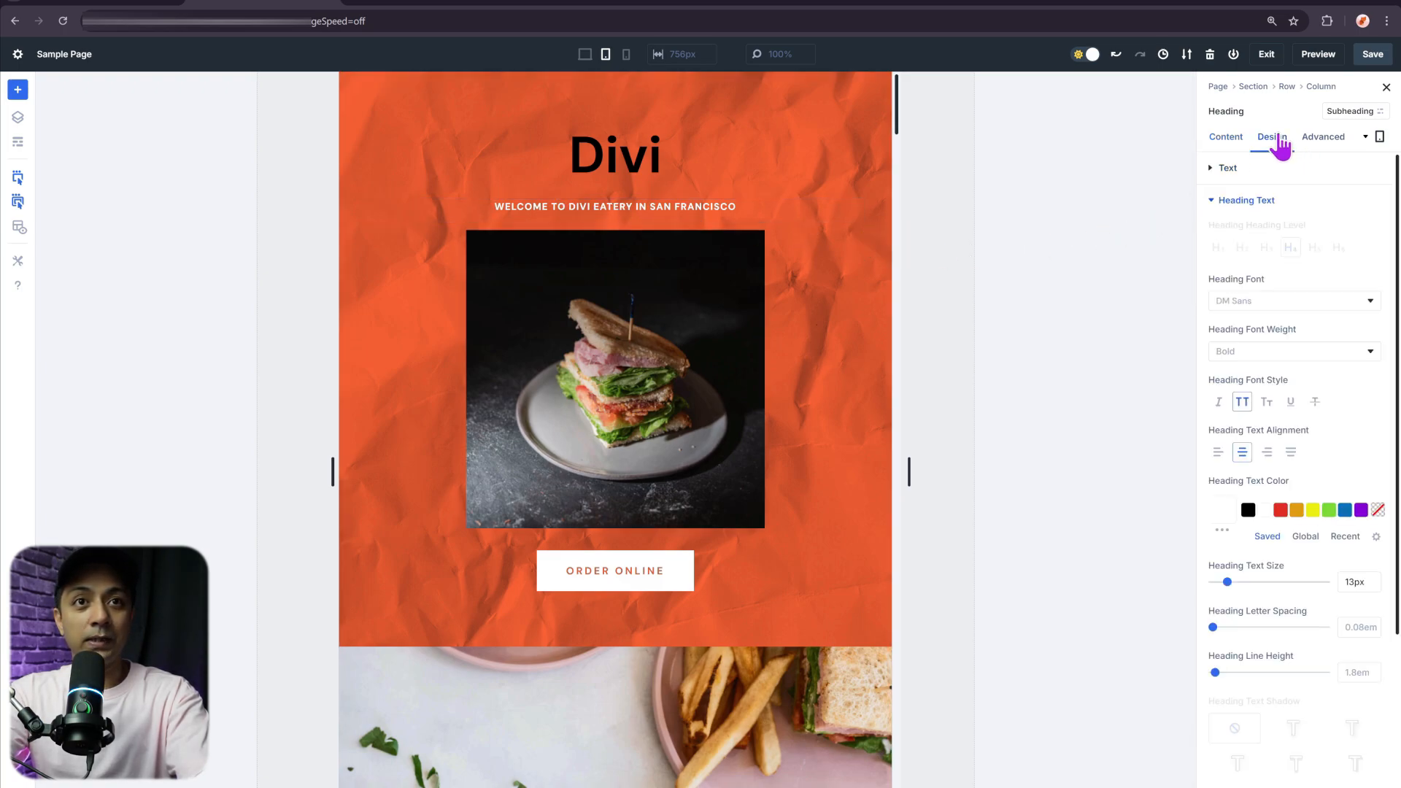
{"action": "scroll", "scroll_direction": "down", "scroll_amount": 3}
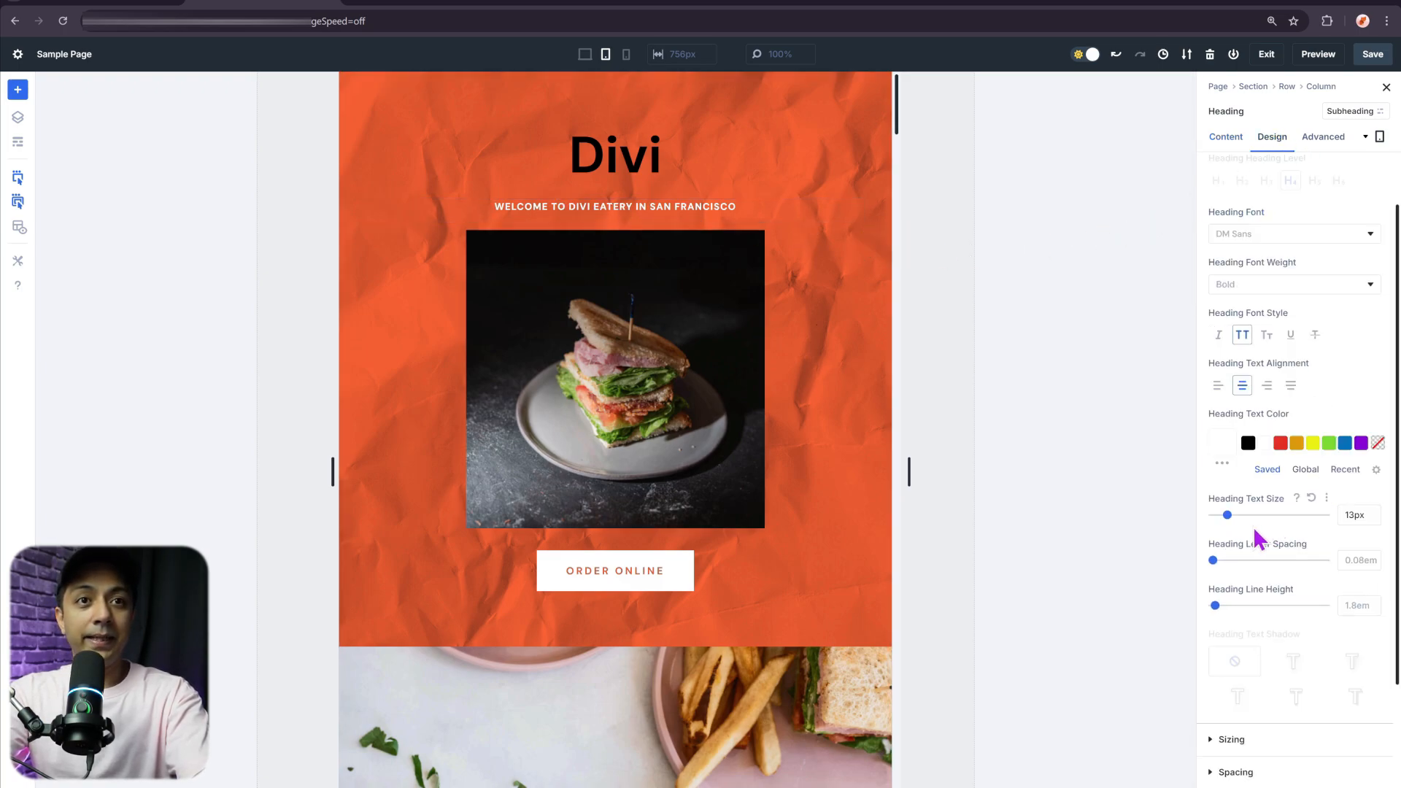
{"action": "mouse_move", "coordinate": [1227, 512]}
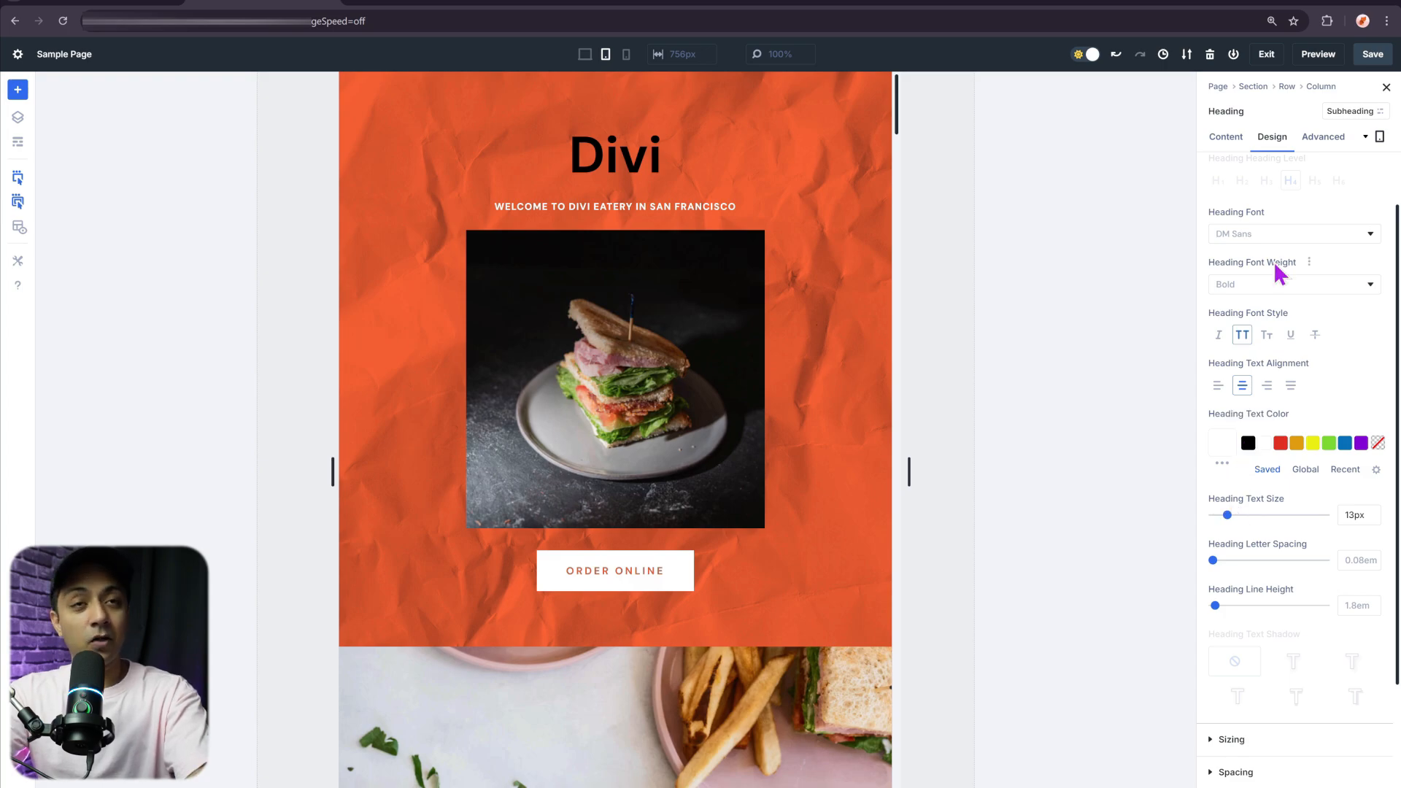
{"action": "mouse_move", "coordinate": [1247, 460]}
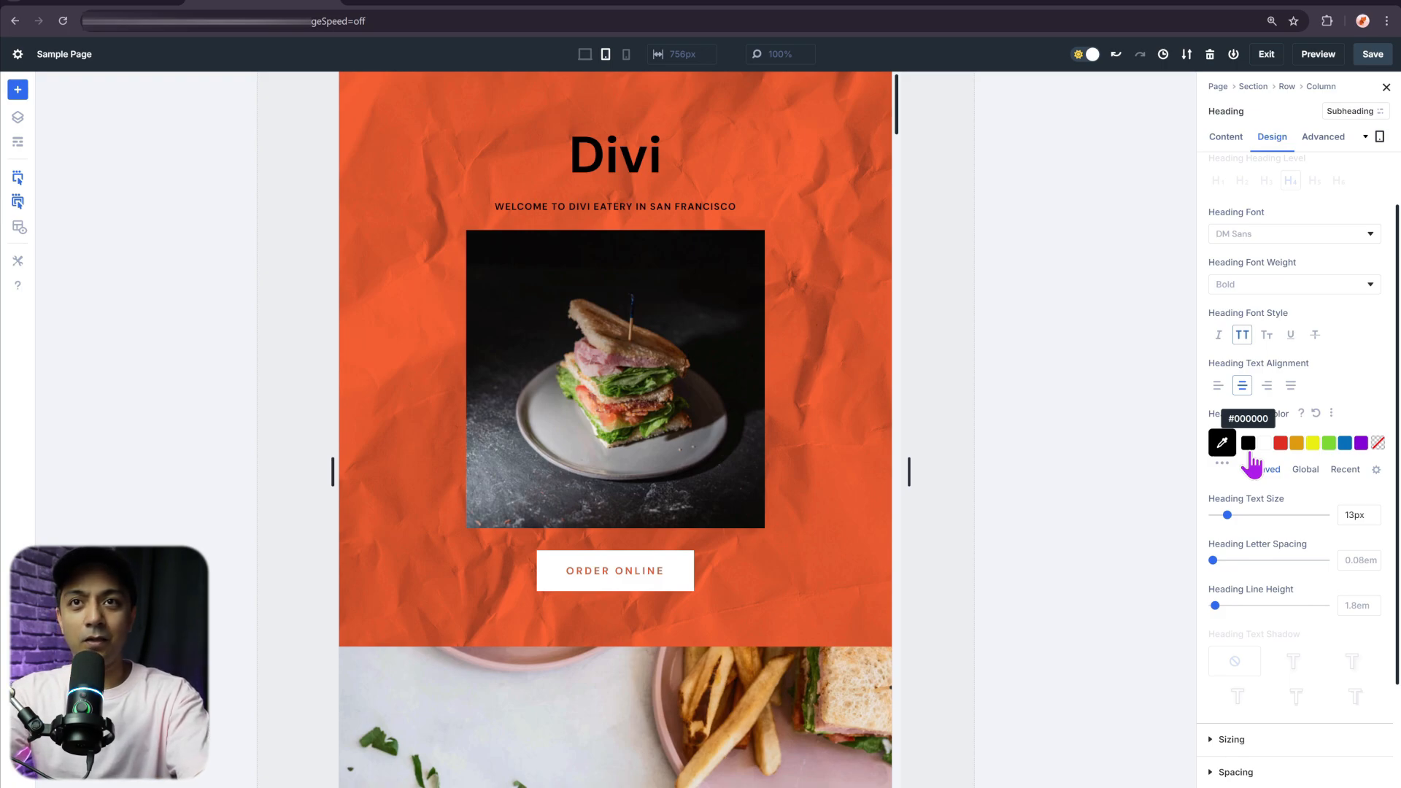
{"action": "mouse_move", "coordinate": [1331, 521]}
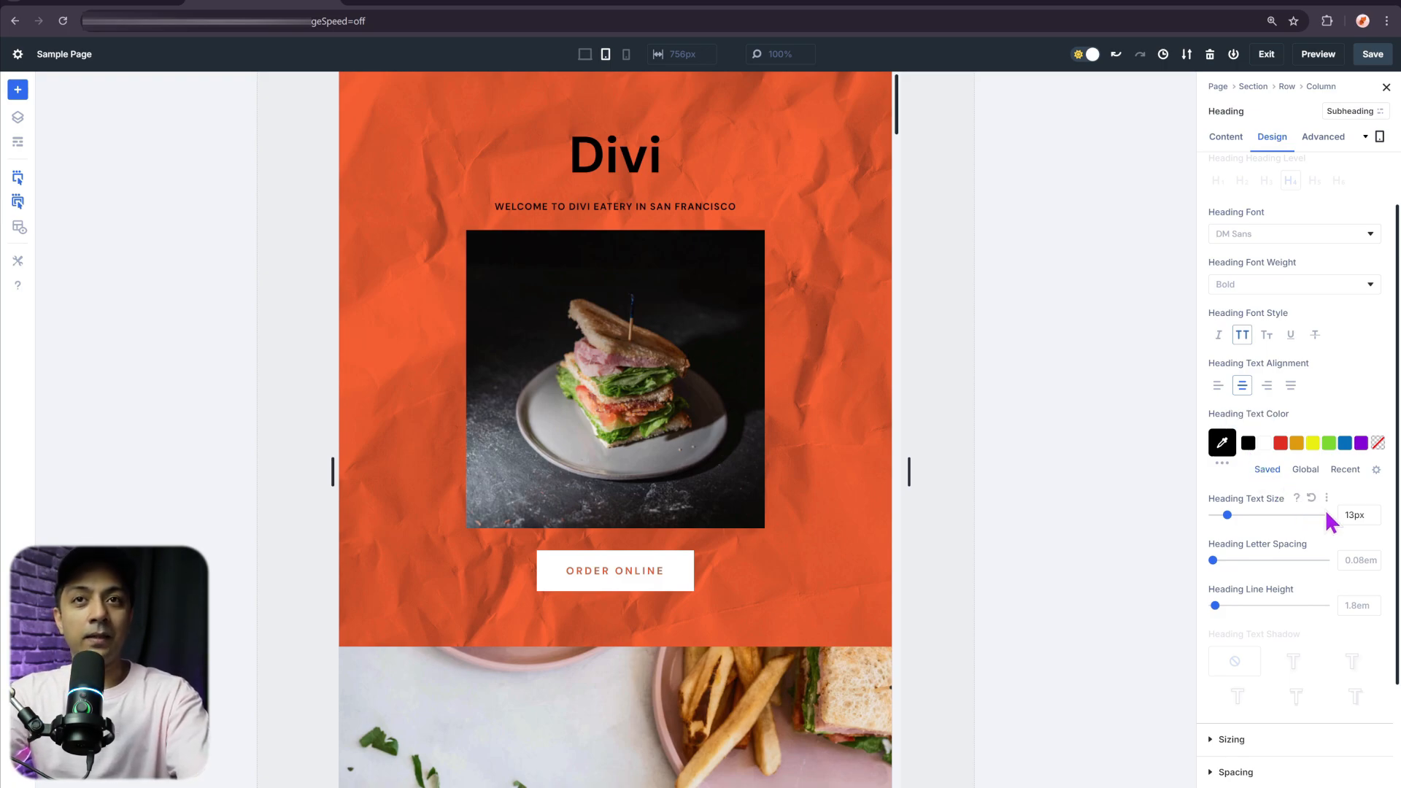
{"action": "left_click", "coordinate": [614, 152]}
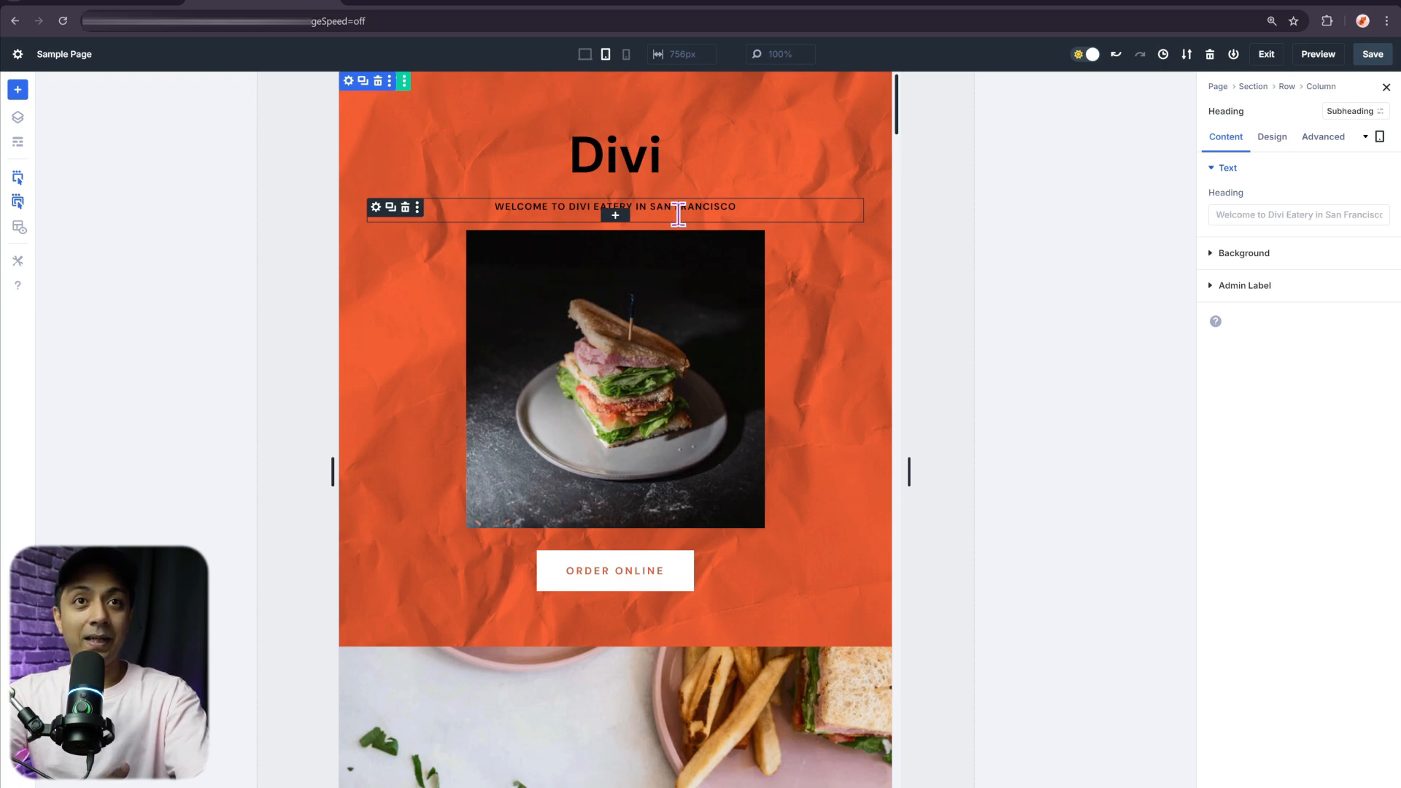
Check the sandwich photo's styling, then select the ORDER ONLINE button's design settings
{"action": "left_click", "coordinate": [615, 377]}
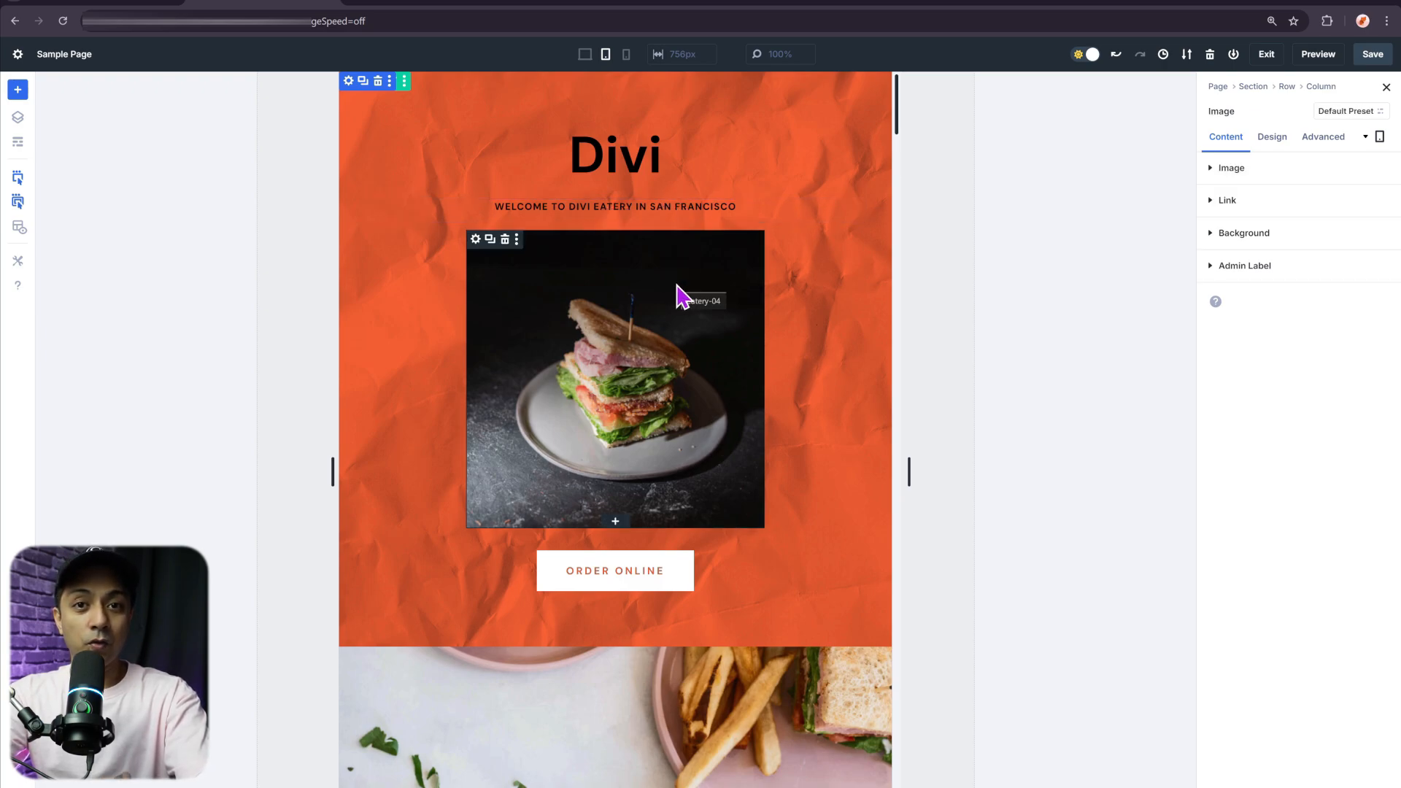
{"action": "left_click", "coordinate": [1271, 137]}
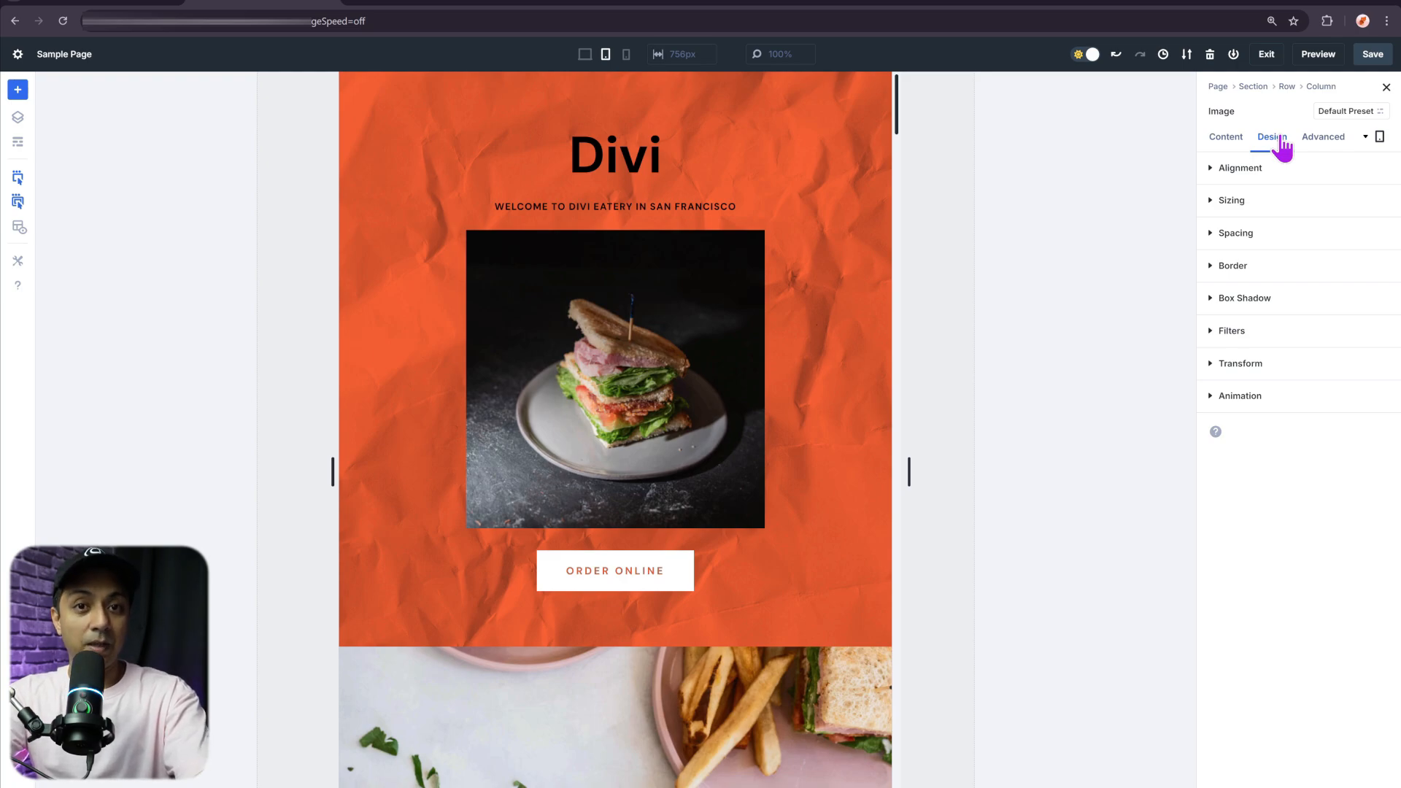
{"action": "mouse_move", "coordinate": [604, 54]}
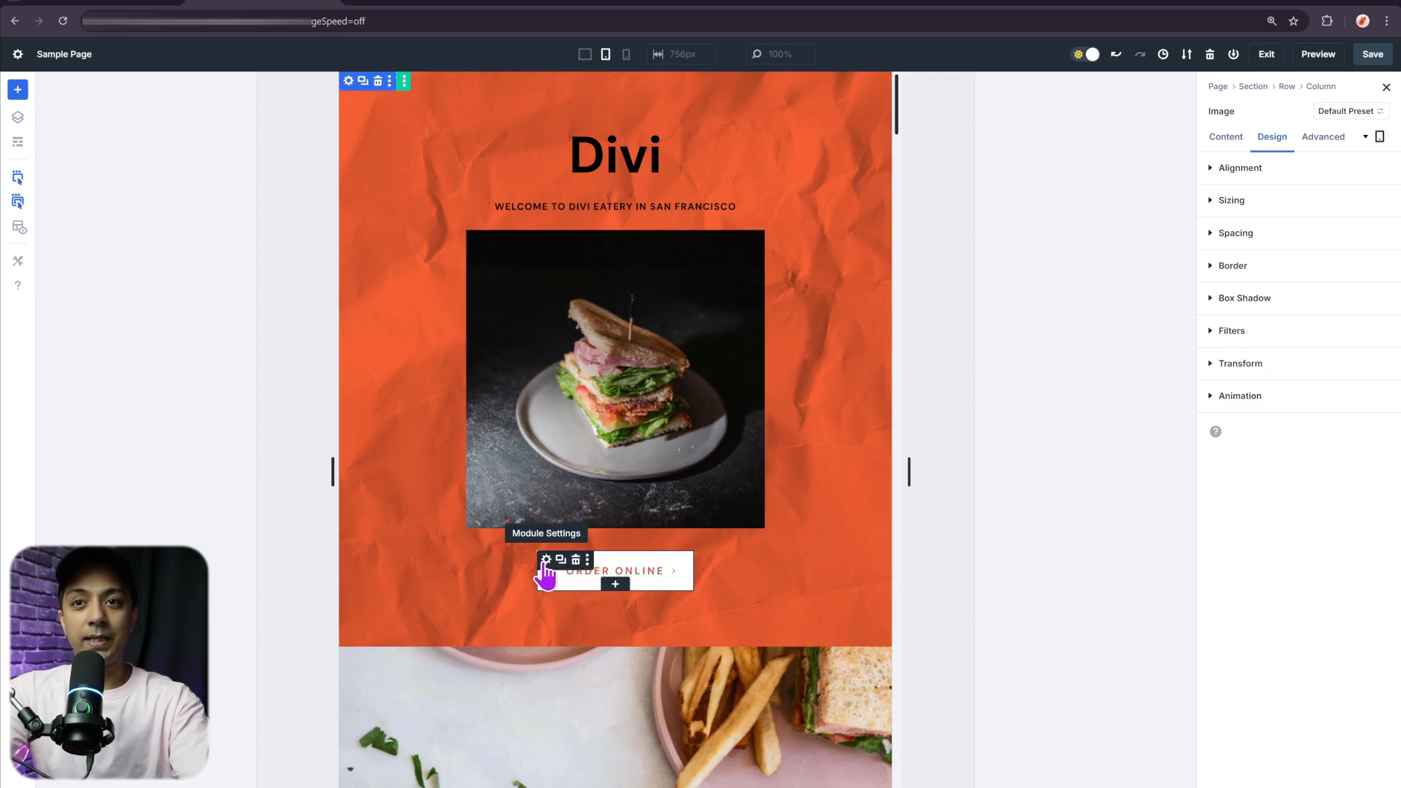
{"action": "left_click", "coordinate": [544, 559]}
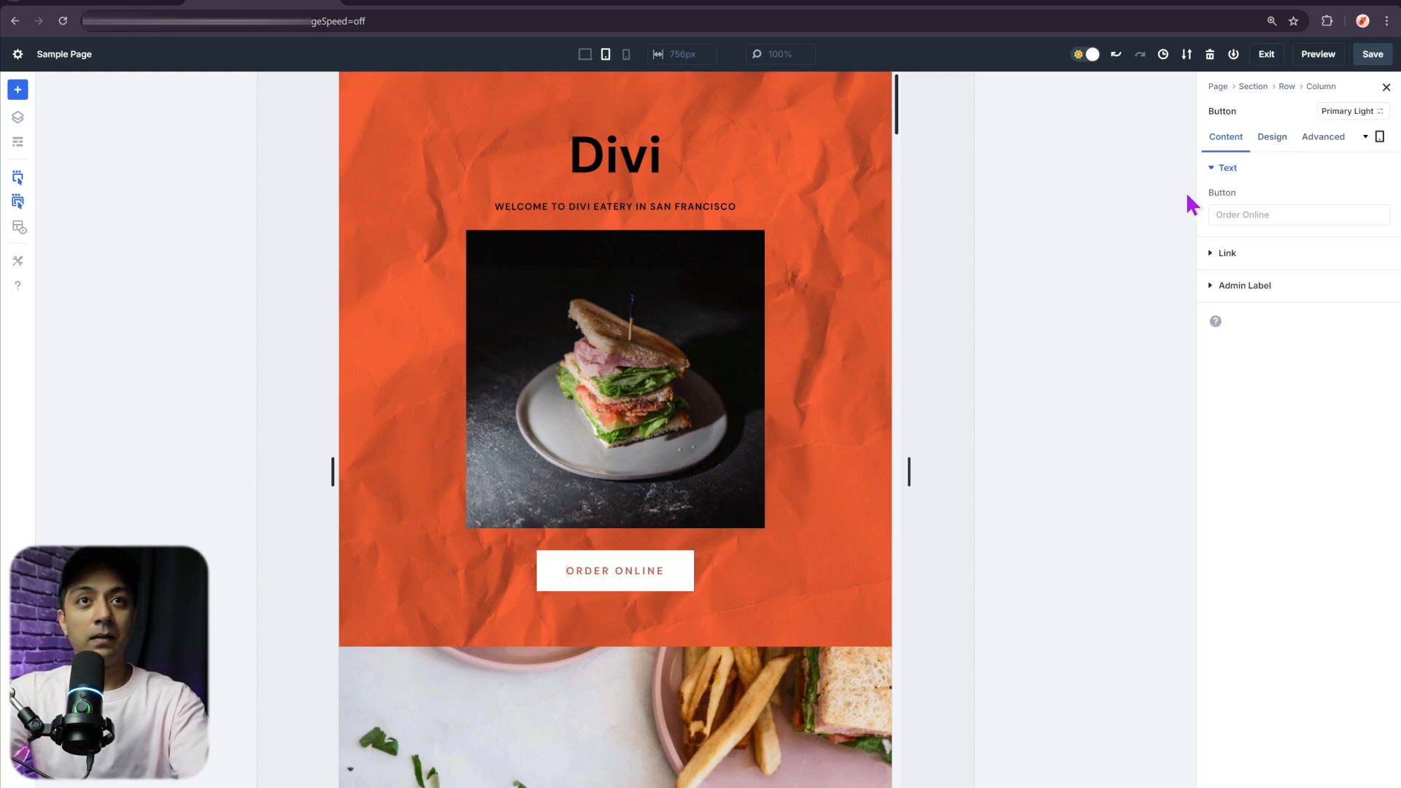
{"action": "left_click", "coordinate": [1271, 137]}
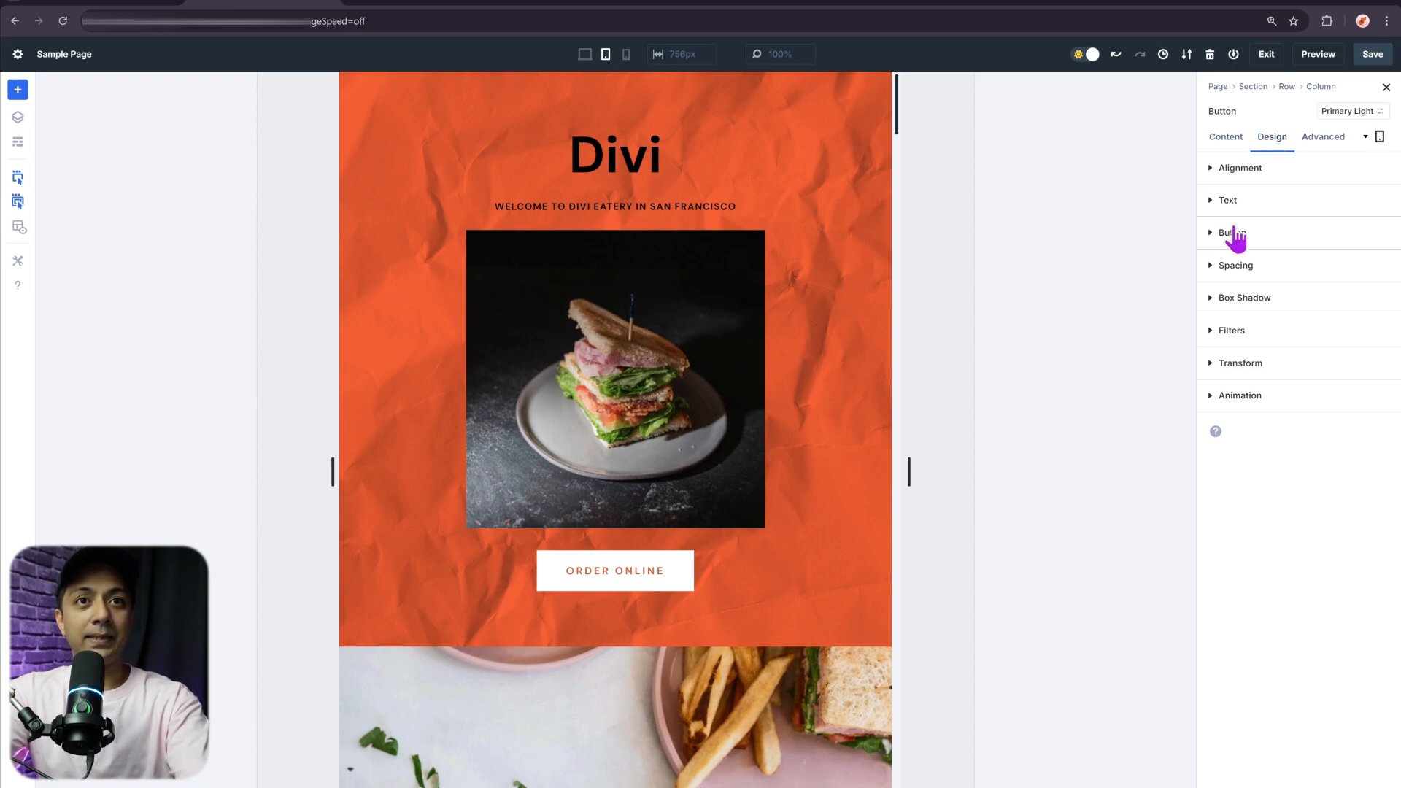
Give the ORDER ONLINE button a yellow background after trying green
{"action": "left_click", "coordinate": [1231, 233]}
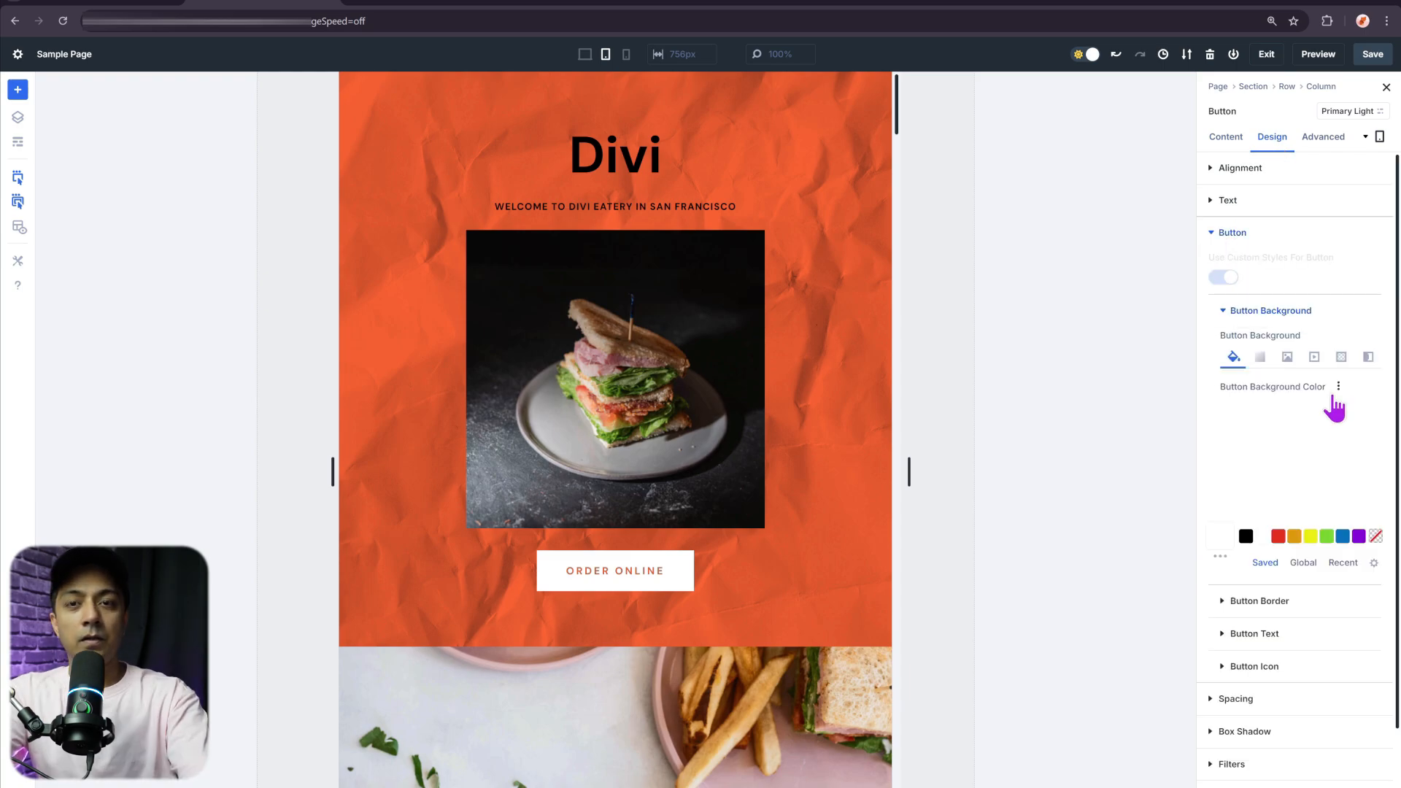
{"action": "left_click", "coordinate": [1326, 536]}
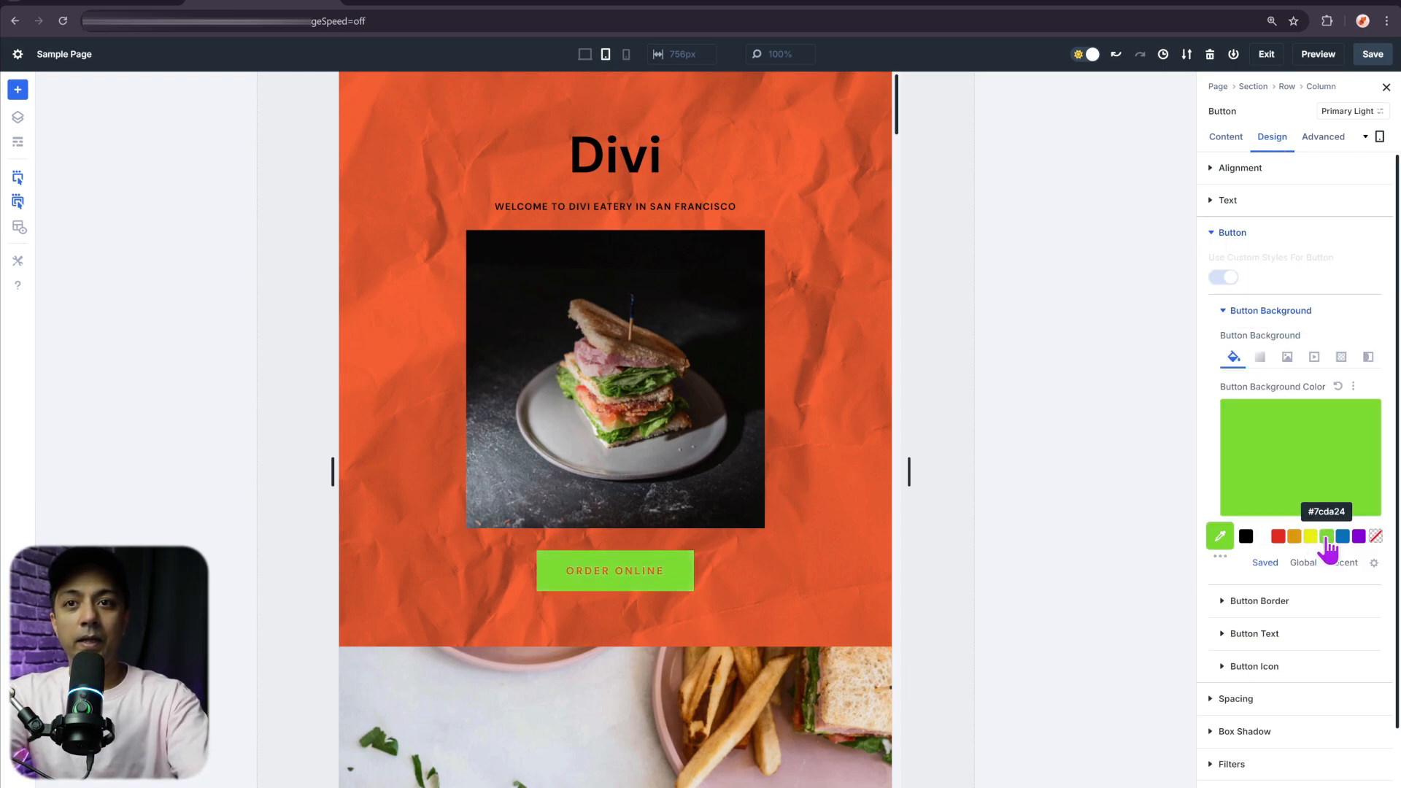
{"action": "left_click", "coordinate": [1311, 536]}
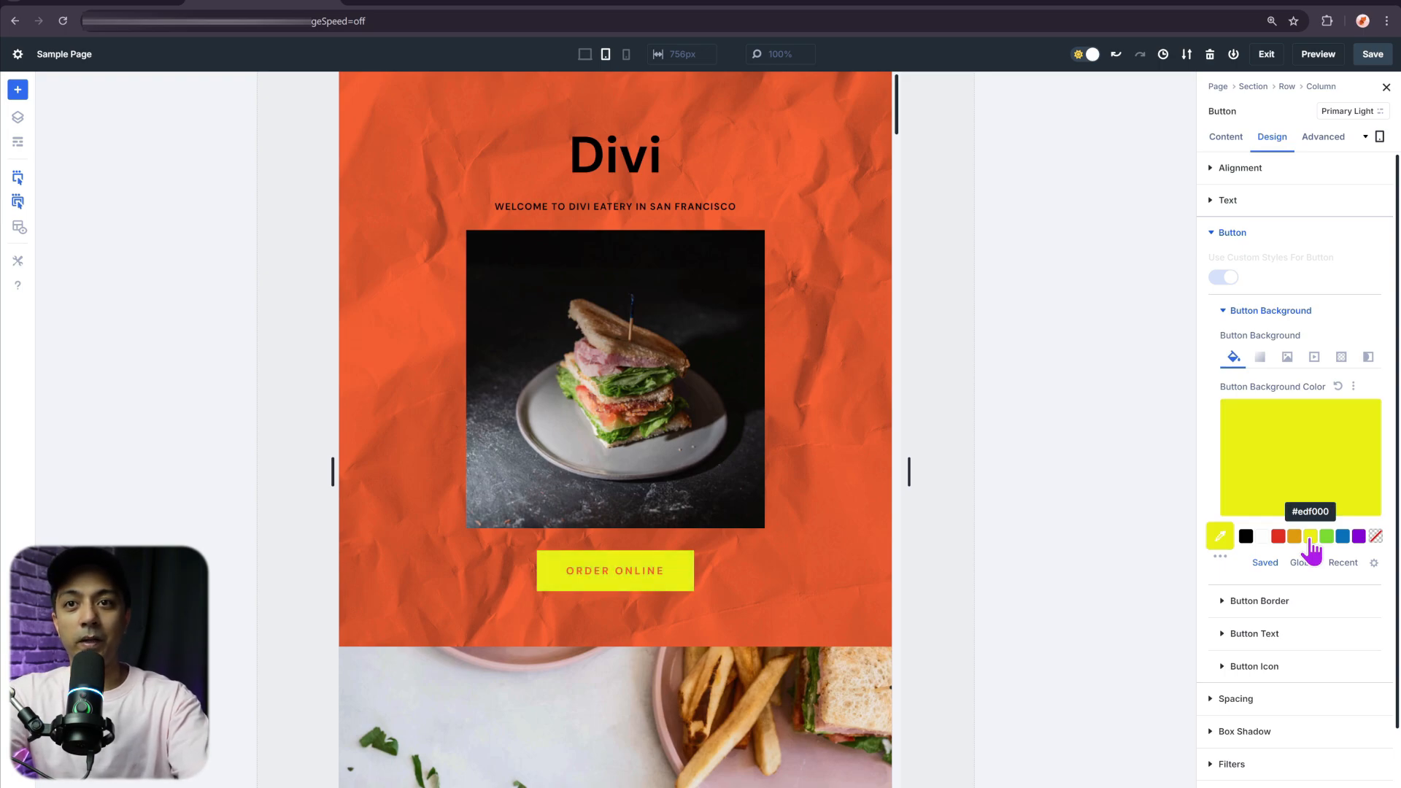
{"action": "mouse_move", "coordinate": [1122, 553]}
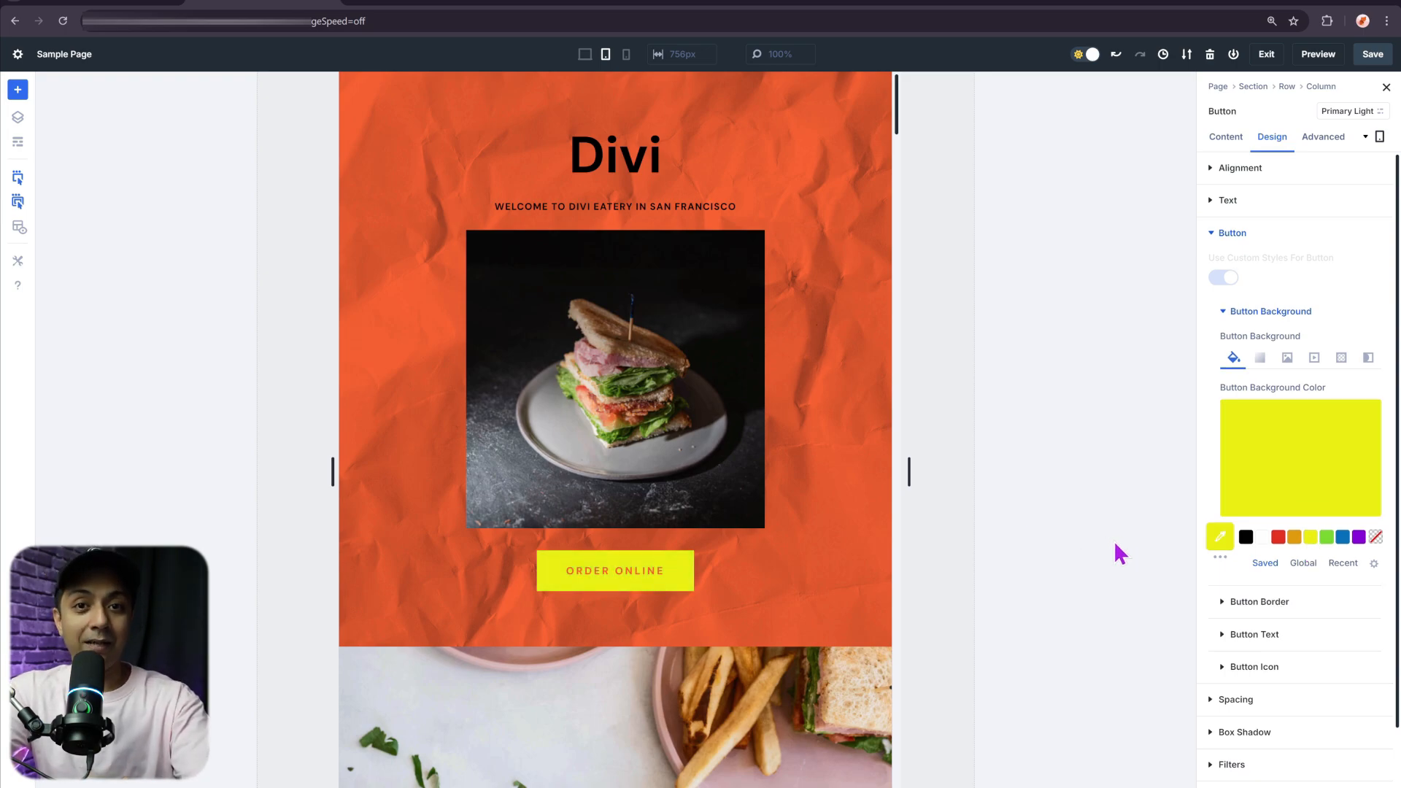
Switch the canvas to phone width and select the Divi title heading
{"action": "left_click", "coordinate": [626, 54]}
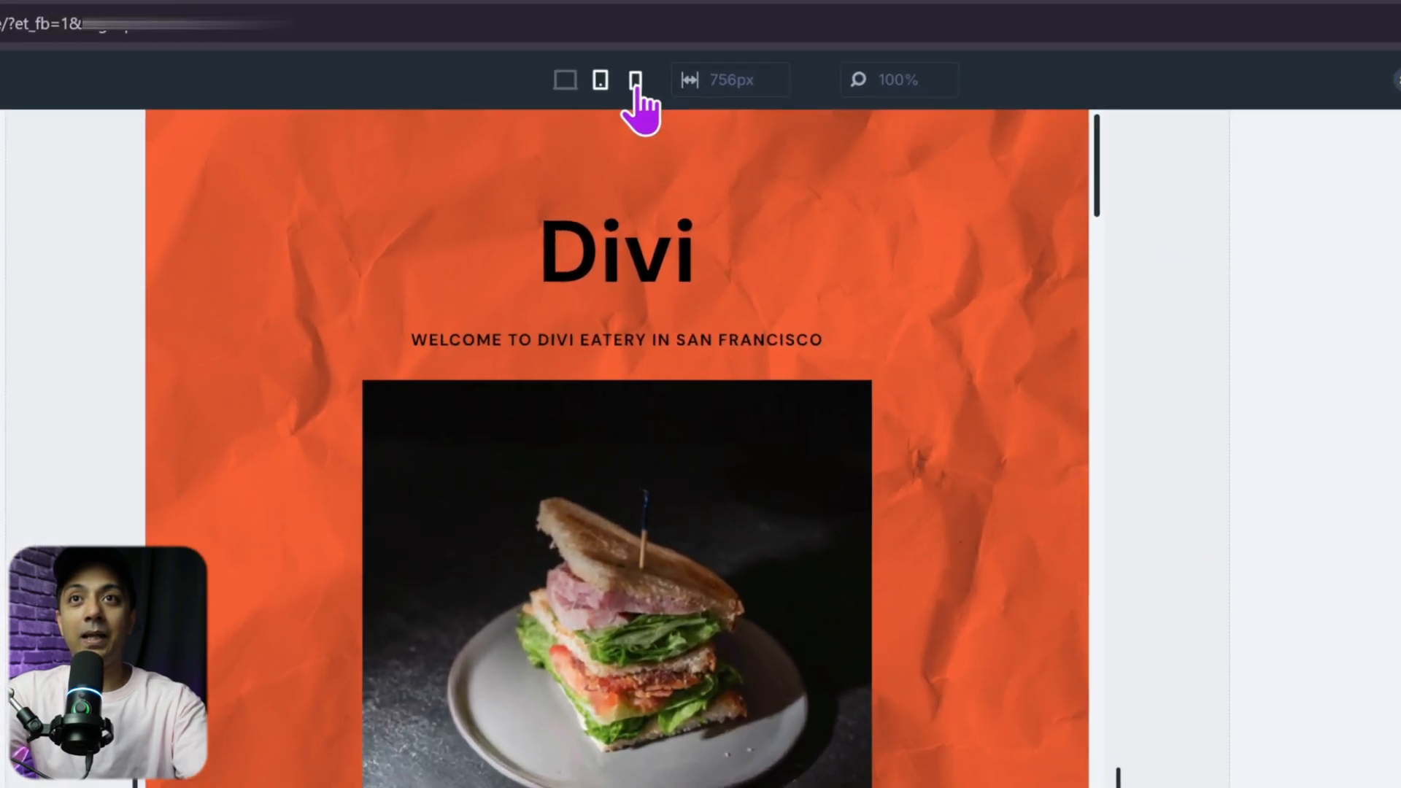
{"action": "left_click", "coordinate": [635, 79]}
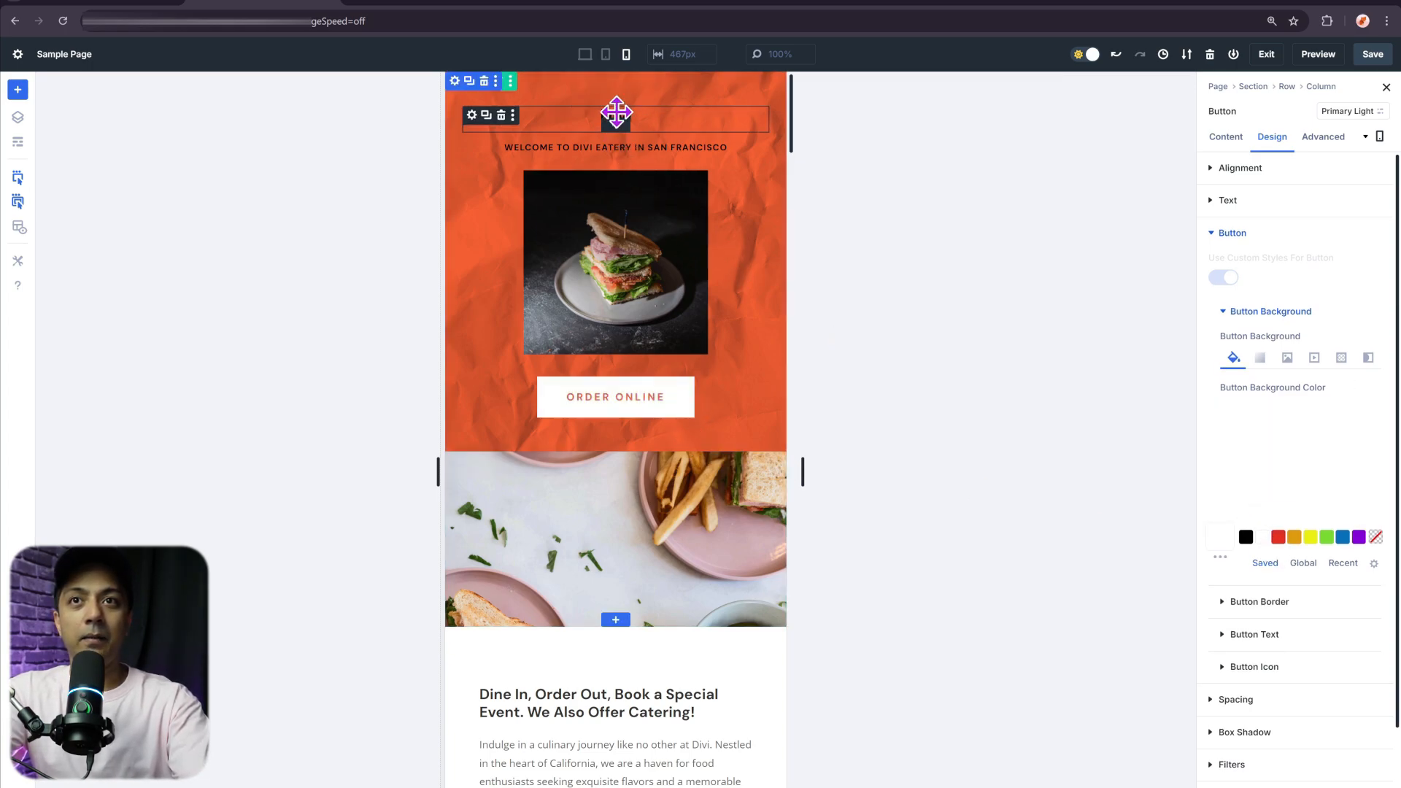
{"action": "left_click", "coordinate": [616, 115]}
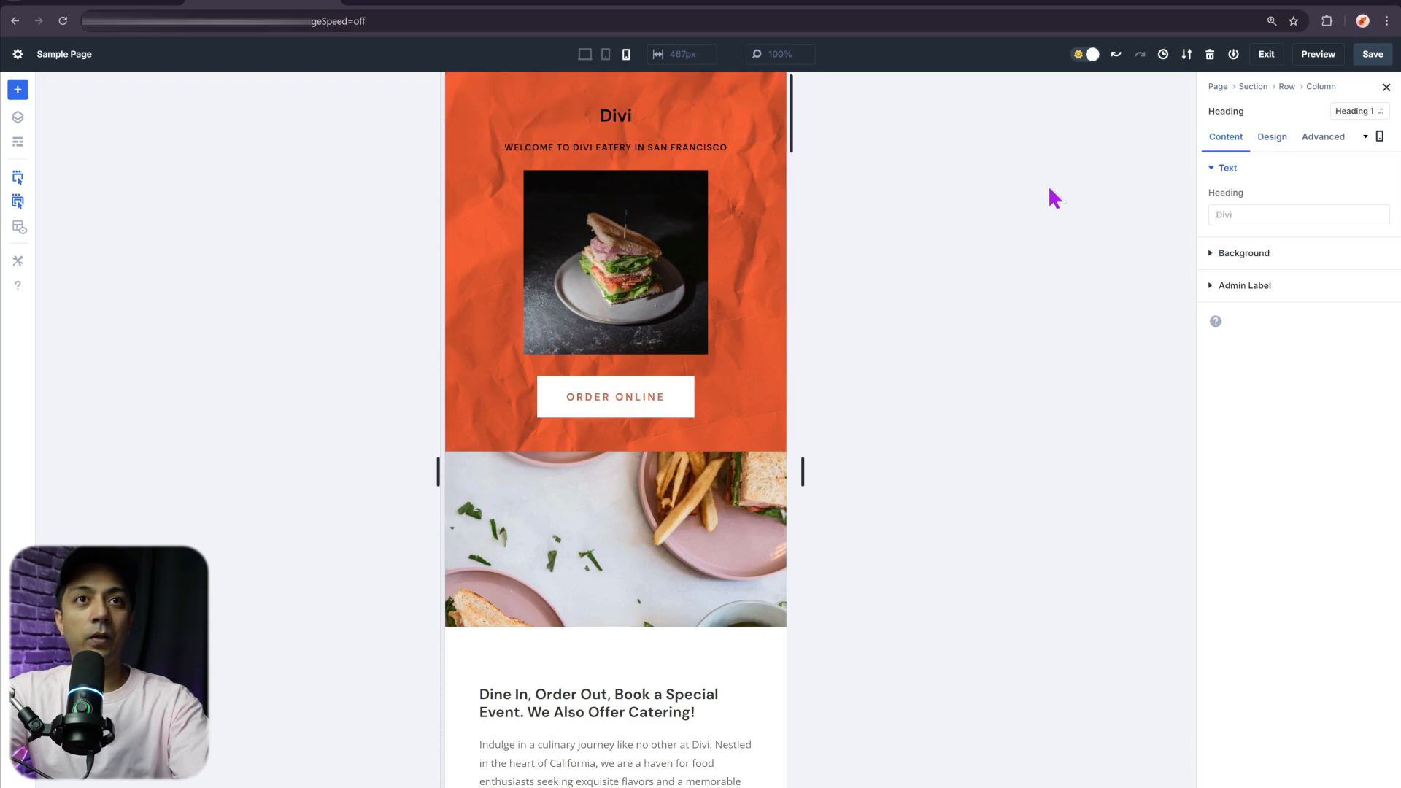
Strike through the Divi title and set its heading text size to 70px
{"action": "left_click", "coordinate": [1271, 137]}
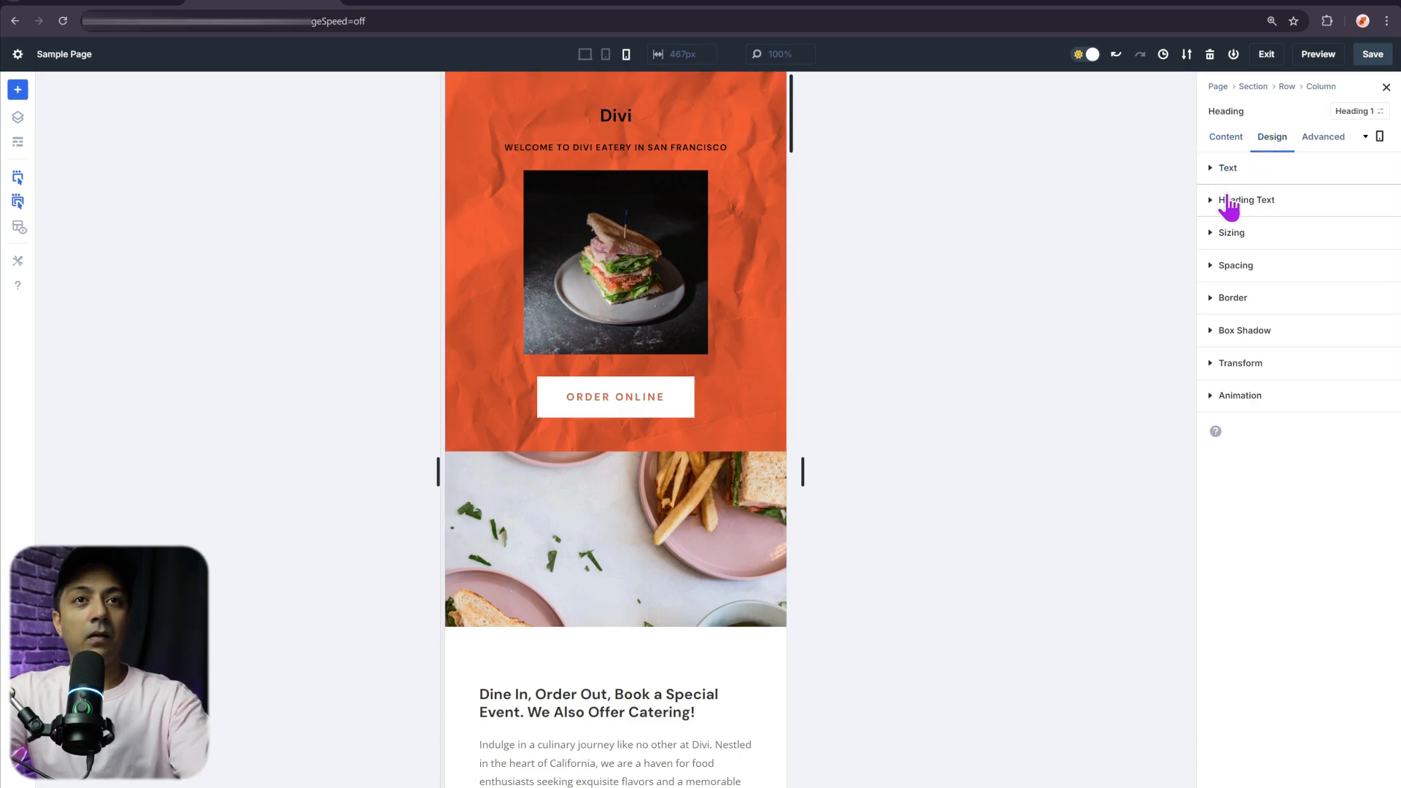
{"action": "left_click", "coordinate": [1245, 200]}
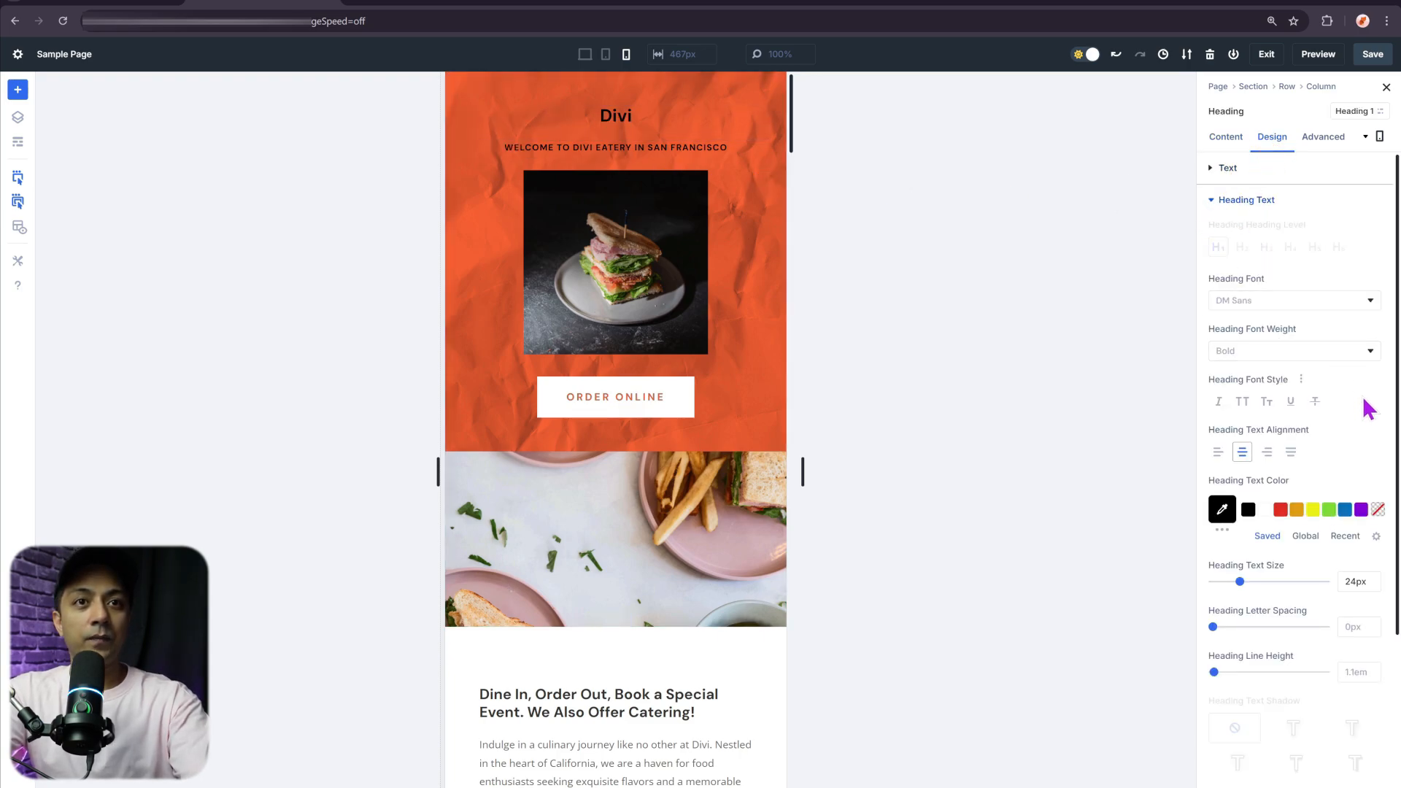
{"action": "mouse_move", "coordinate": [1315, 401]}
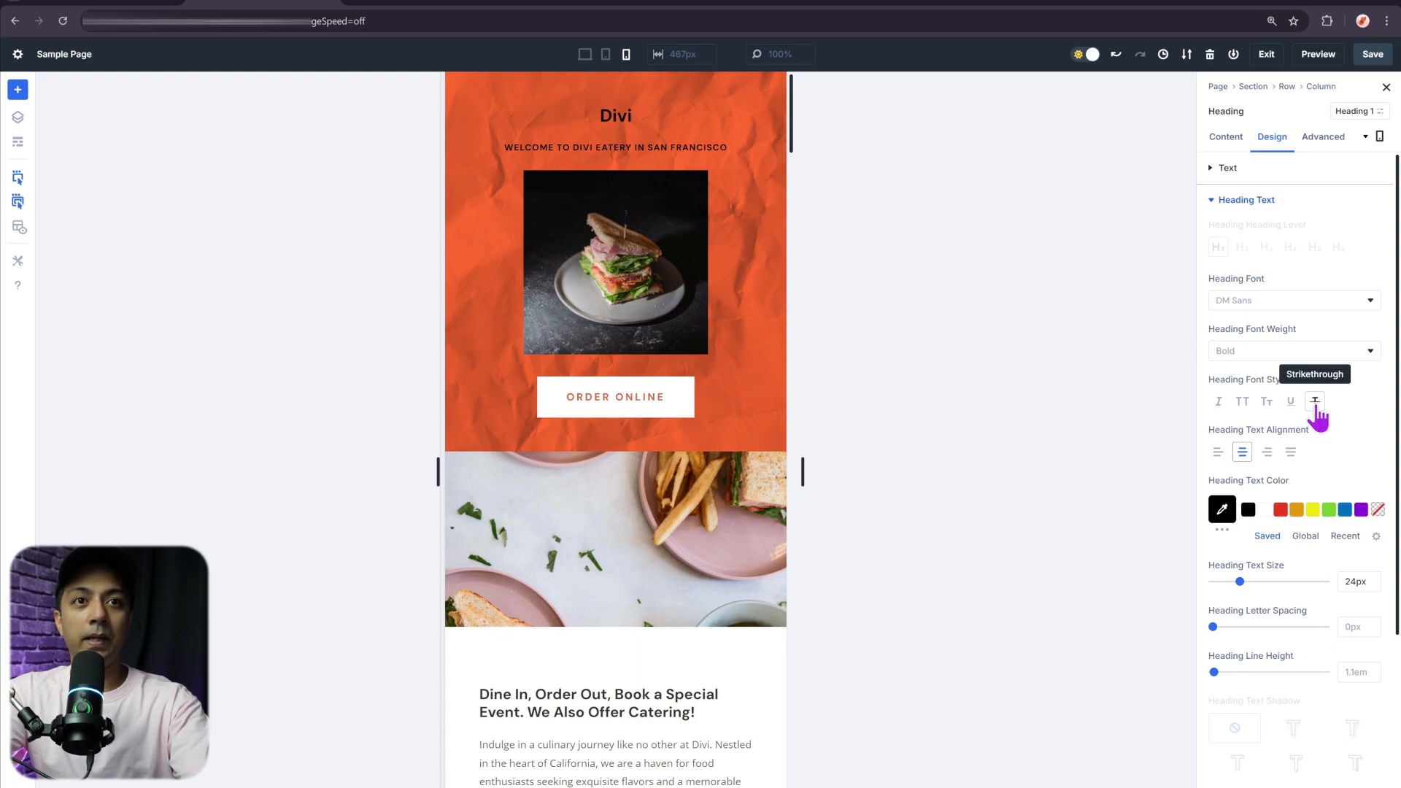
{"action": "left_click", "coordinate": [1315, 400]}
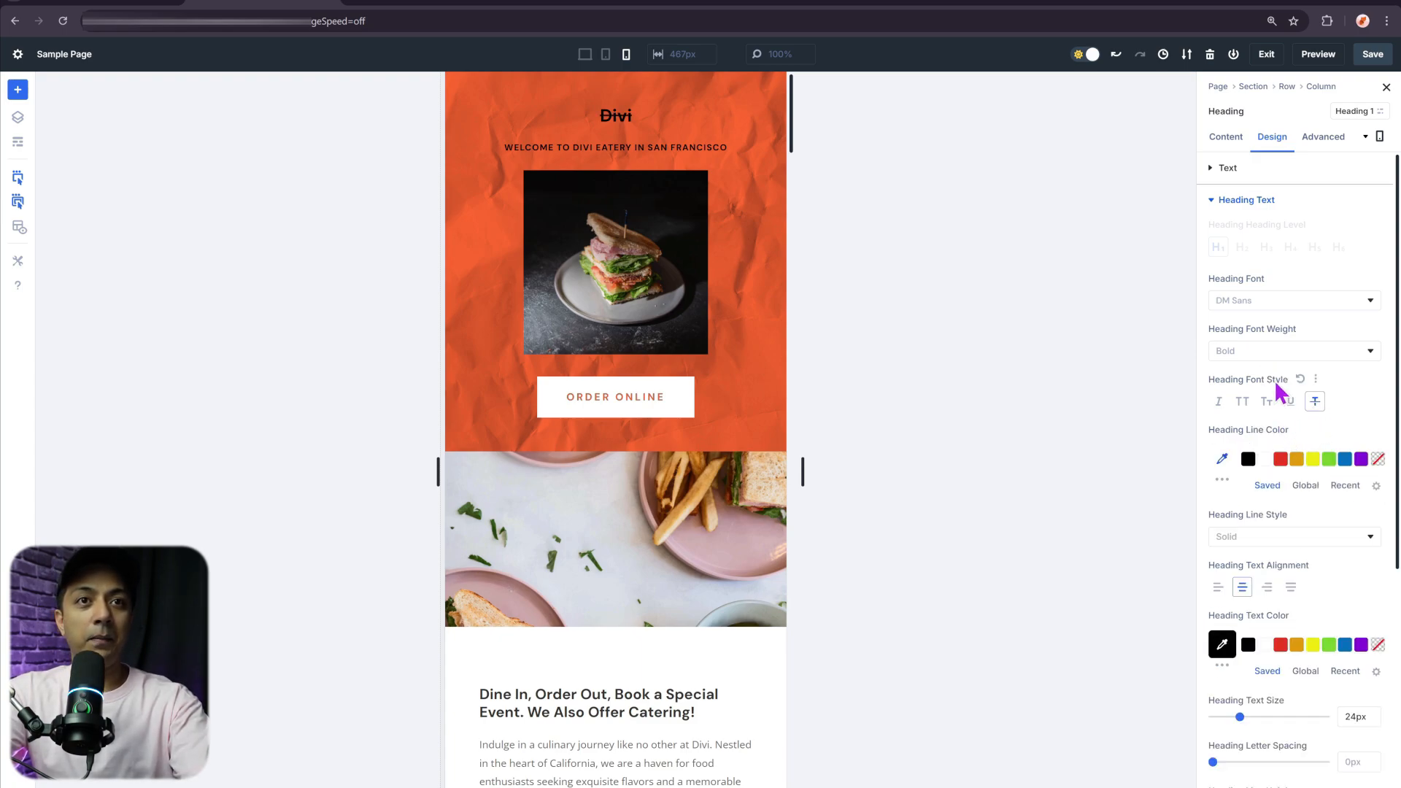
{"action": "scroll", "scroll_direction": "down", "scroll_amount": 3}
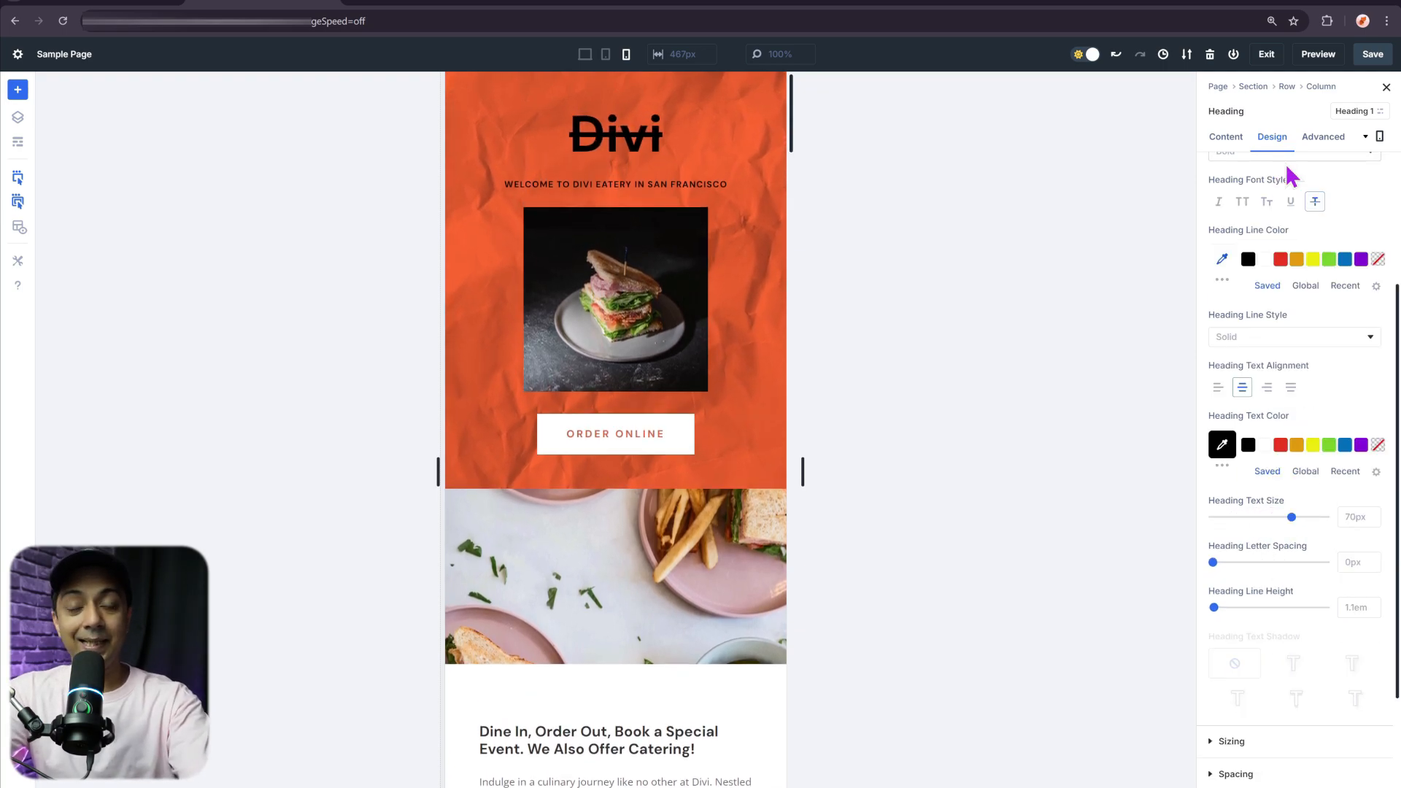
{"action": "mouse_move", "coordinate": [1295, 354]}
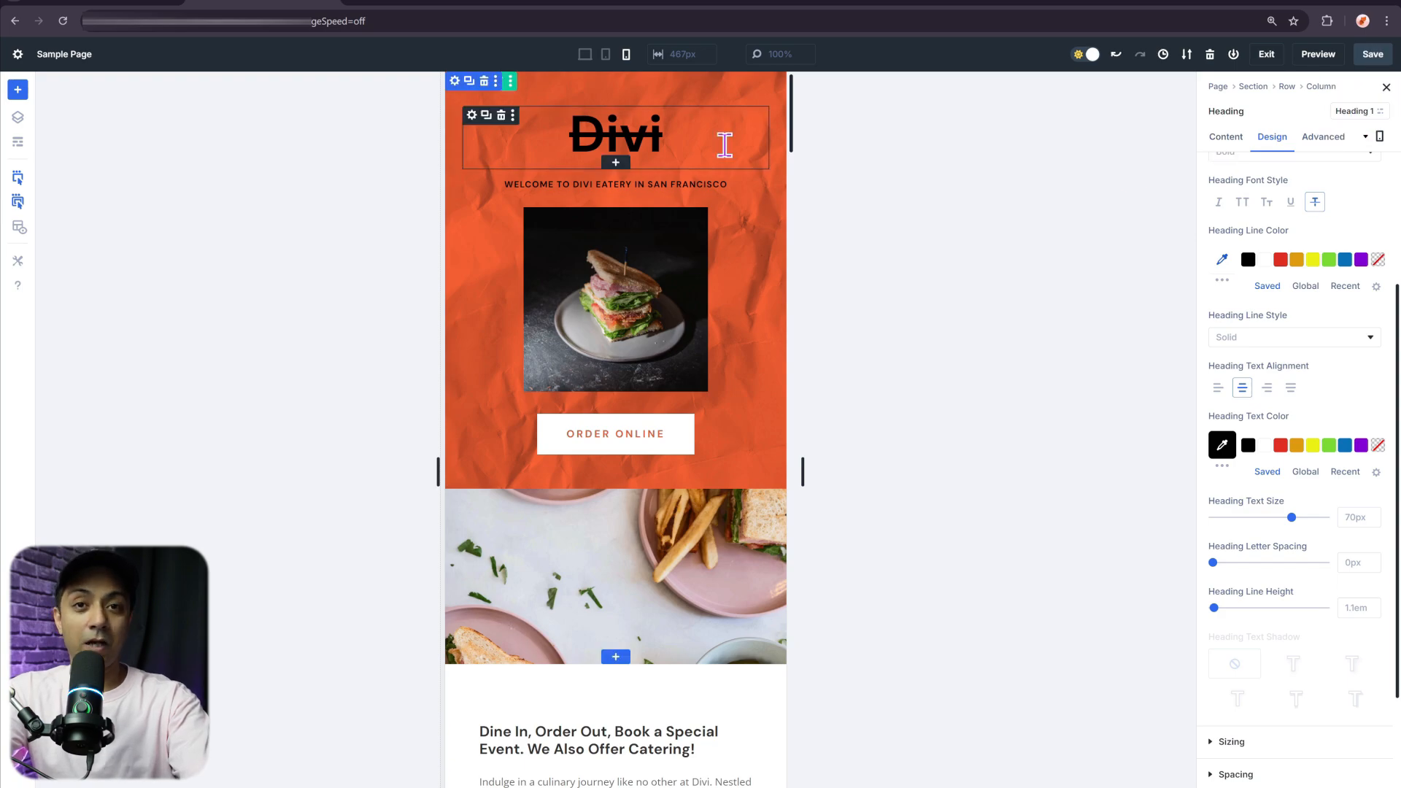
{"action": "mouse_move", "coordinate": [613, 105]}
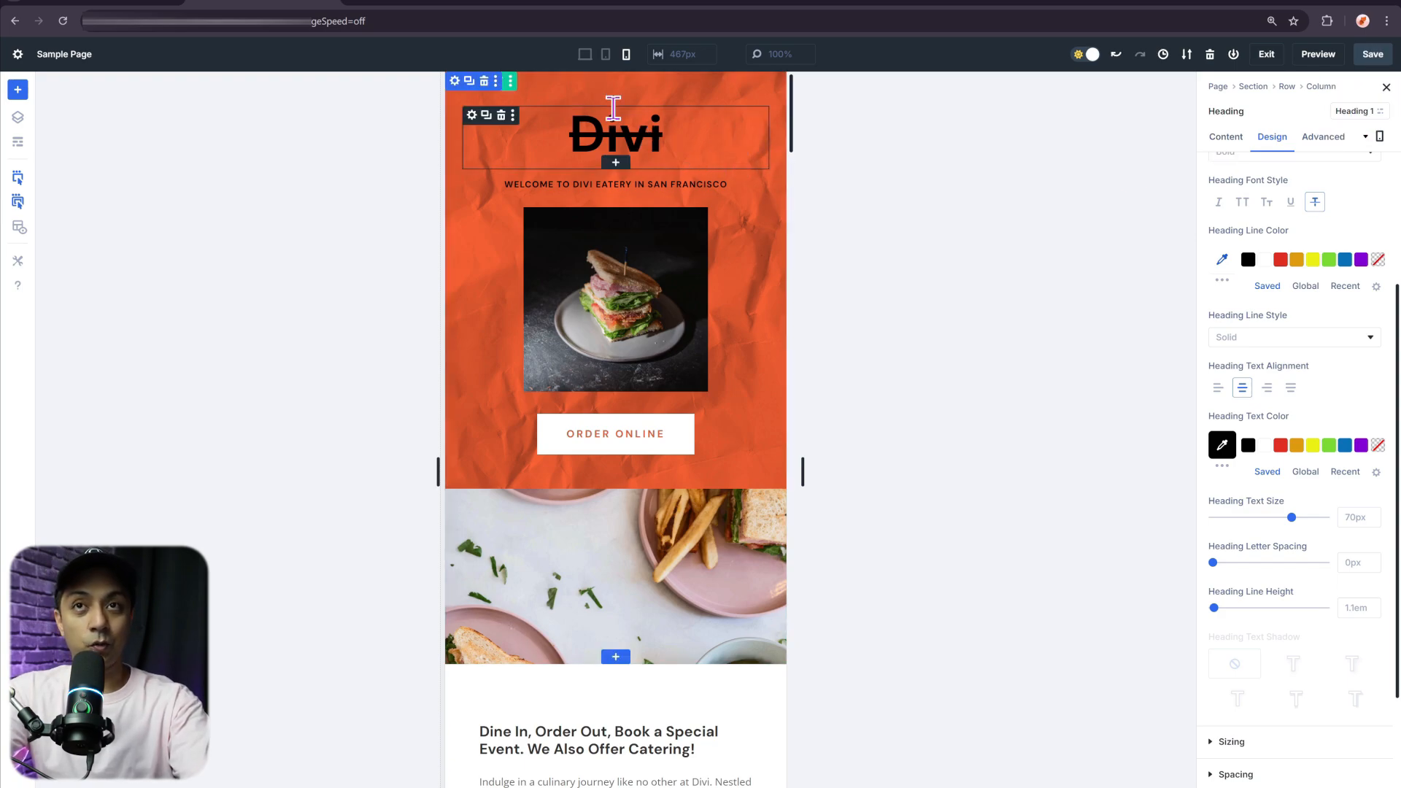
{"action": "left_click", "coordinate": [585, 54]}
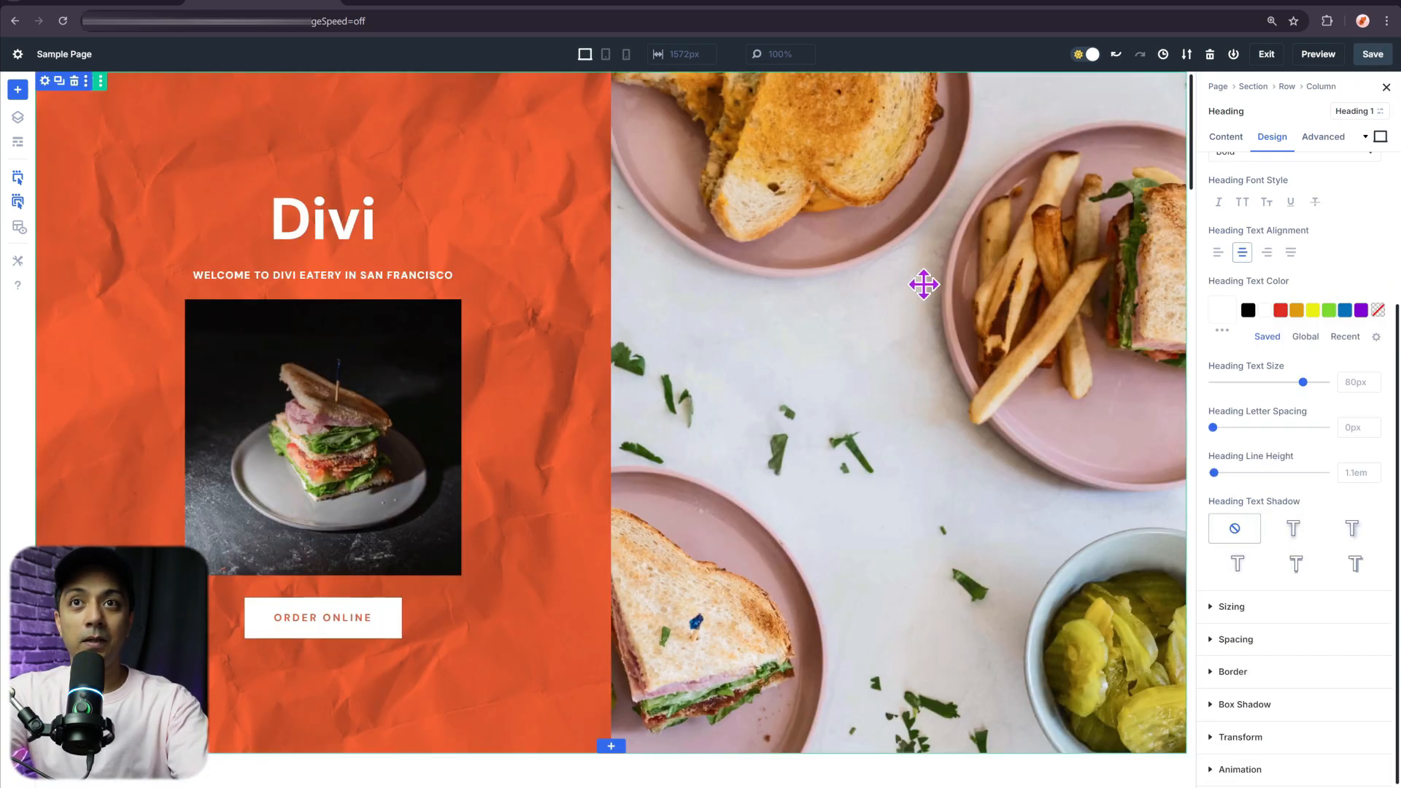
{"action": "left_click", "coordinate": [321, 220]}
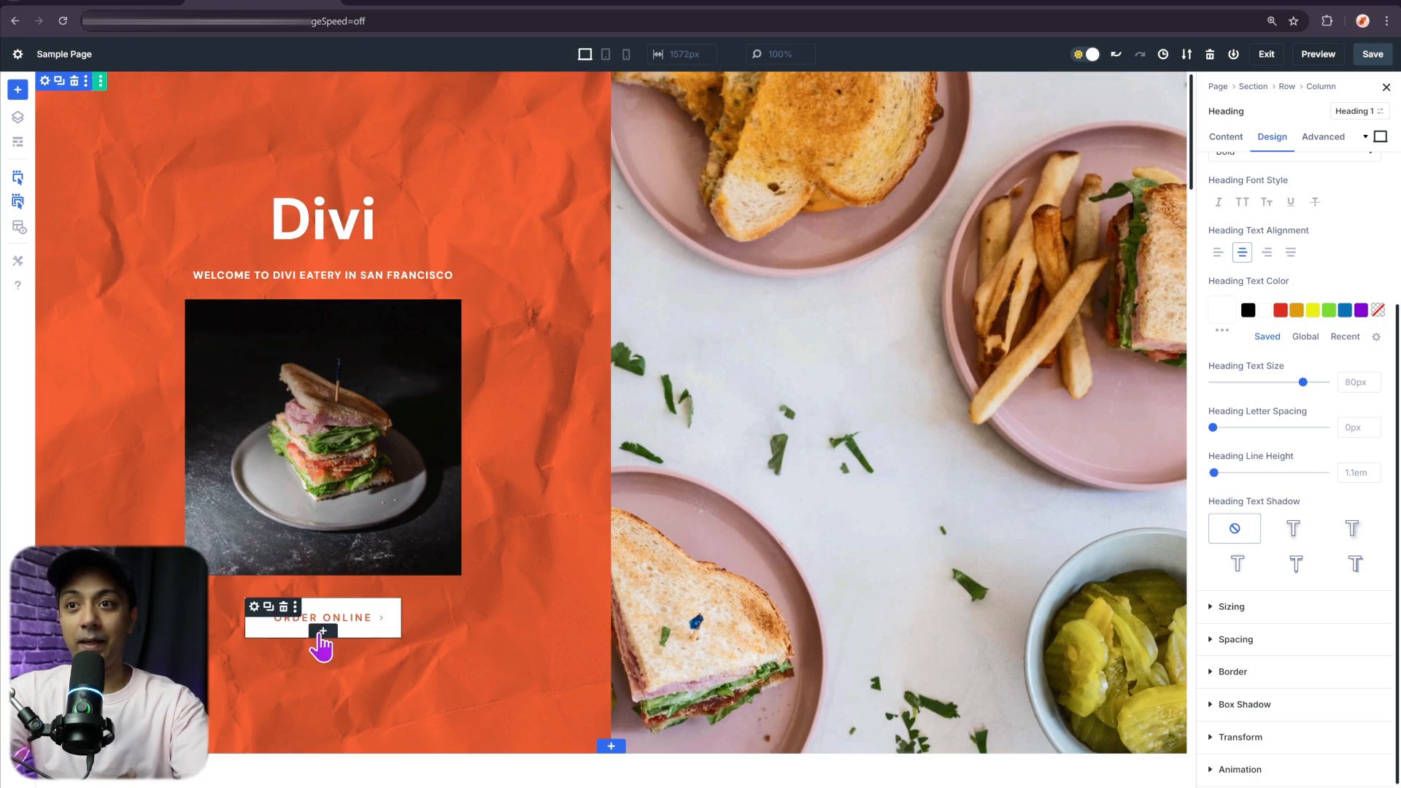
{"action": "mouse_move", "coordinate": [400, 631]}
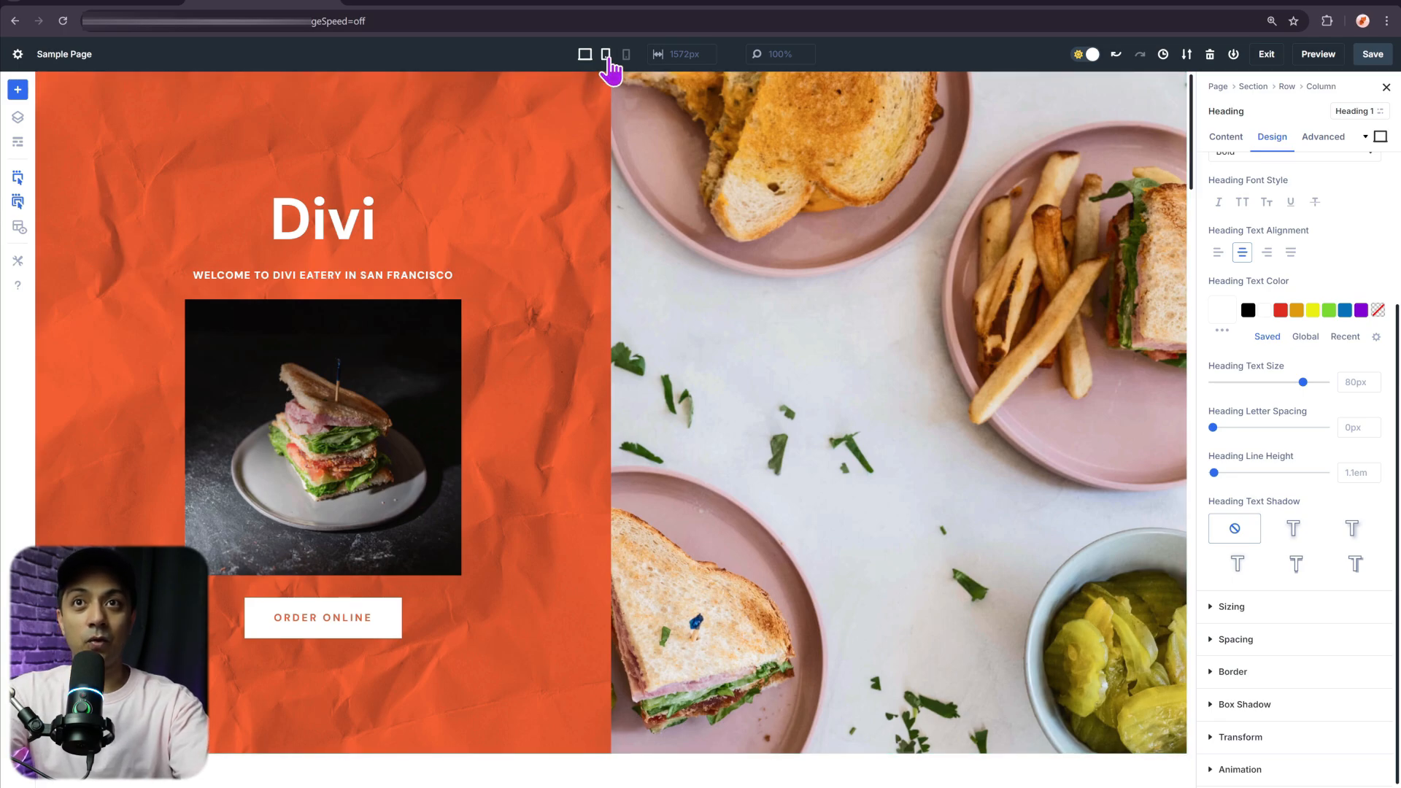
{"action": "left_click", "coordinate": [604, 54]}
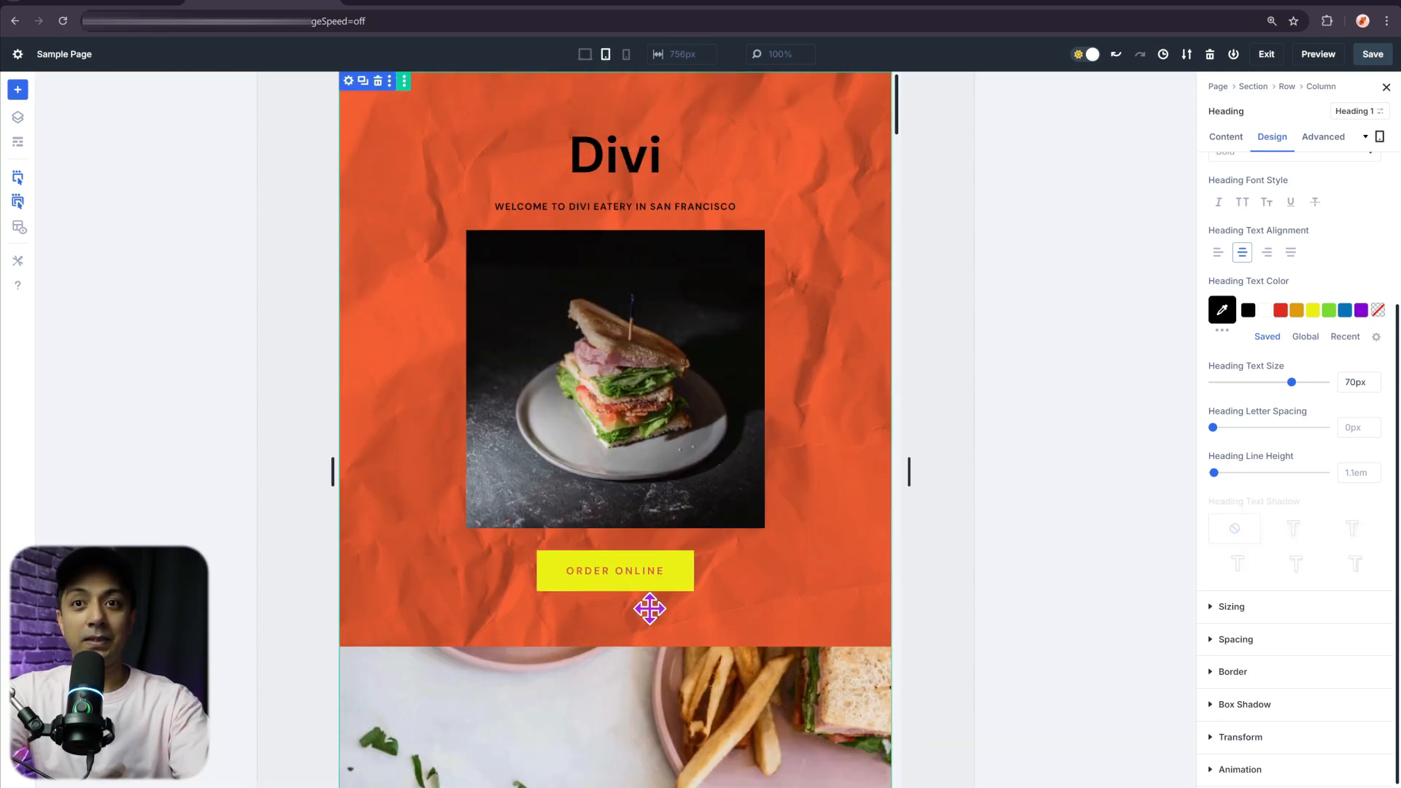
{"action": "left_click", "coordinate": [615, 157]}
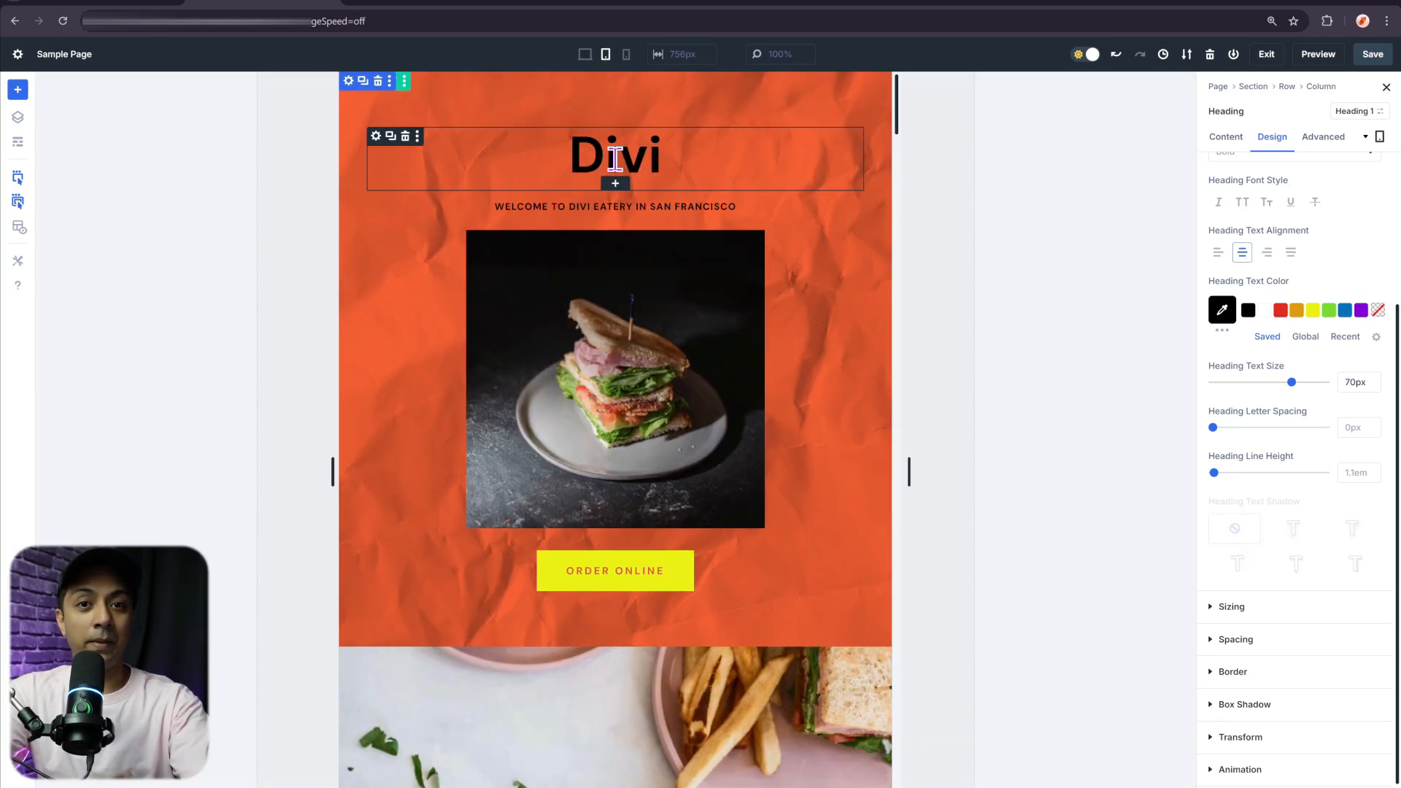
{"action": "mouse_move", "coordinate": [626, 54]}
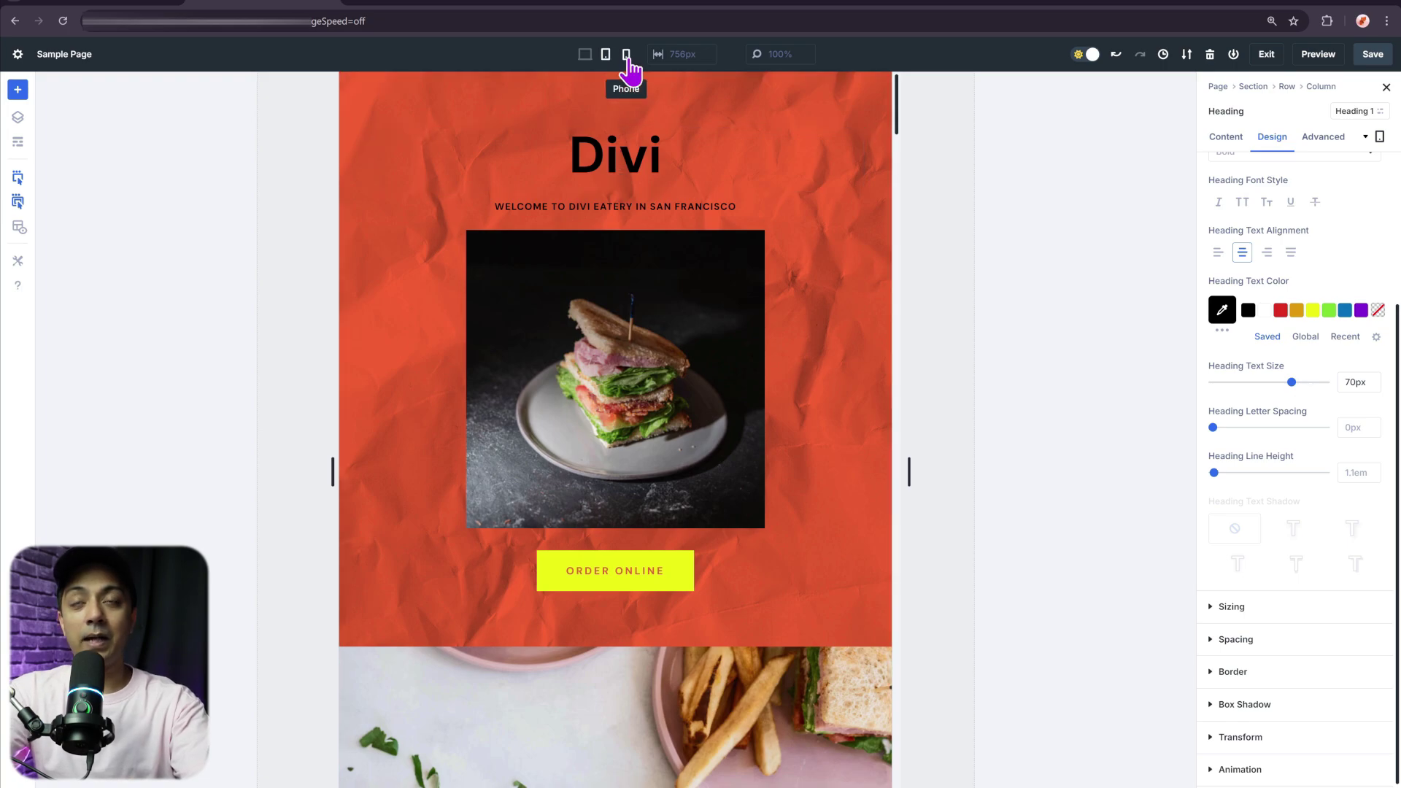
{"action": "left_click", "coordinate": [626, 54]}
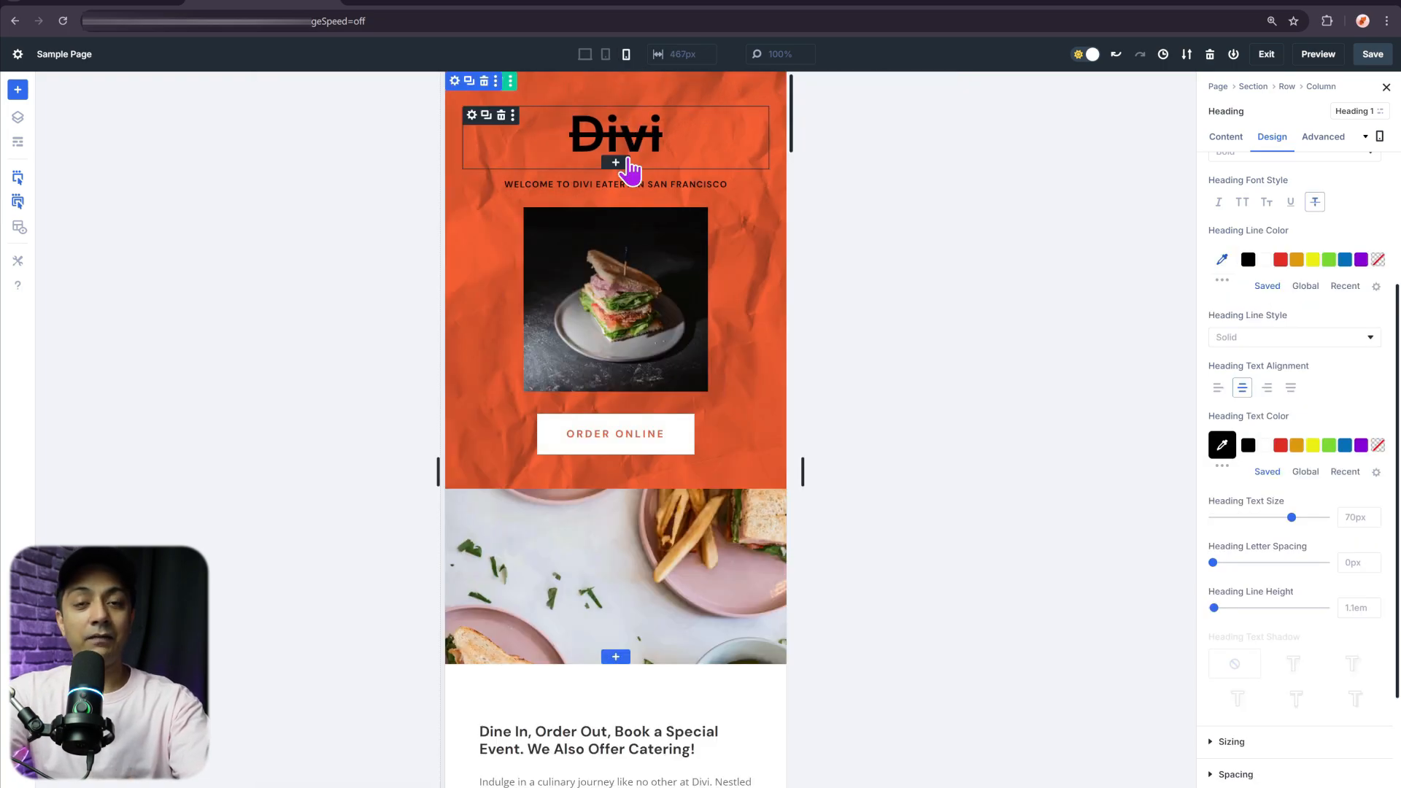
{"action": "mouse_move", "coordinate": [1188, 142]}
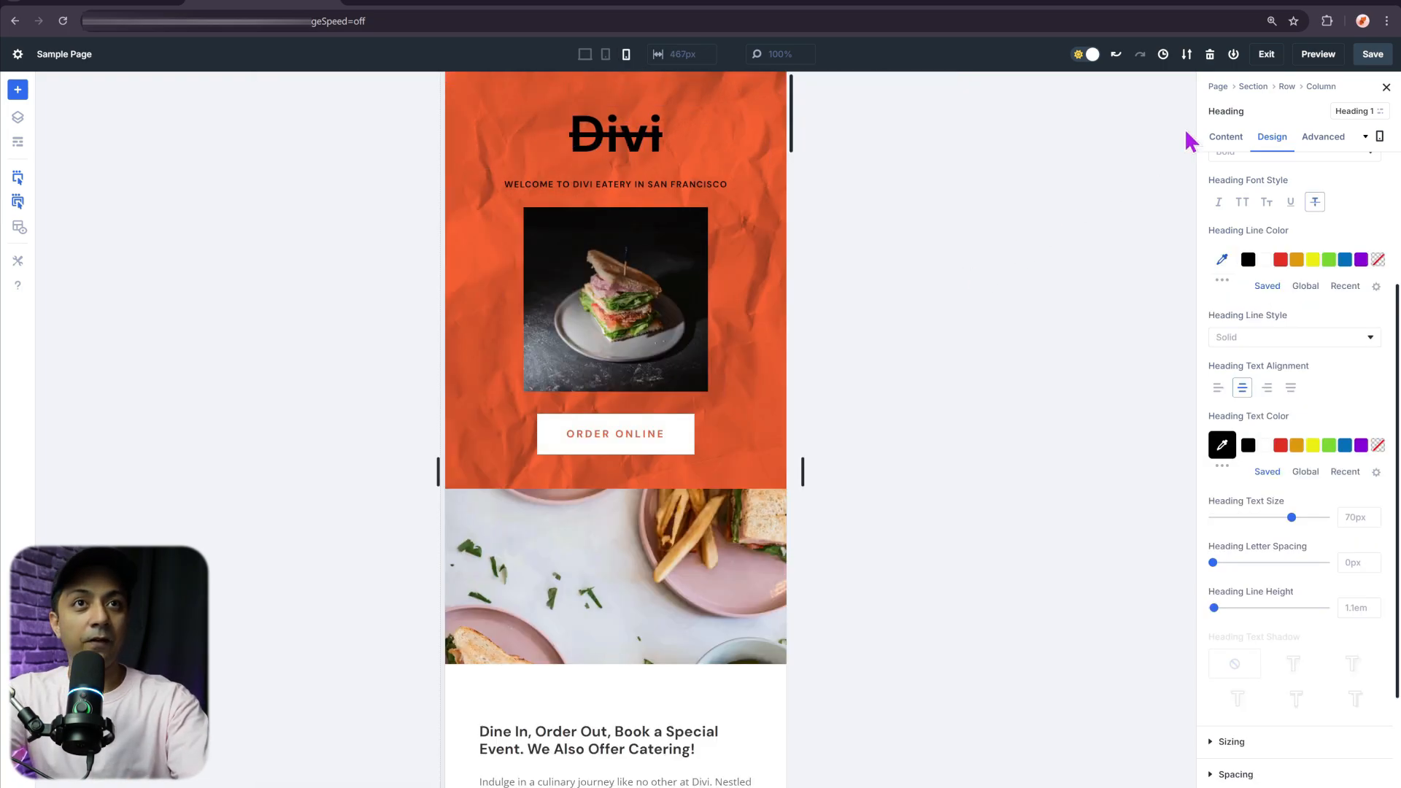
Open the front-end preview of the restaurant page in Chrome and scroll through it
{"action": "left_click", "coordinate": [1316, 54]}
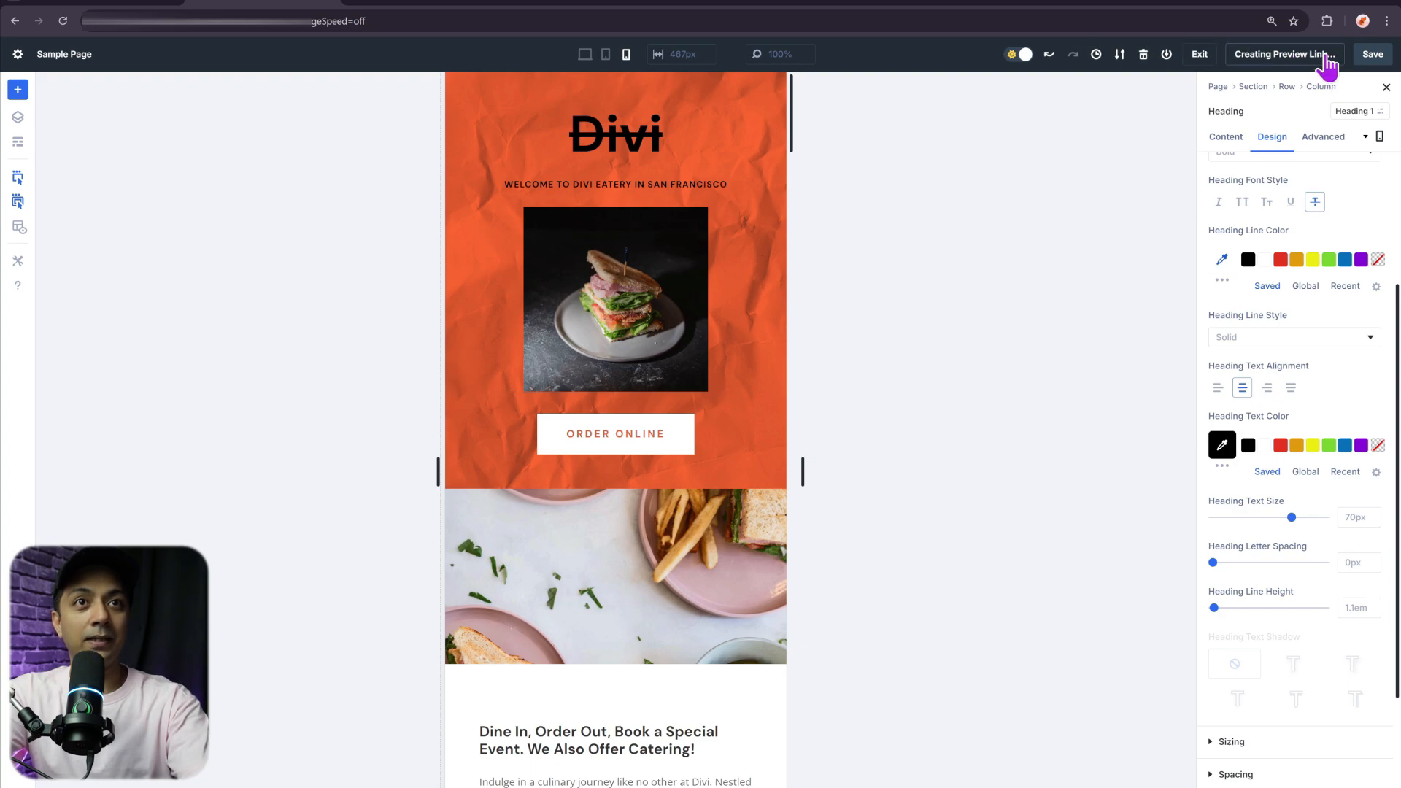
{"action": "left_click", "coordinate": [1283, 54]}
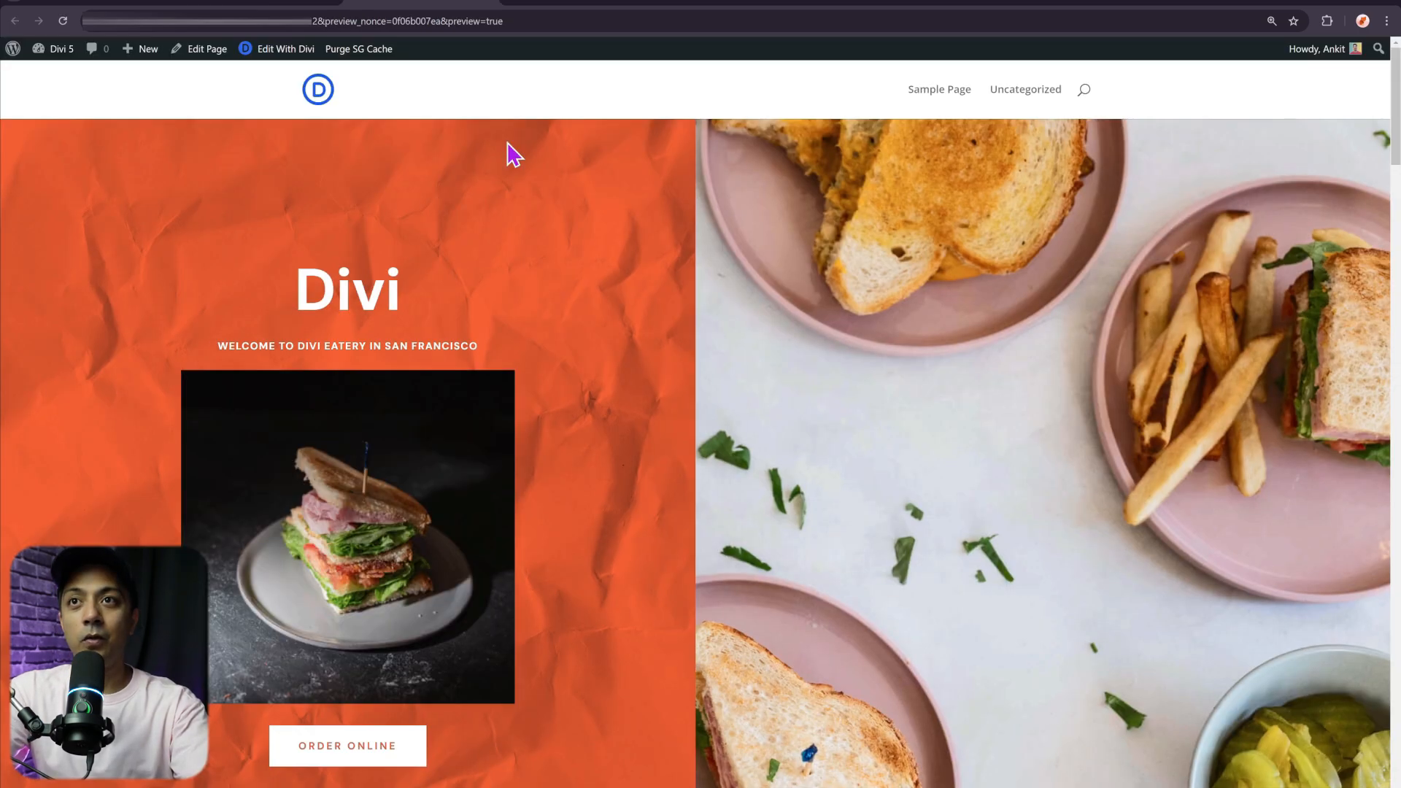
{"action": "scroll", "scroll_direction": "down", "scroll_amount": 3}
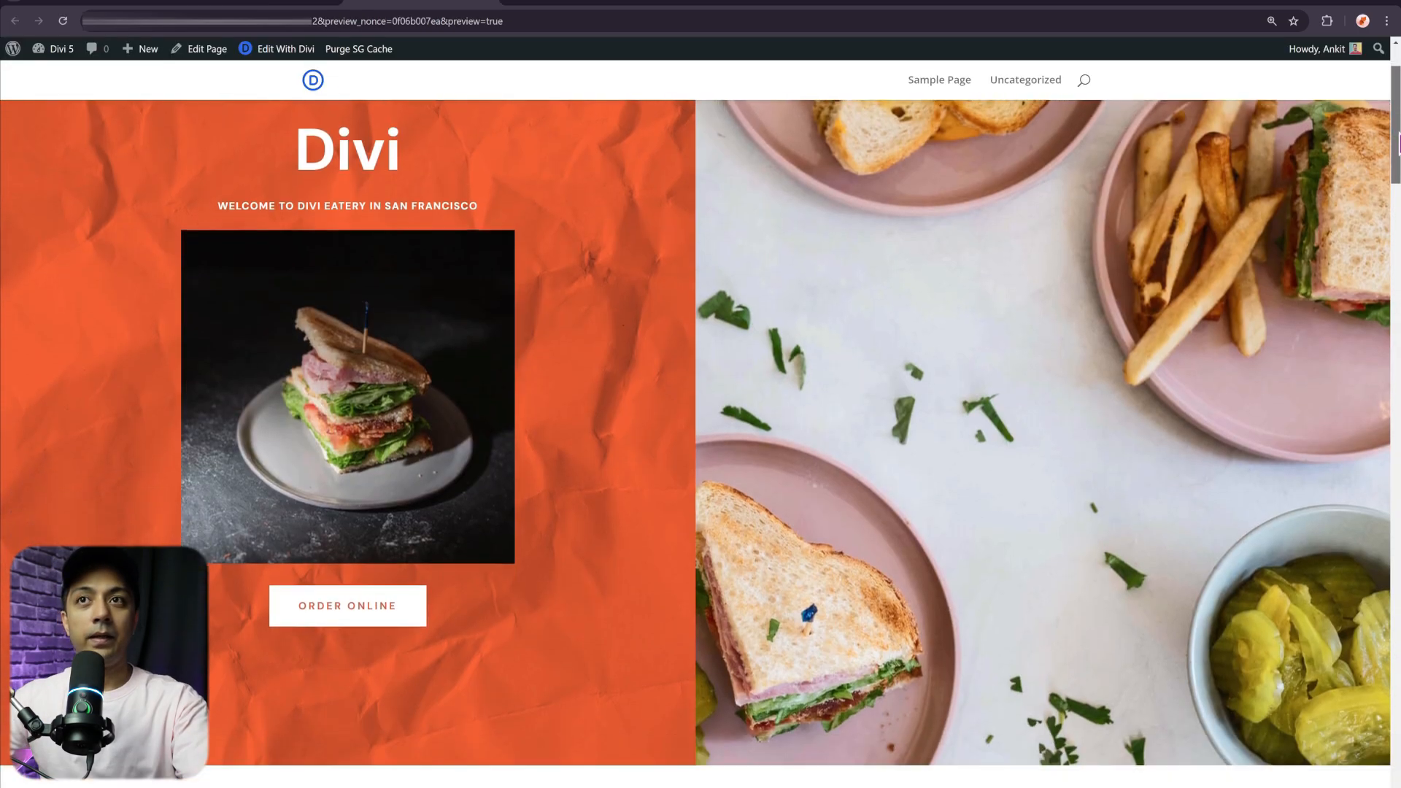
{"action": "scroll", "scroll_direction": "up", "scroll_amount": 3}
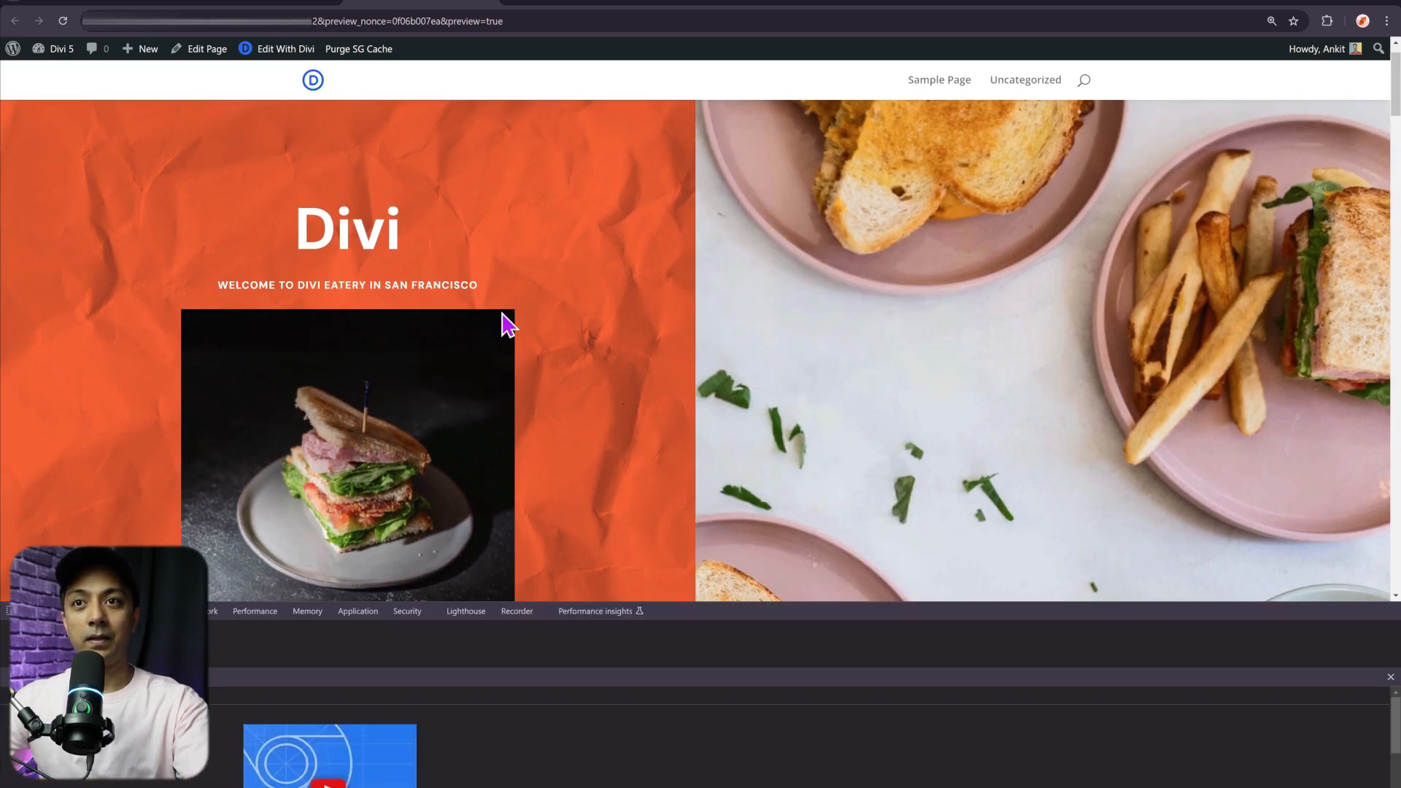
Emulate an iPad Pro at 100% zoom and scroll the hero to check tablet styles
{"action": "left_click", "coordinate": [757, 45]}
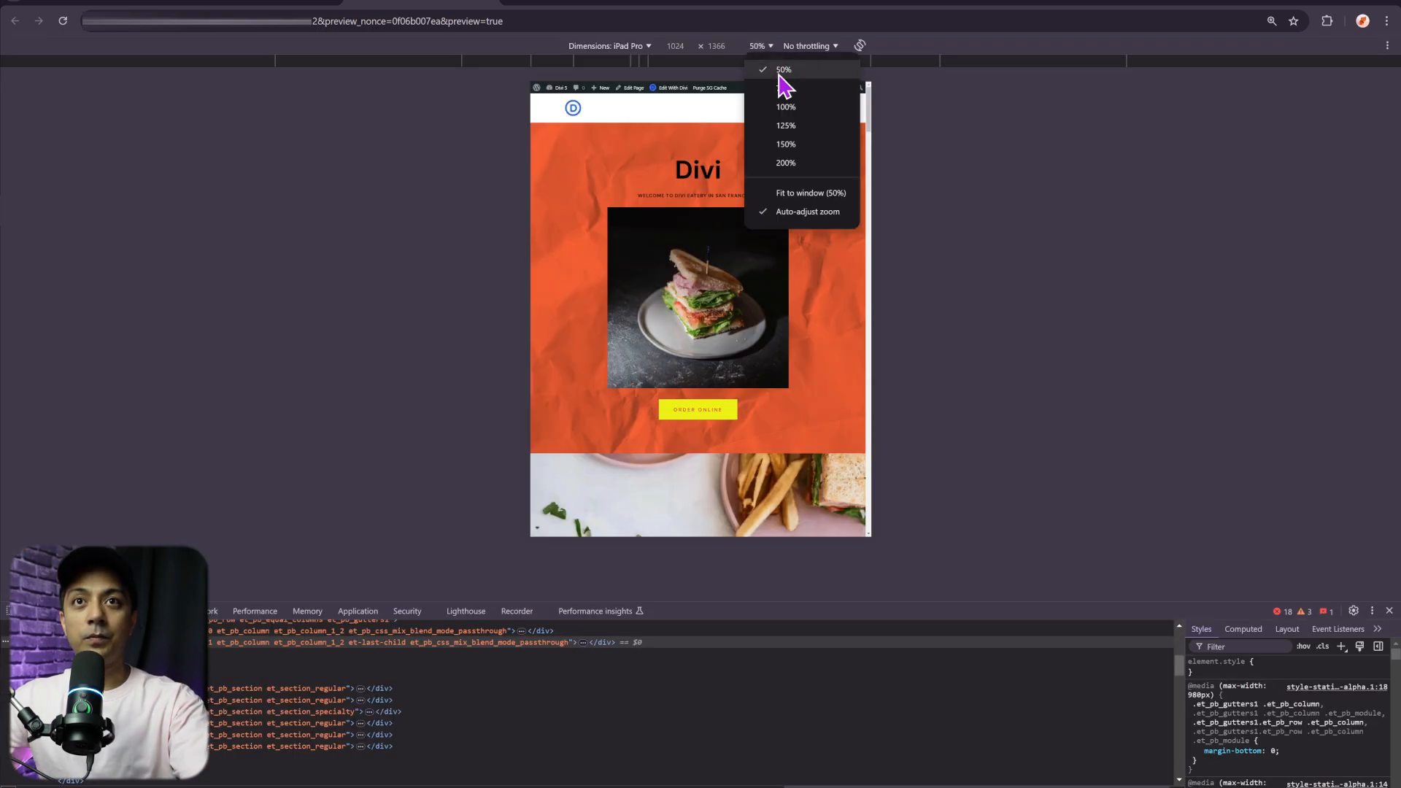
{"action": "left_click", "coordinate": [785, 106]}
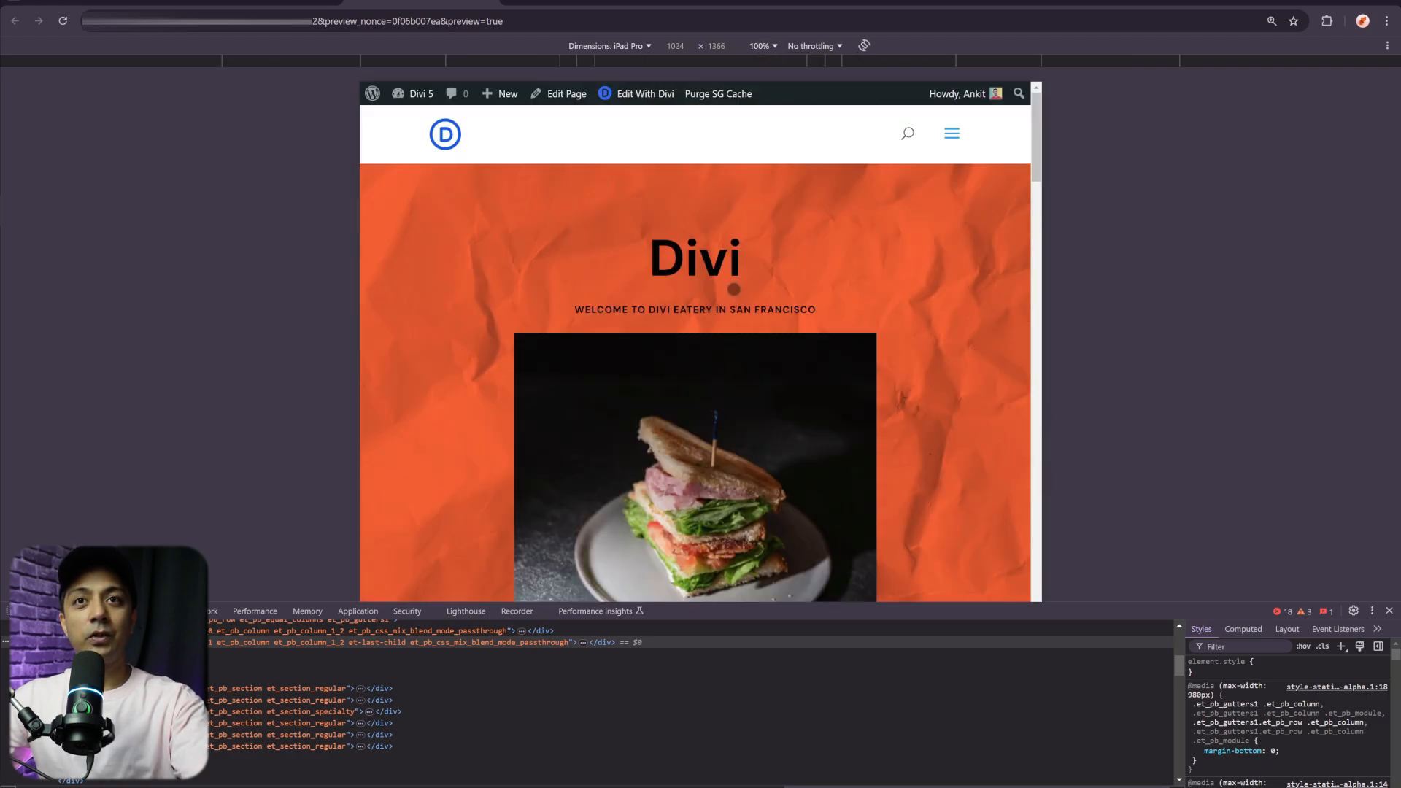
{"action": "scroll", "scroll_direction": "down", "scroll_amount": 3}
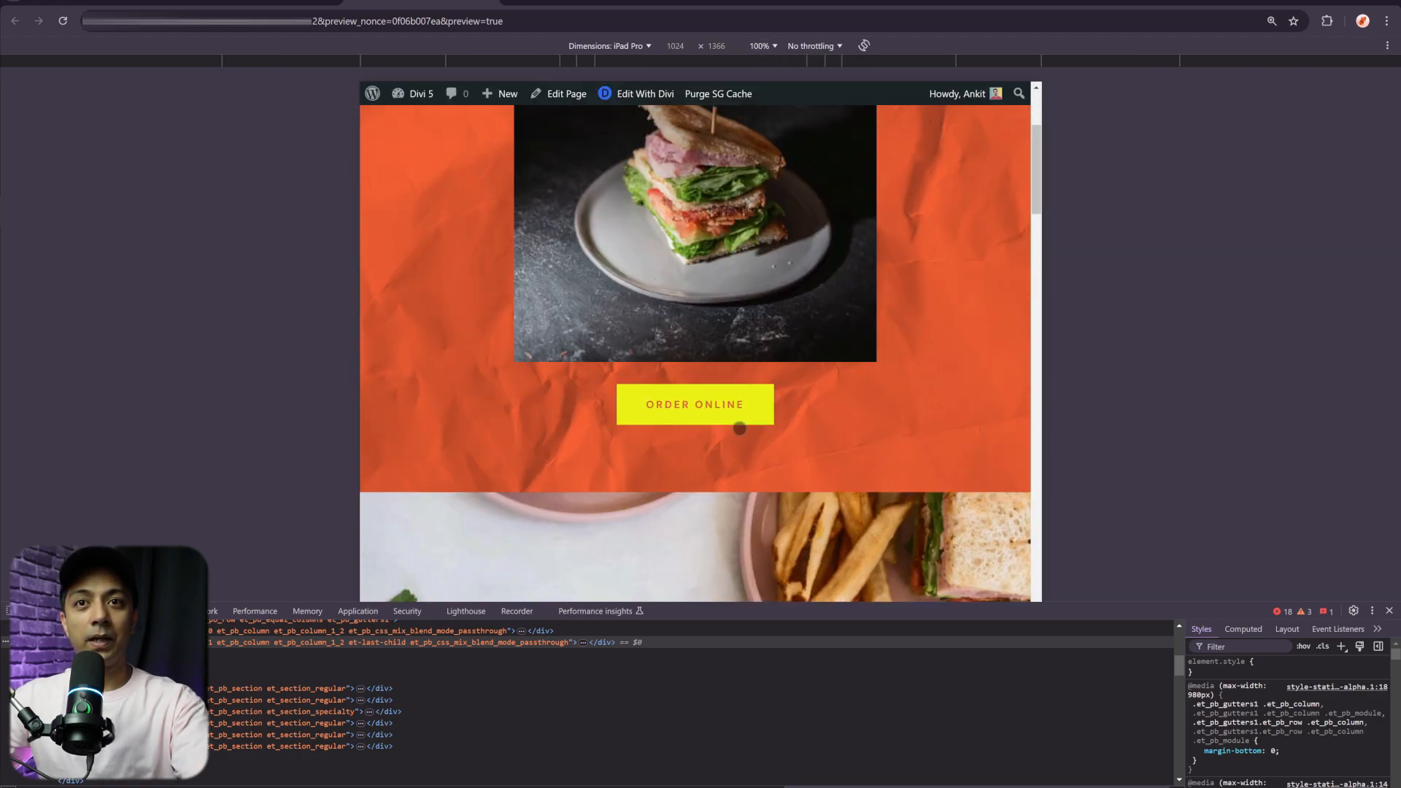
{"action": "scroll", "scroll_direction": "up", "scroll_amount": 3}
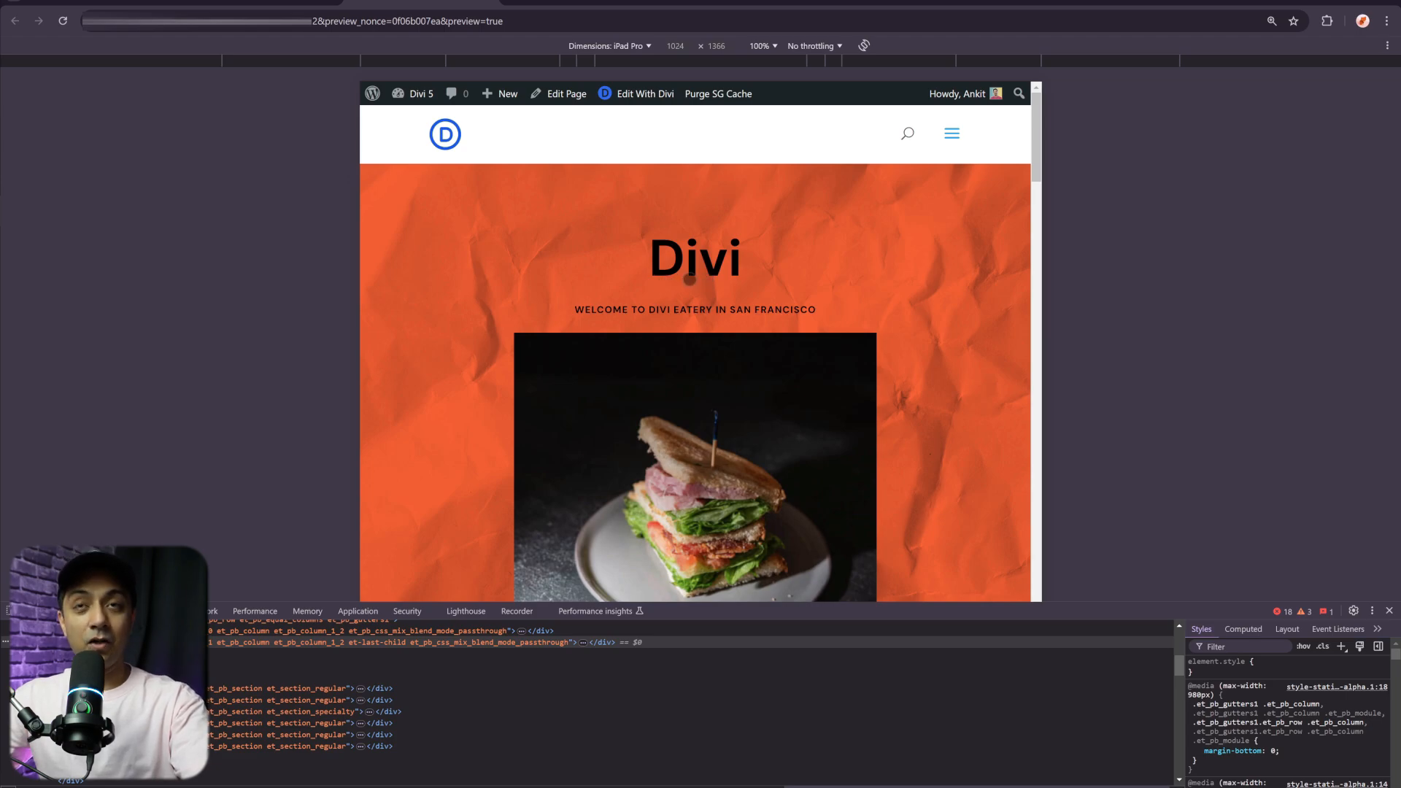
Switch the emulated device to iPhone 12 Pro to check the phone styles
{"action": "left_click", "coordinate": [610, 45]}
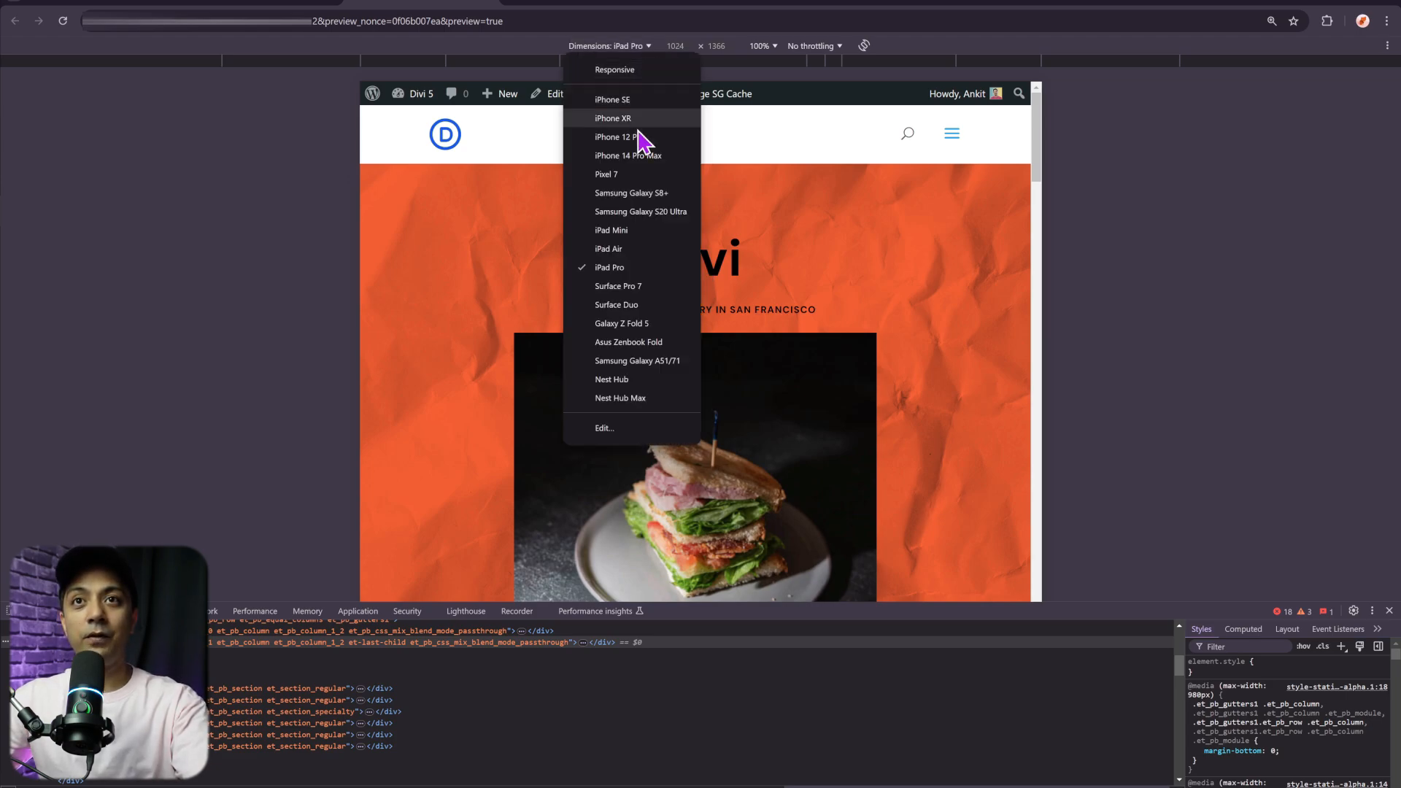
{"action": "left_click", "coordinate": [613, 138]}
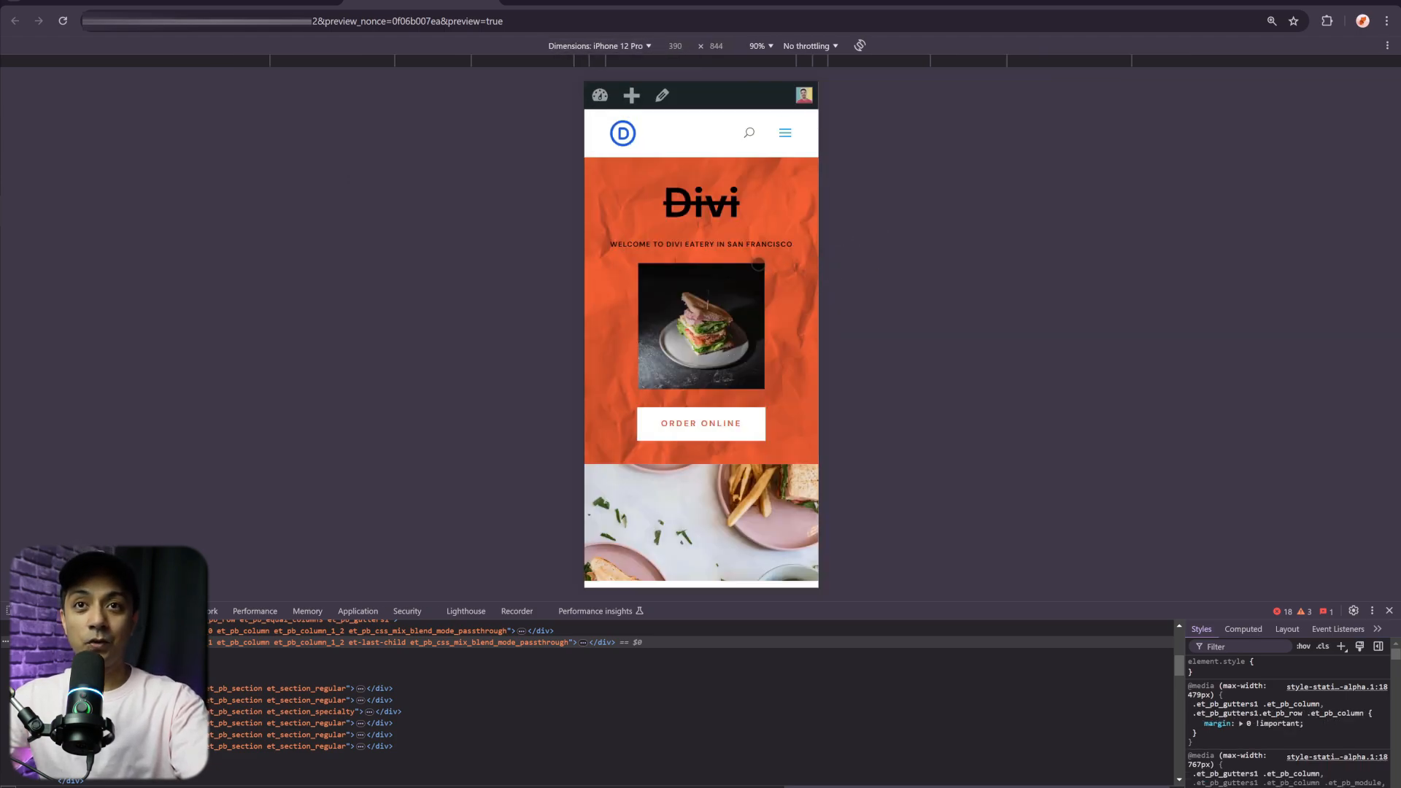
{"action": "mouse_move", "coordinate": [865, 222]}
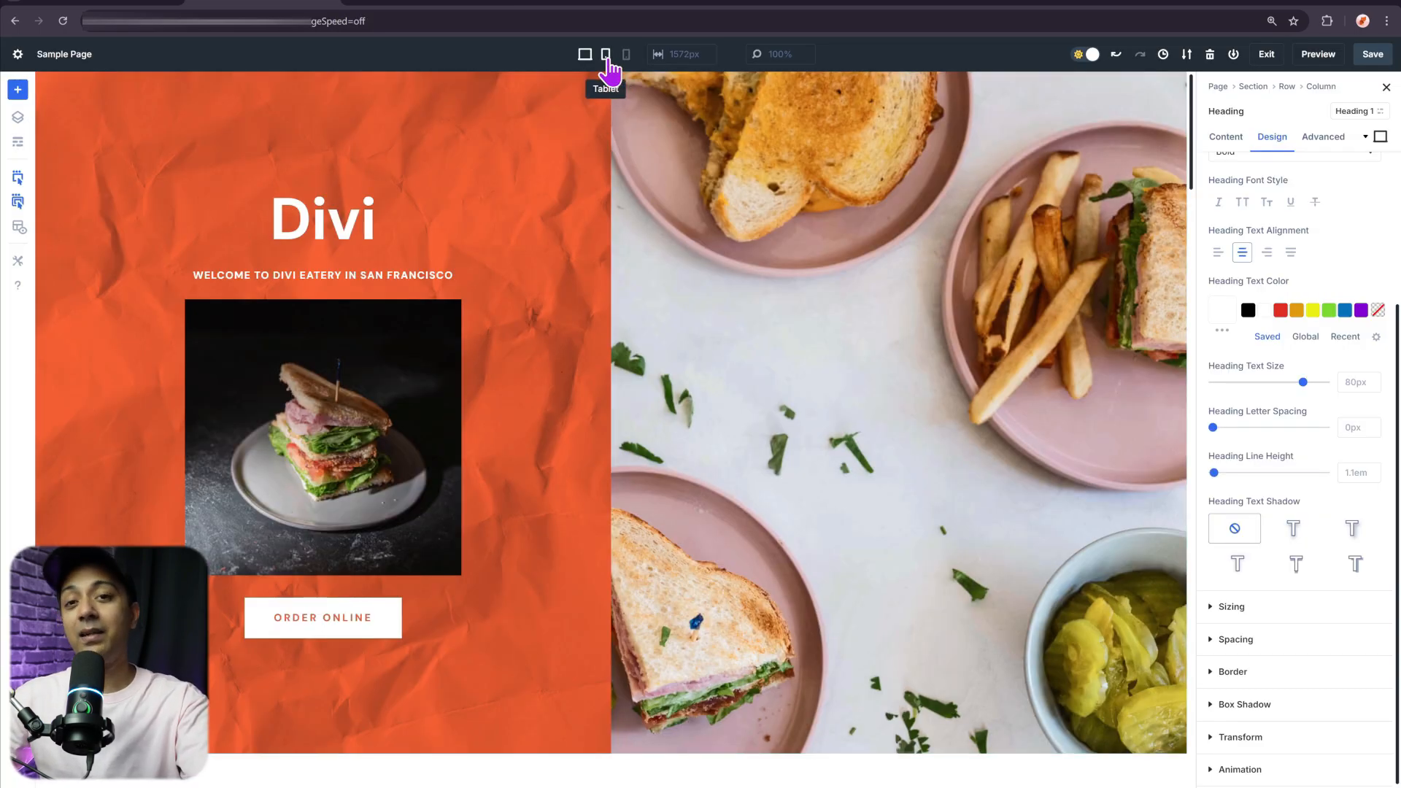
{"action": "left_click", "coordinate": [604, 54]}
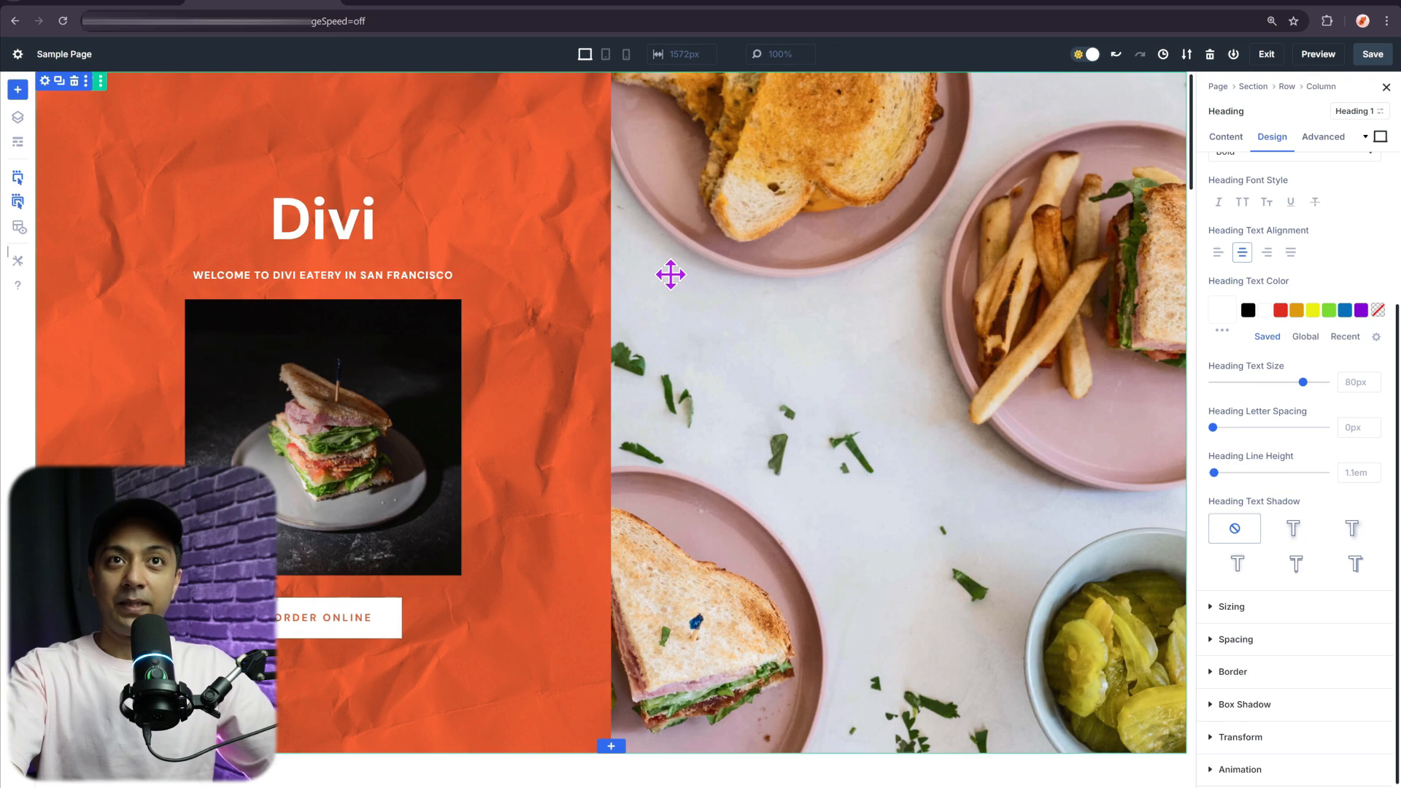
{"action": "mouse_move", "coordinate": [841, 353]}
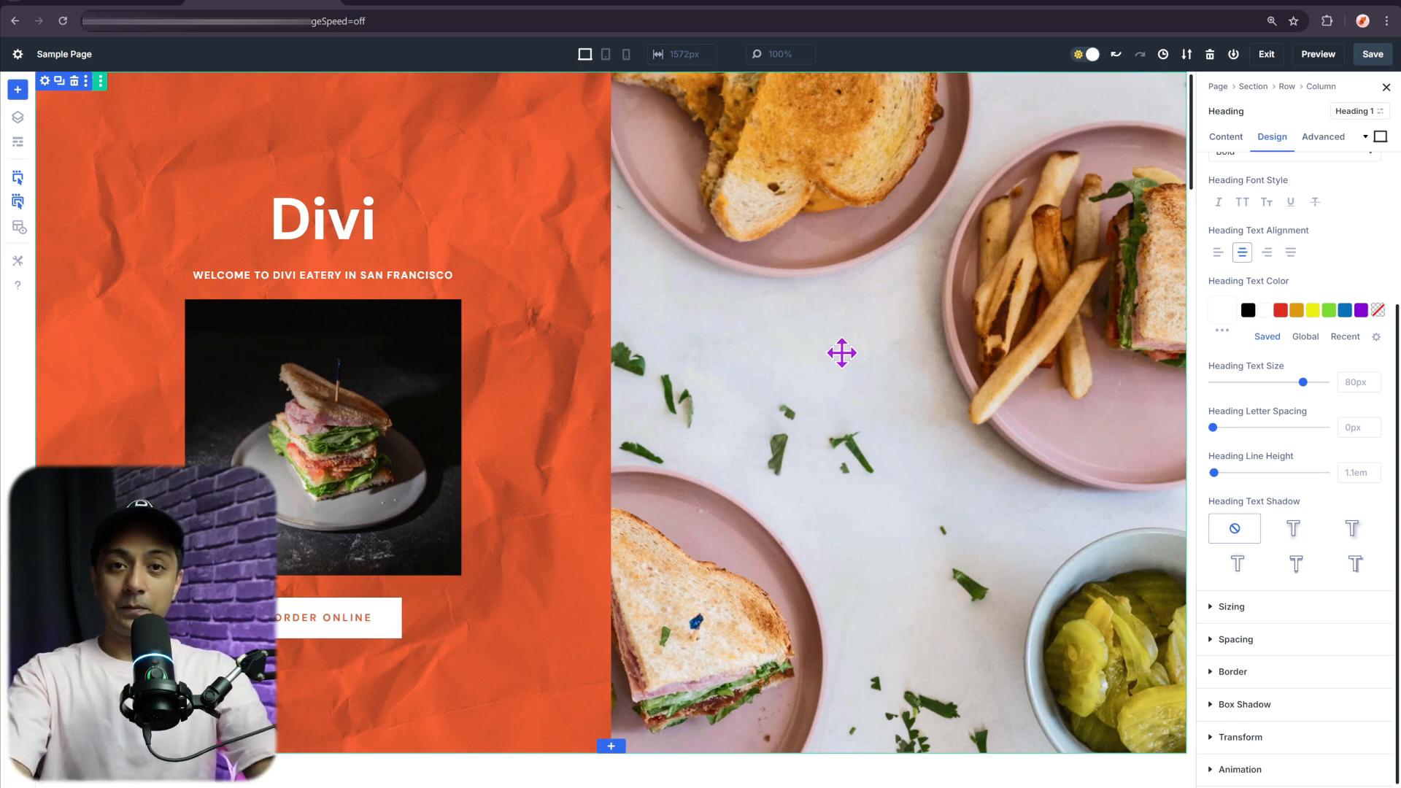
{"action": "mouse_move", "coordinate": [828, 324]}
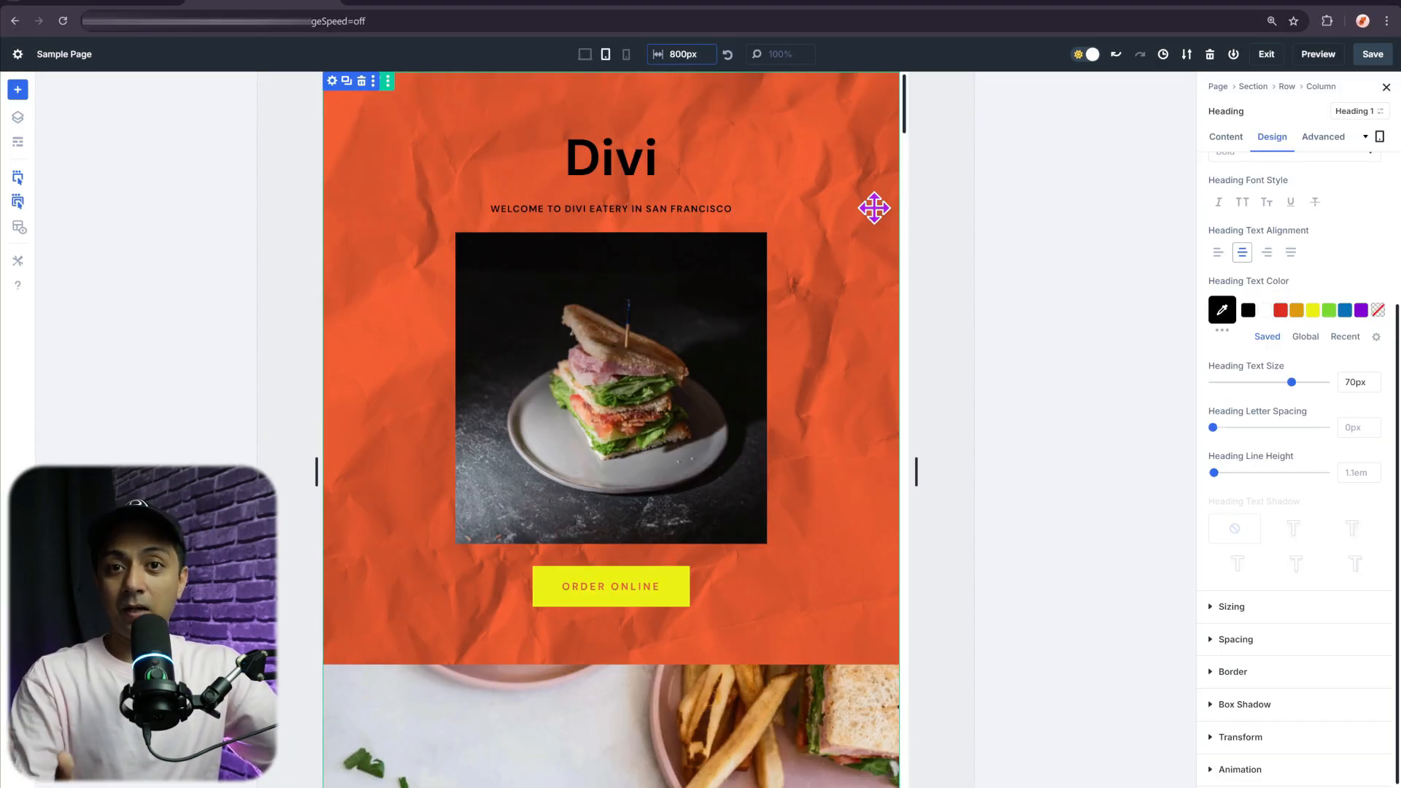
{"action": "mouse_move", "coordinate": [697, 76]}
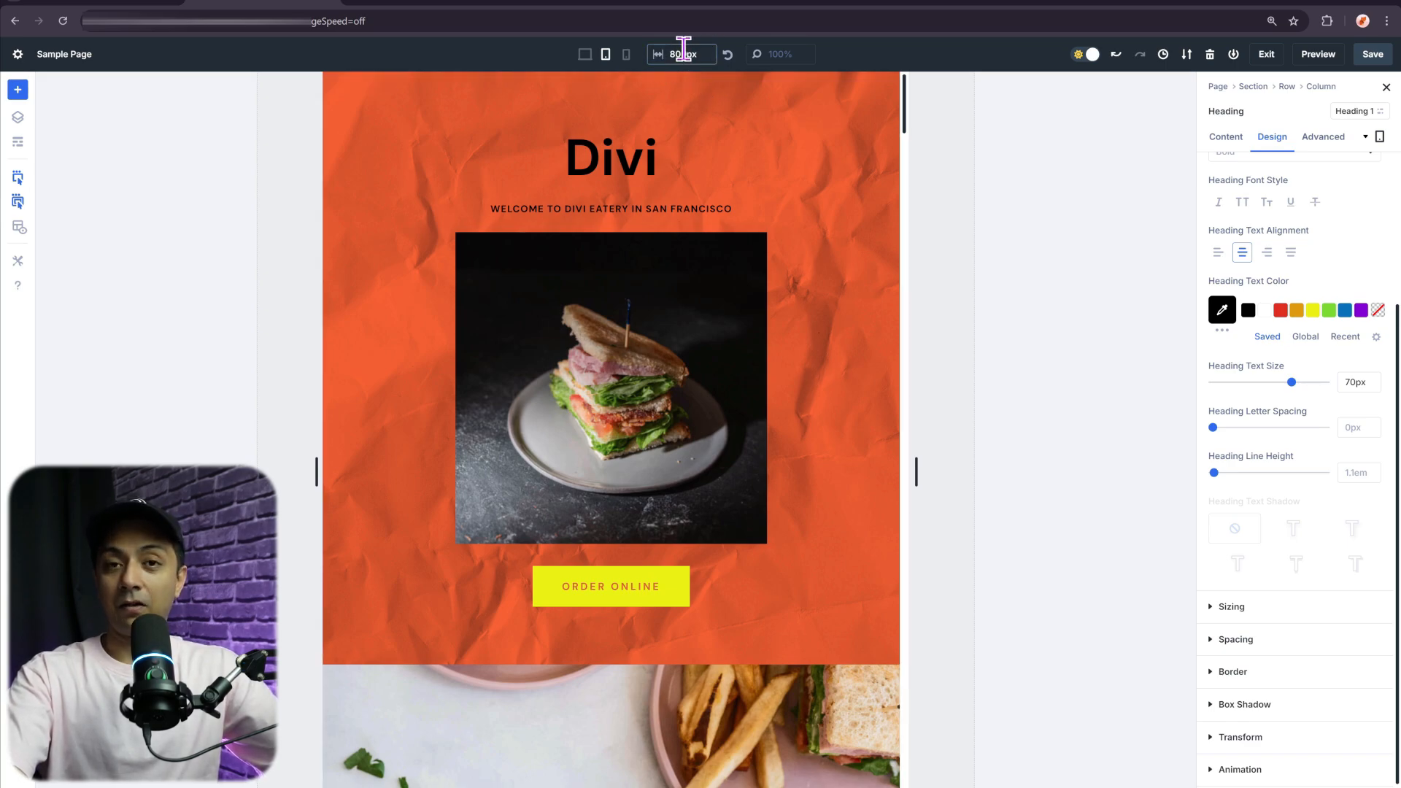
Switch the canvas to the custom 800px breakpoint width
{"action": "left_click", "coordinate": [610, 159]}
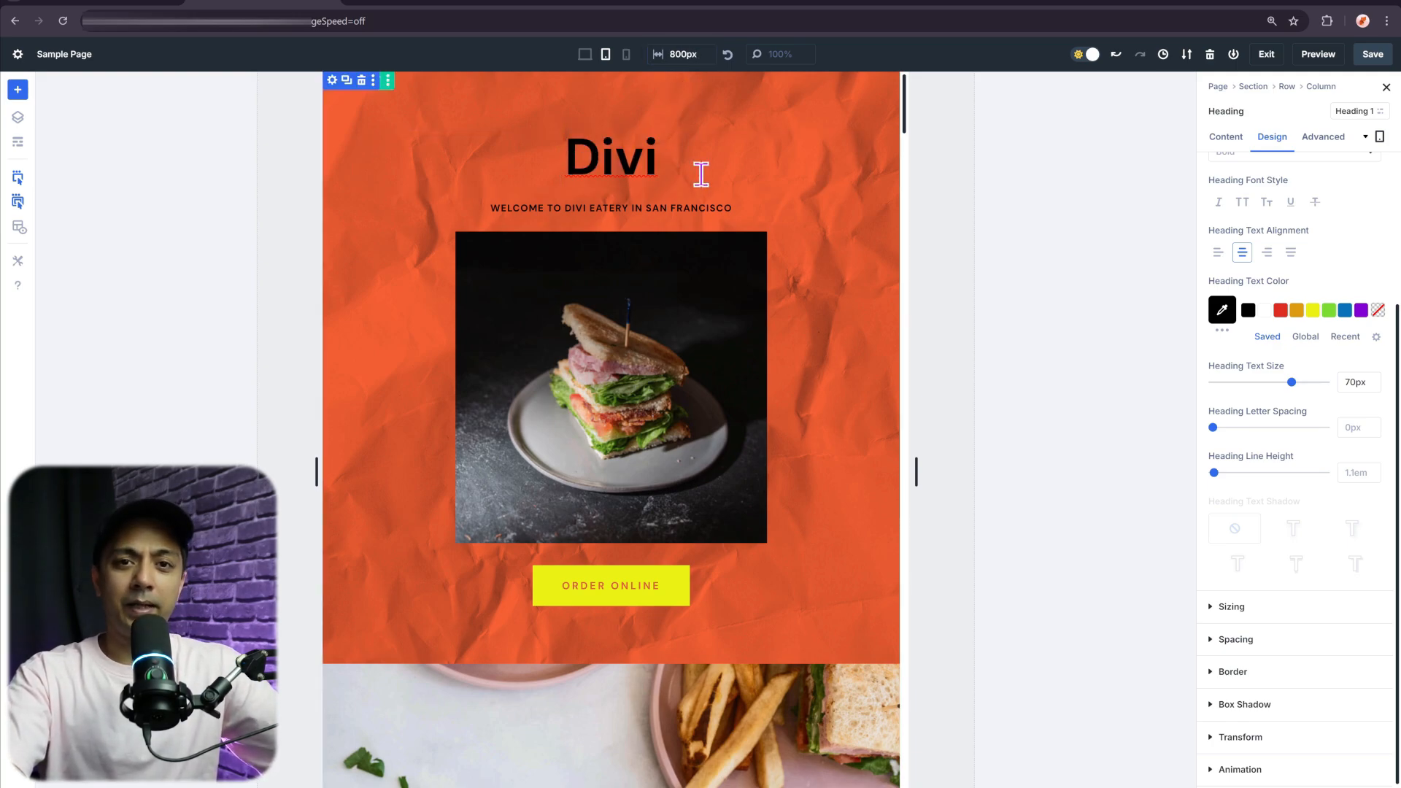
{"action": "mouse_move", "coordinate": [1010, 143]}
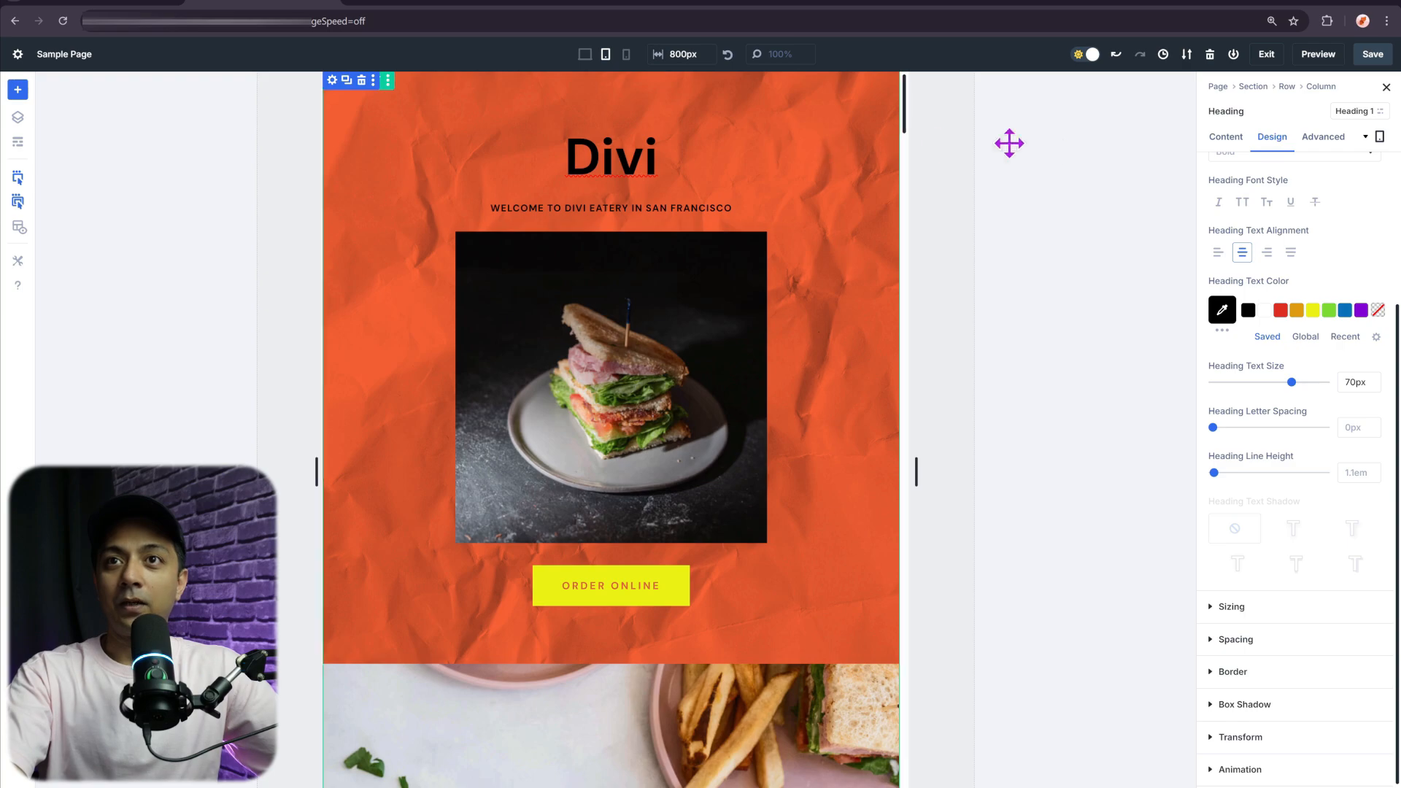
{"action": "mouse_move", "coordinate": [1264, 310]}
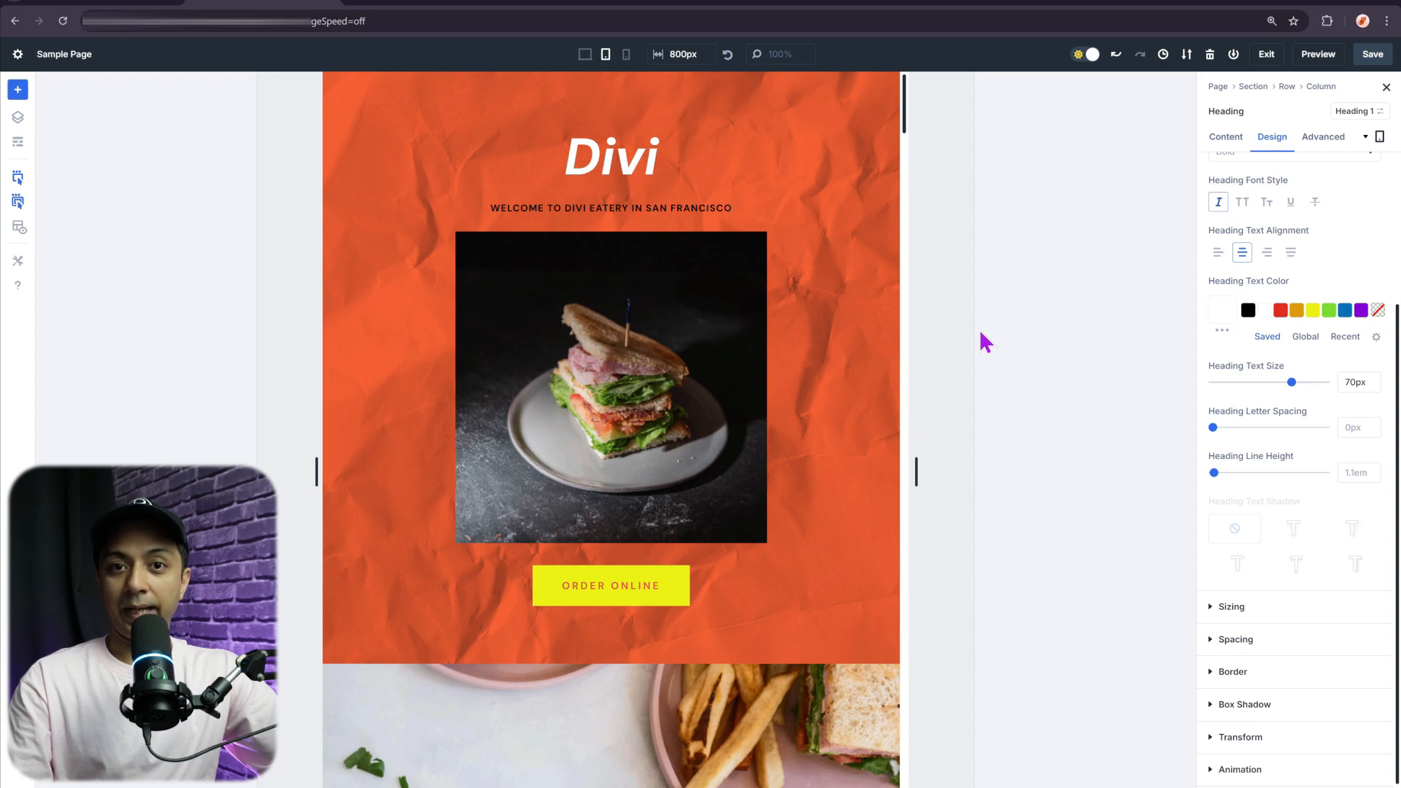
Return the canvas to the full desktop layout
{"action": "left_click", "coordinate": [682, 54]}
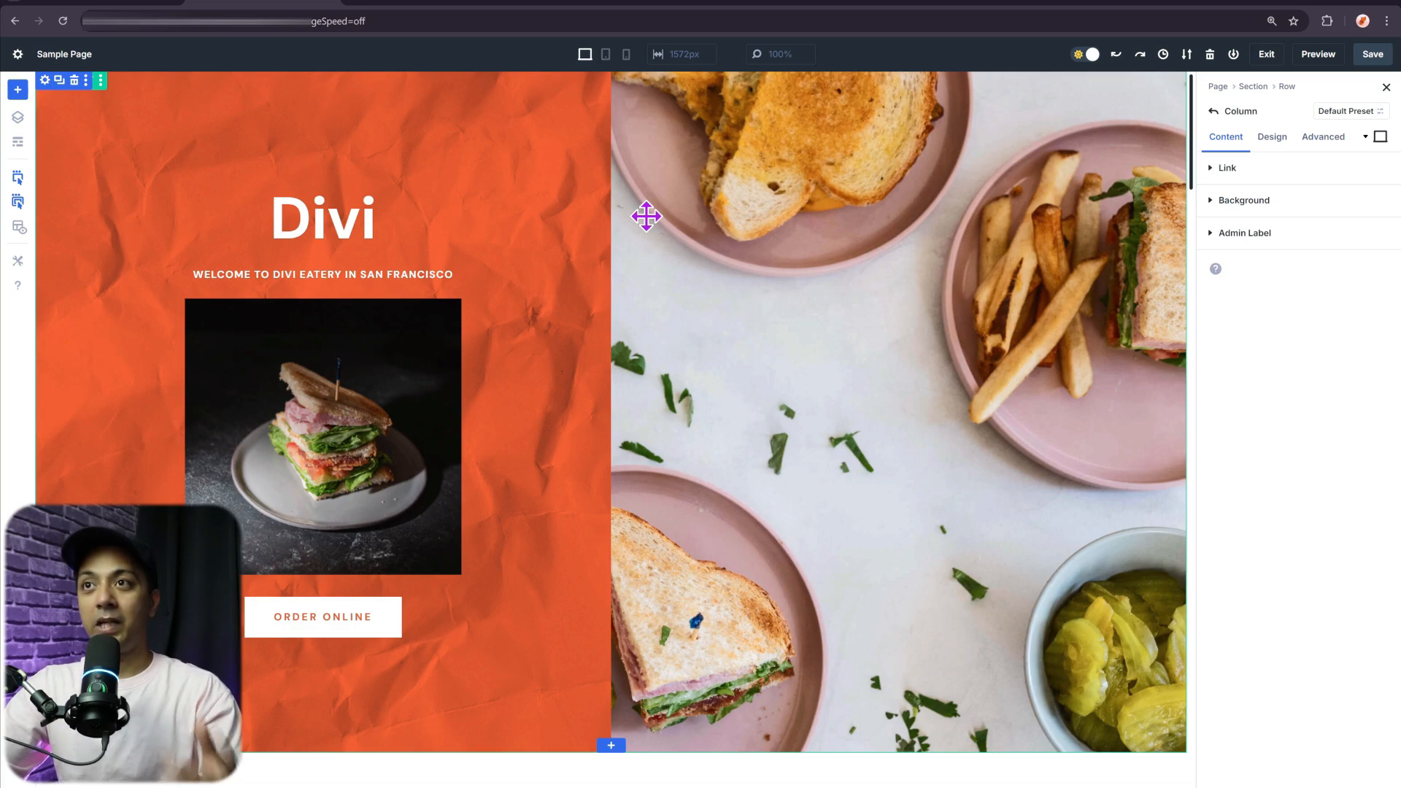
{"action": "mouse_move", "coordinate": [626, 54]}
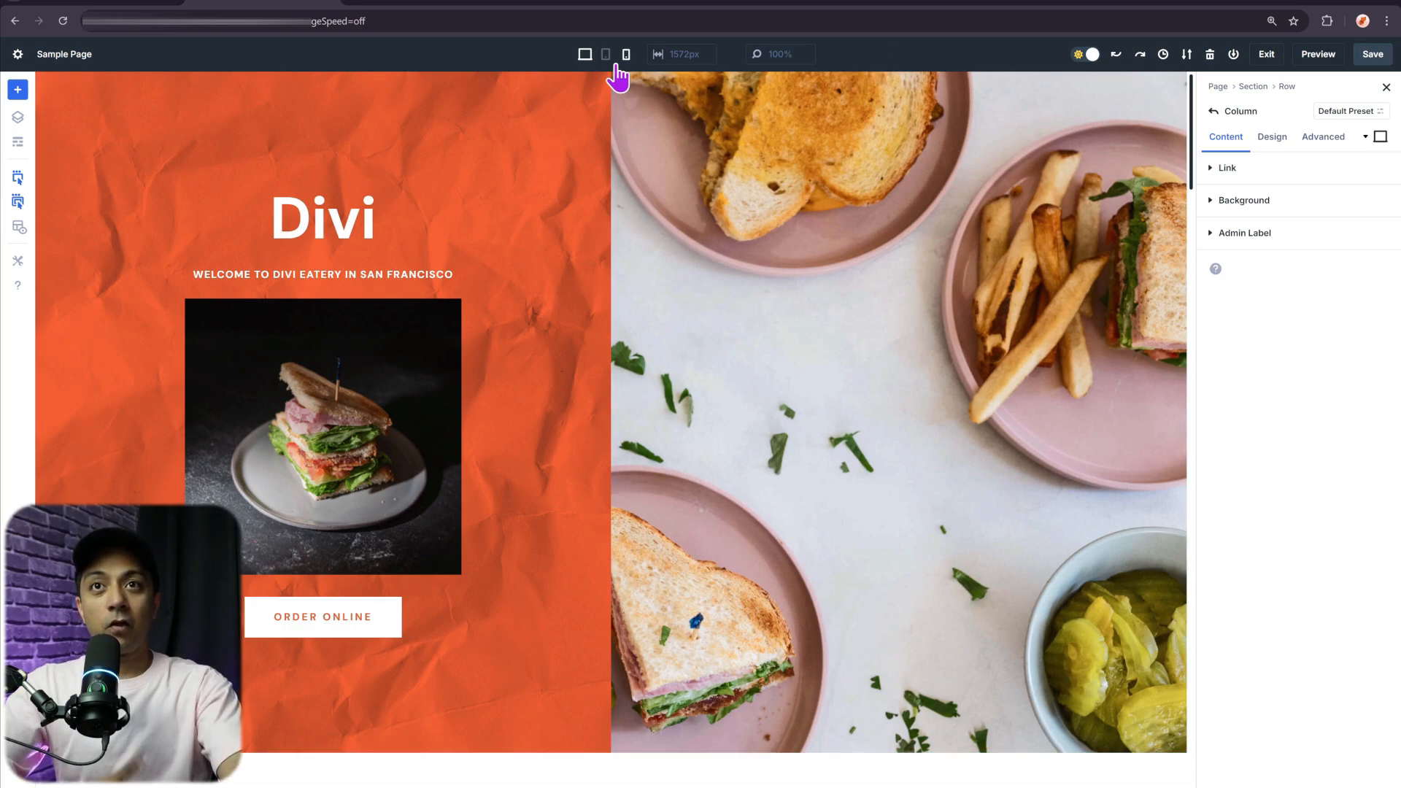
{"action": "mouse_move", "coordinate": [648, 67]}
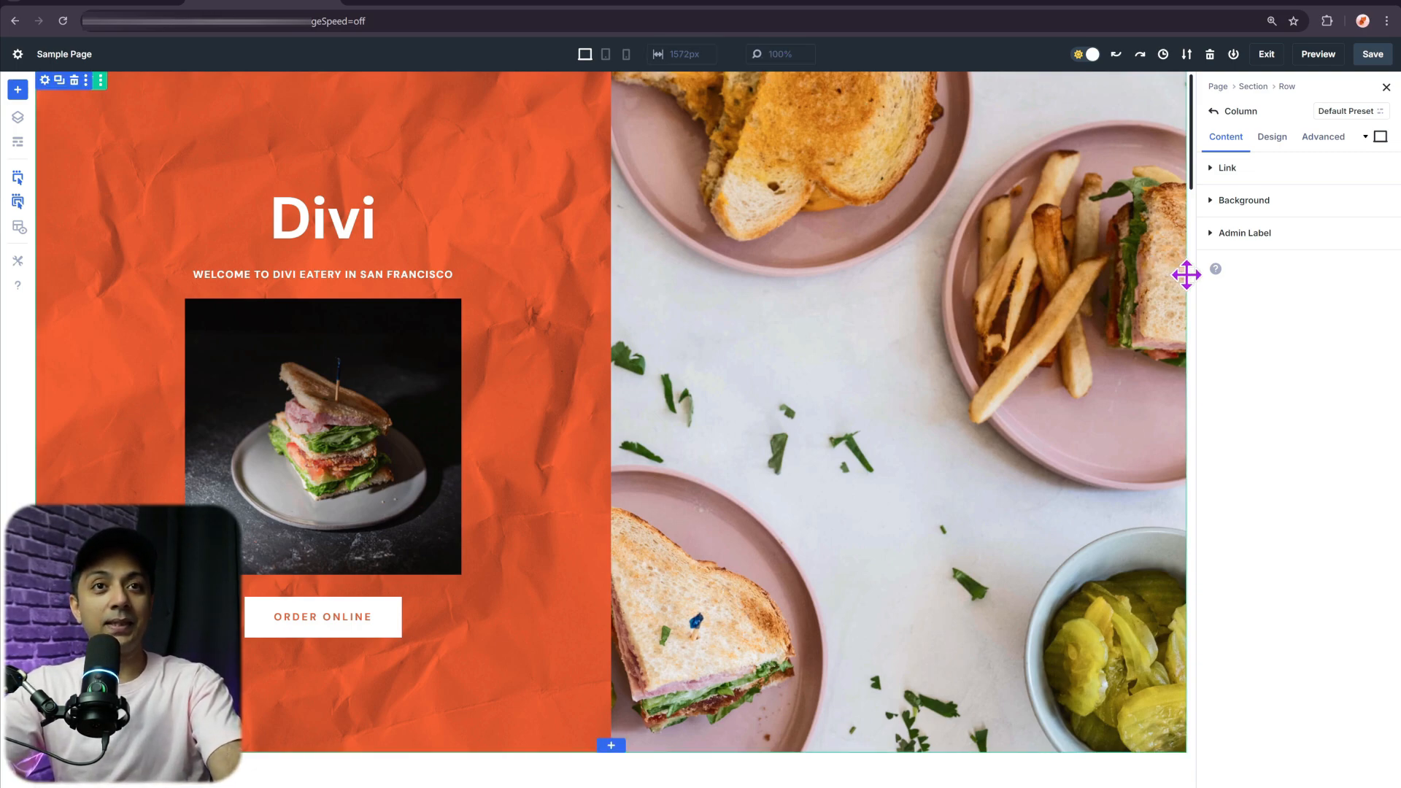
{"action": "mouse_move", "coordinate": [1124, 315]}
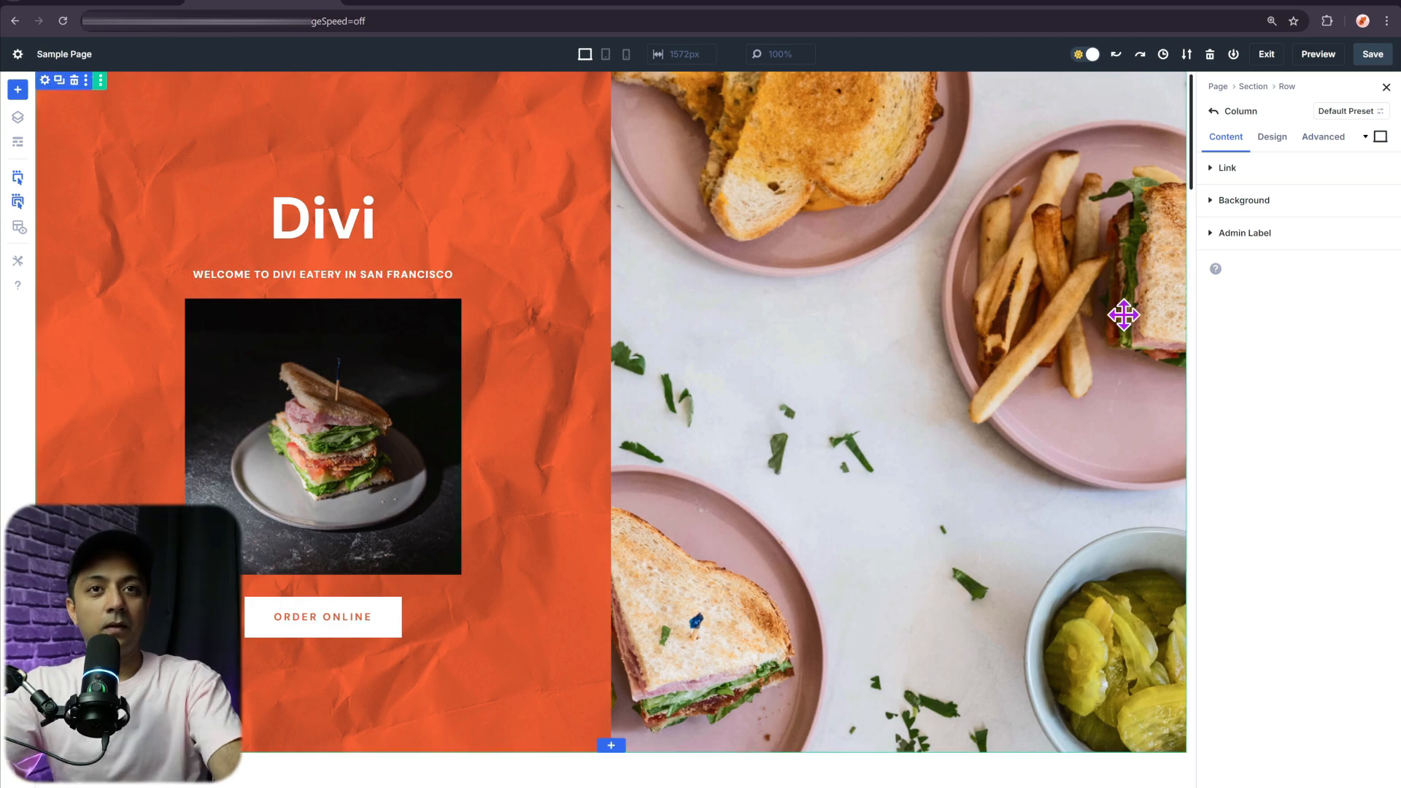
{"action": "mouse_move", "coordinate": [1179, 337]}
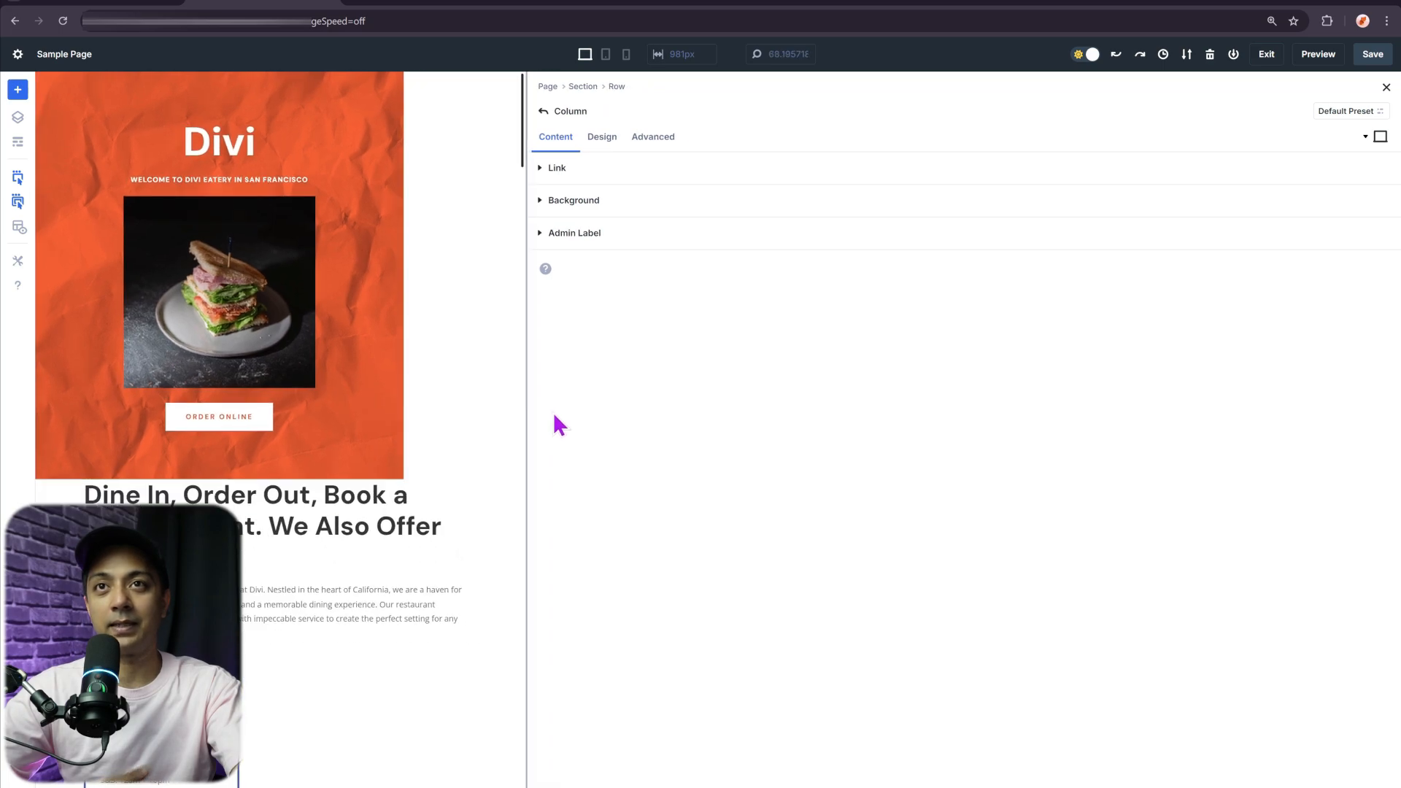
Scroll the preview at the narrowed ~881px canvas to check the hero
{"action": "scroll", "scroll_direction": "down", "scroll_amount": 3}
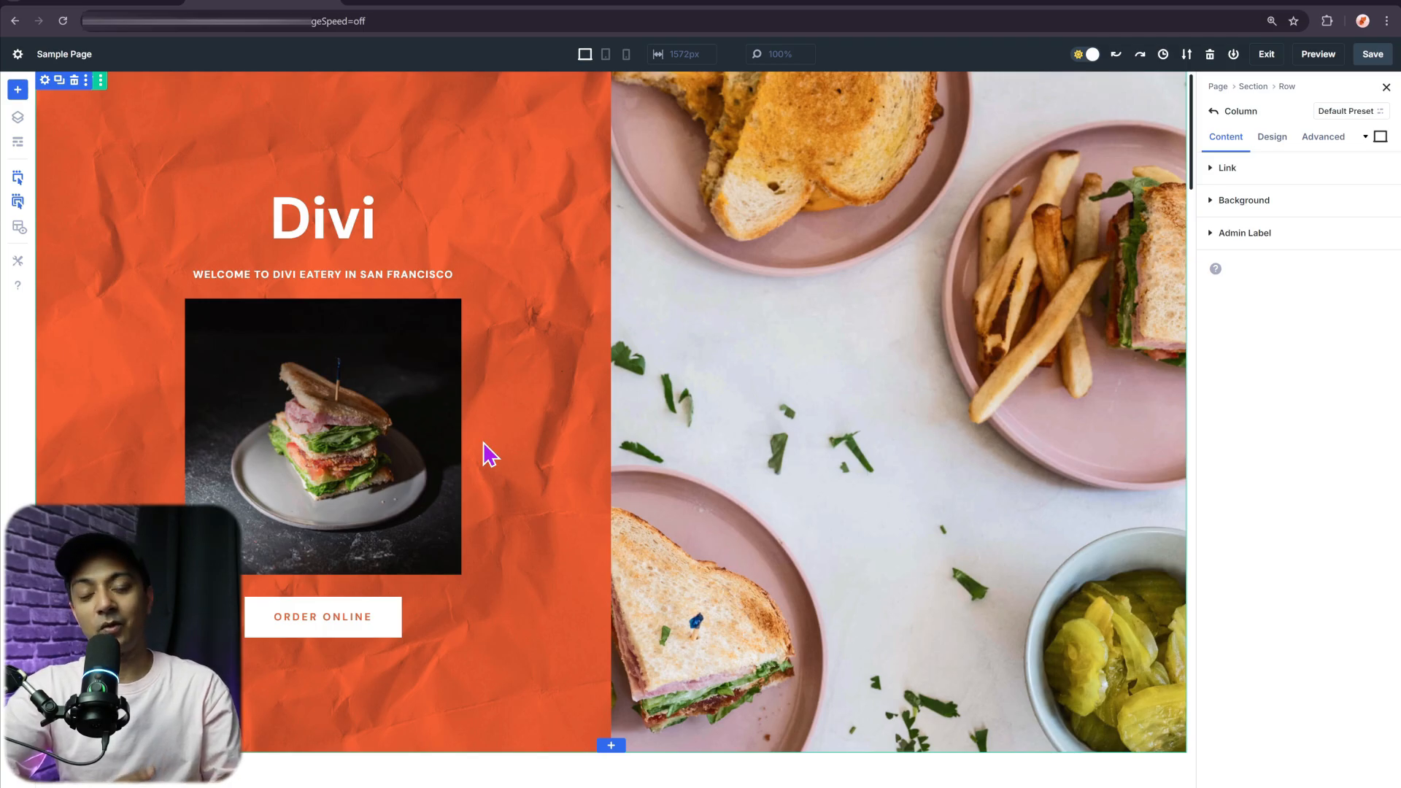
{"action": "mouse_move", "coordinate": [572, 295]}
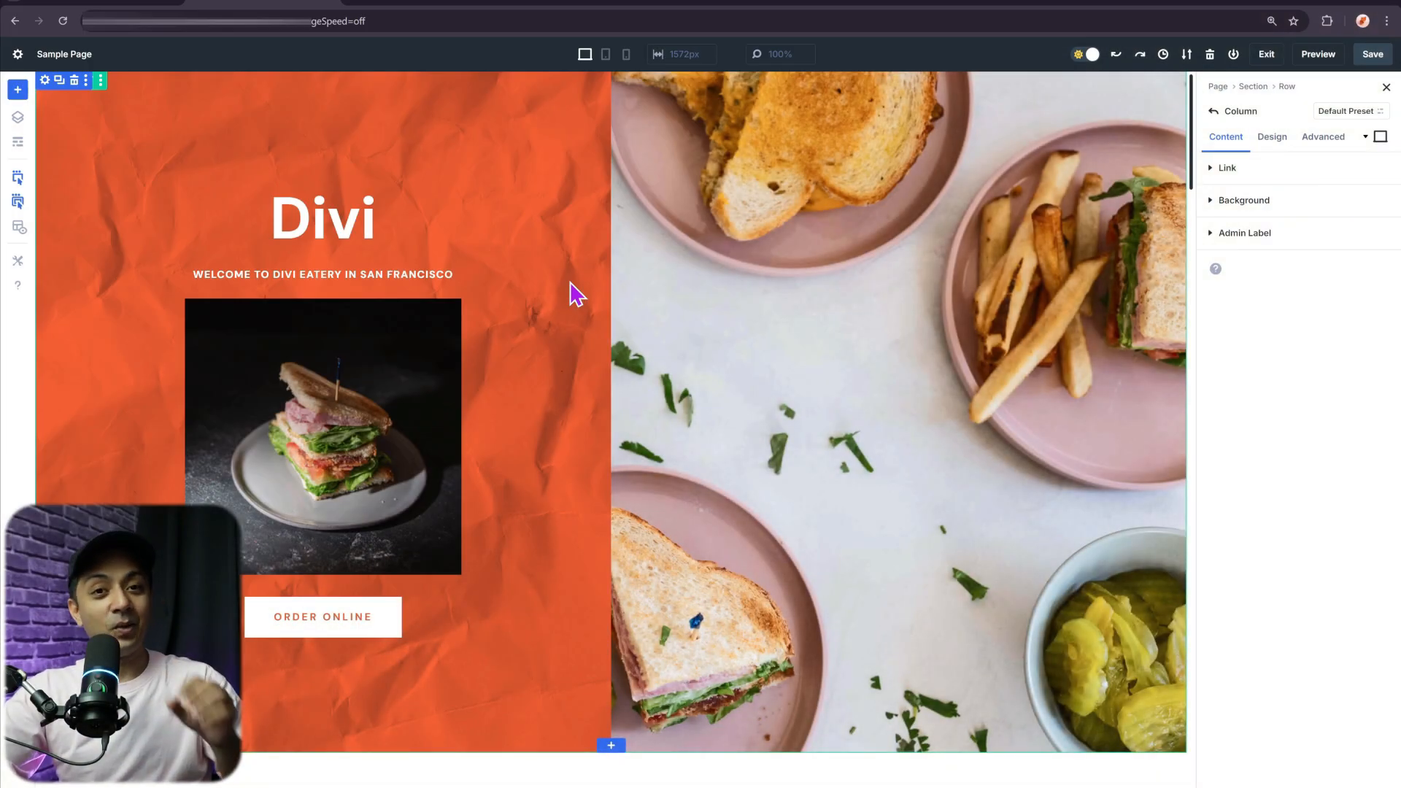